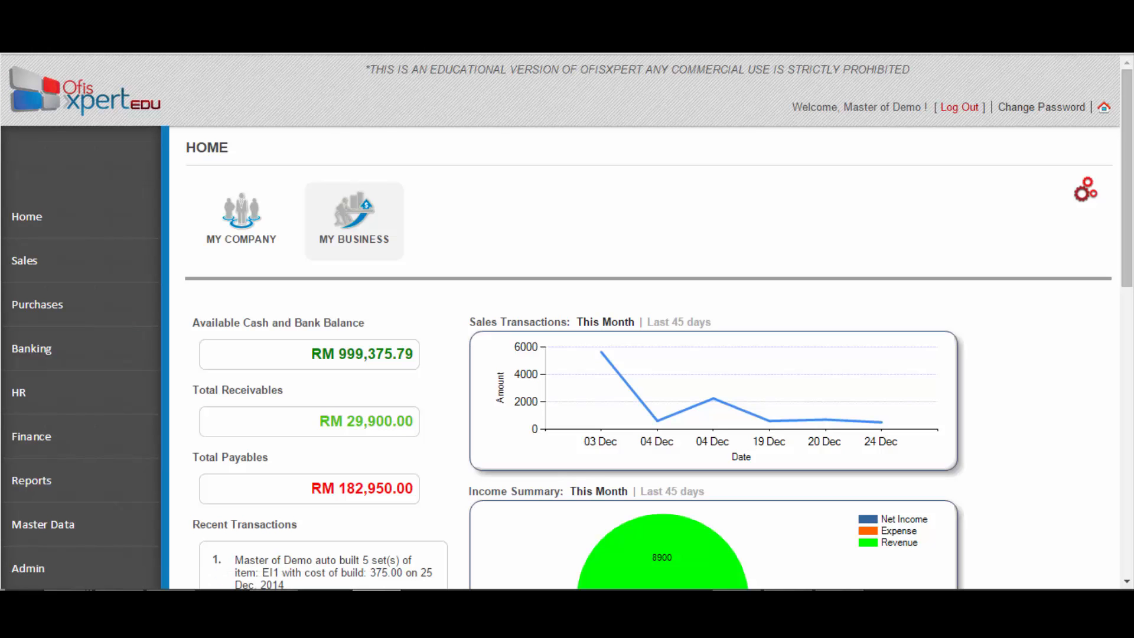
Step: Go to the Reports section from the side navigation
scroll(down, 3)
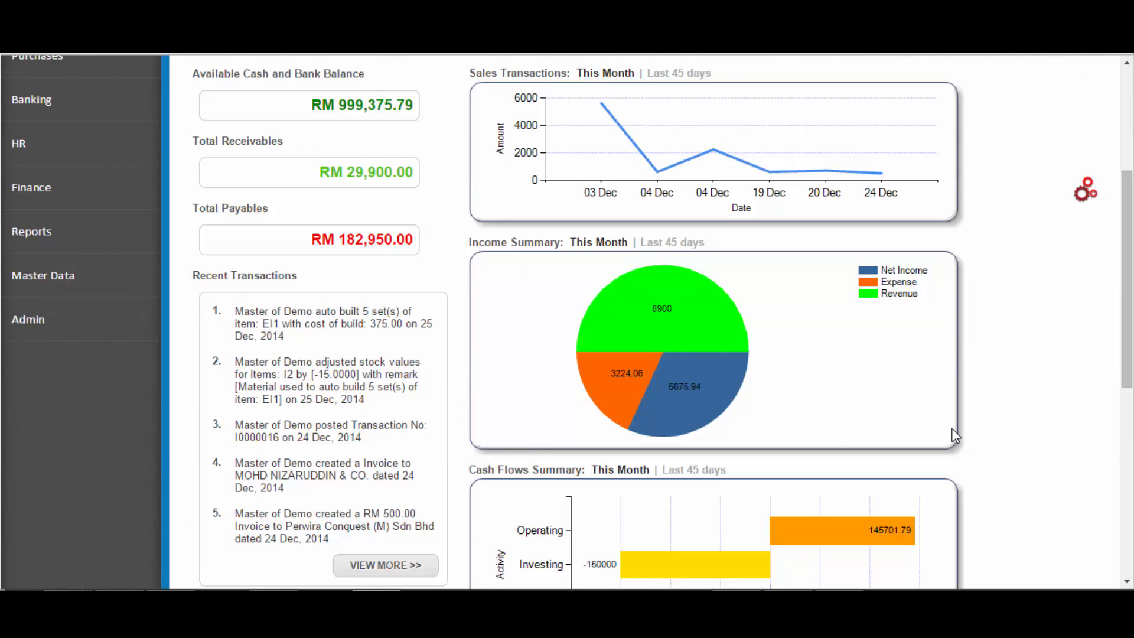
scroll(up, 3)
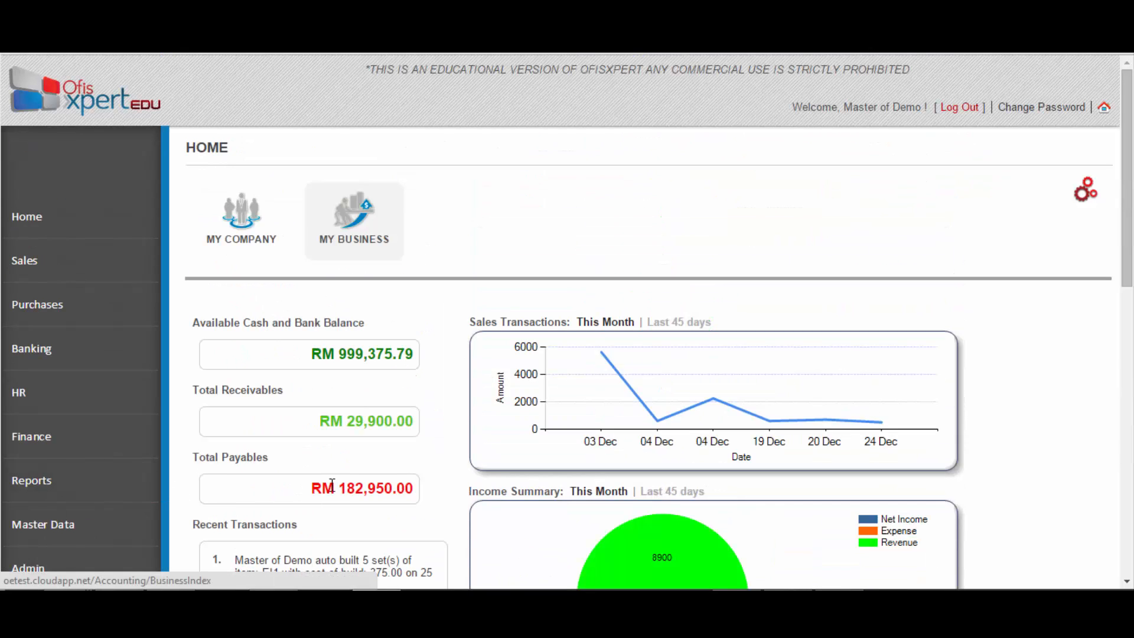
mouse_move(32, 481)
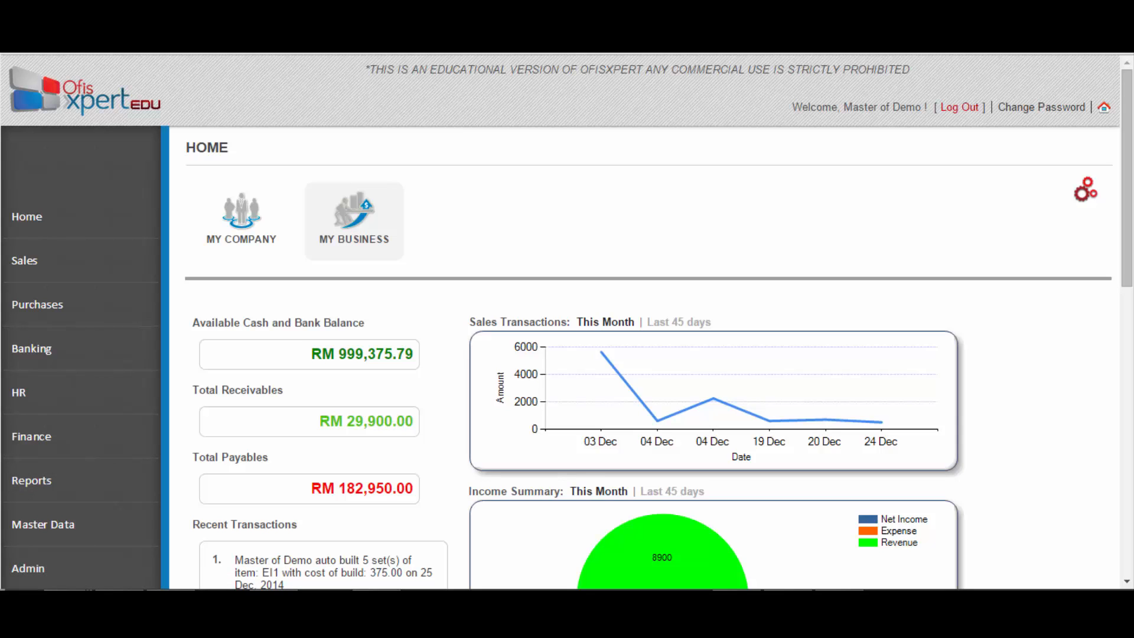
mouse_move(221, 420)
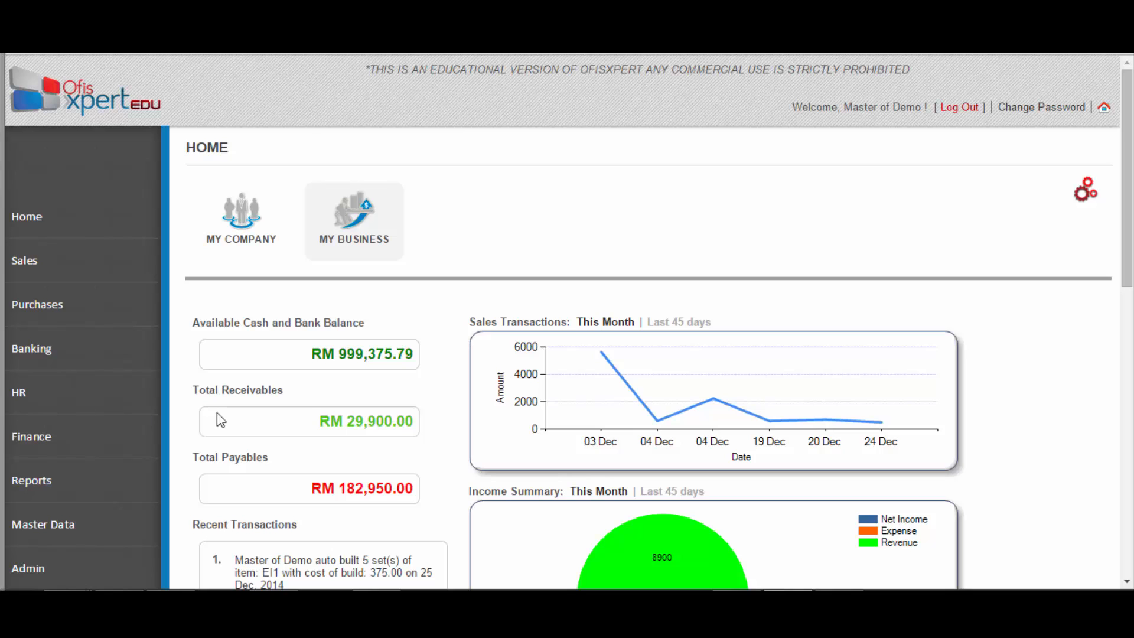
click(30, 480)
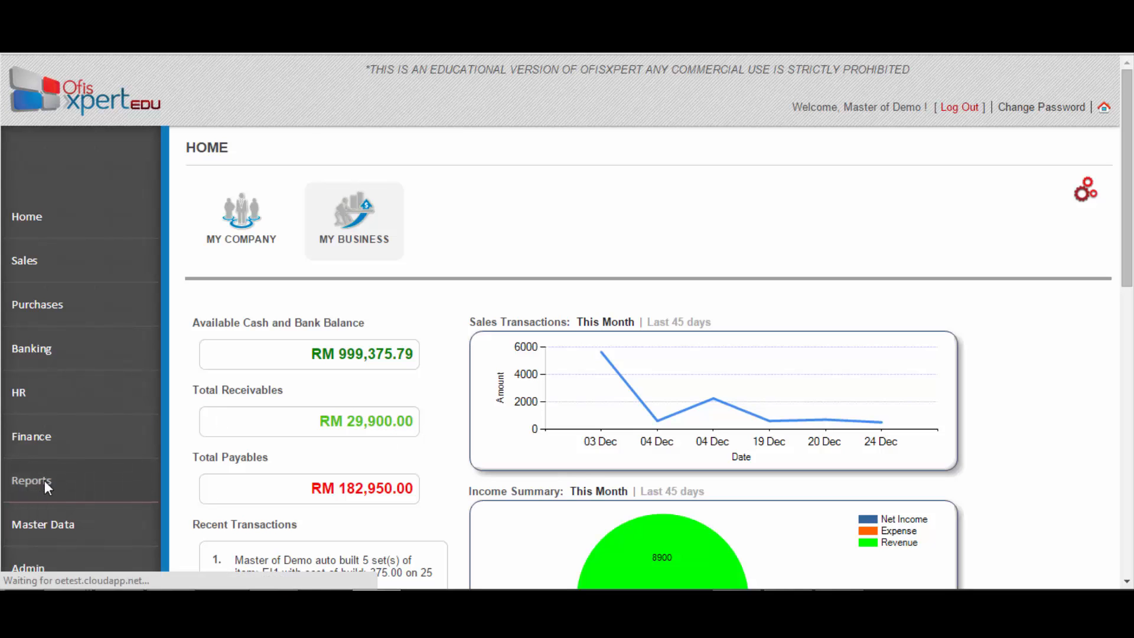
click(32, 481)
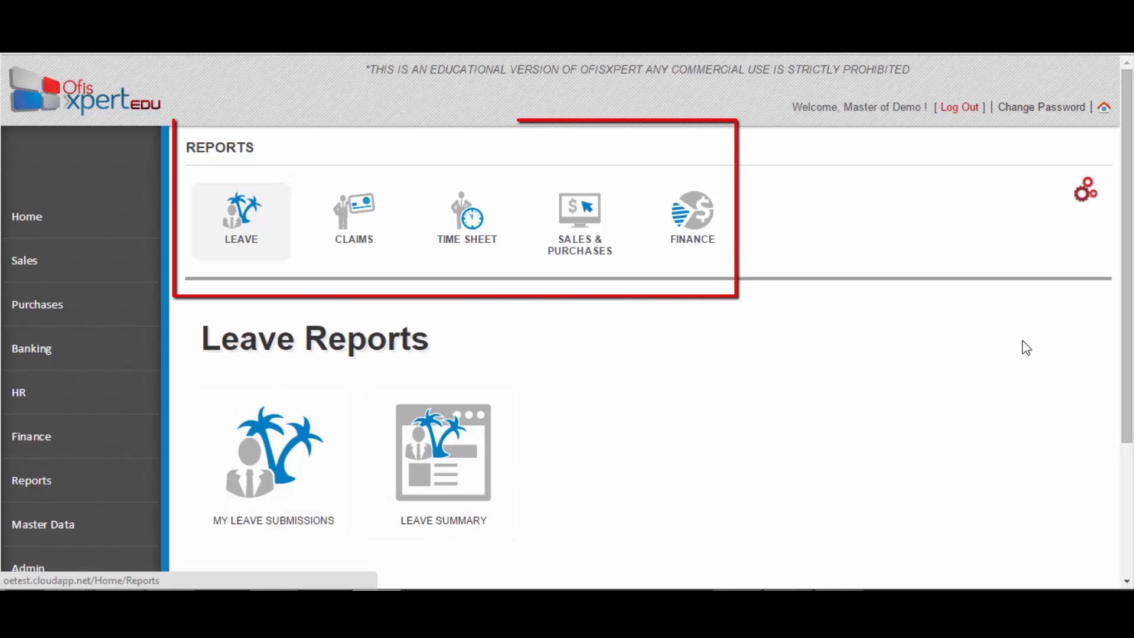
mouse_move(858, 383)
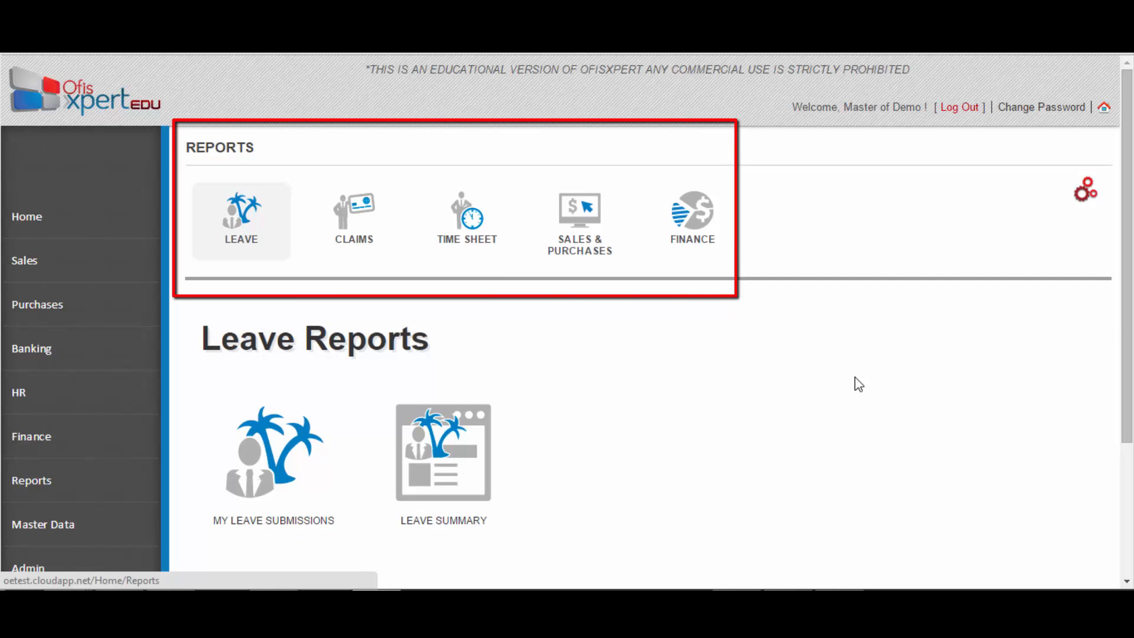
mouse_move(616, 376)
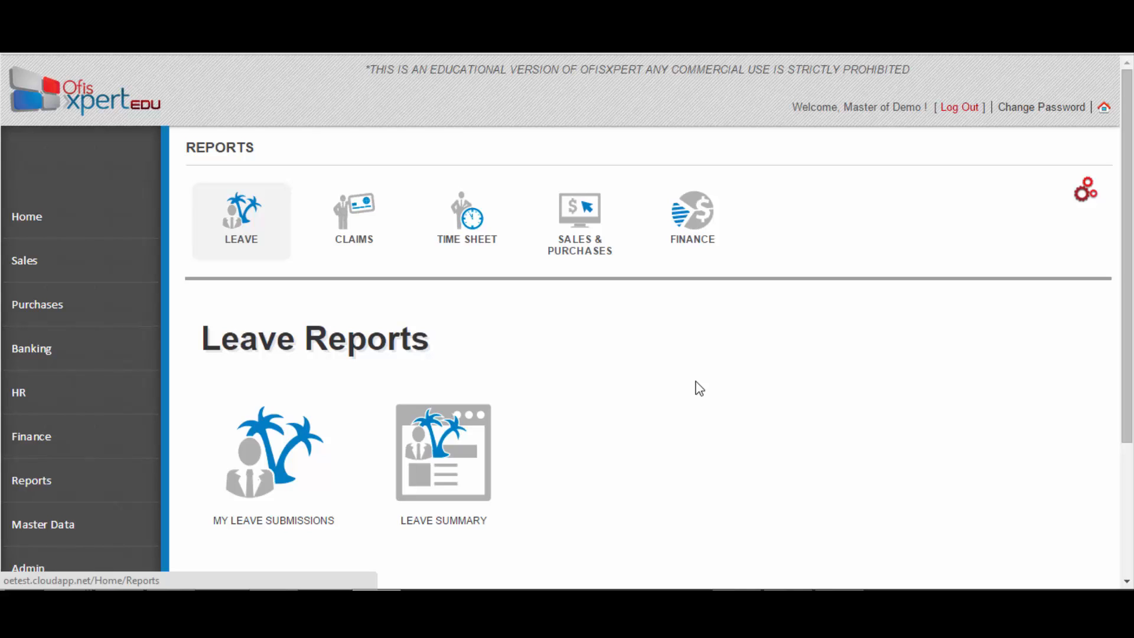
mouse_move(817, 365)
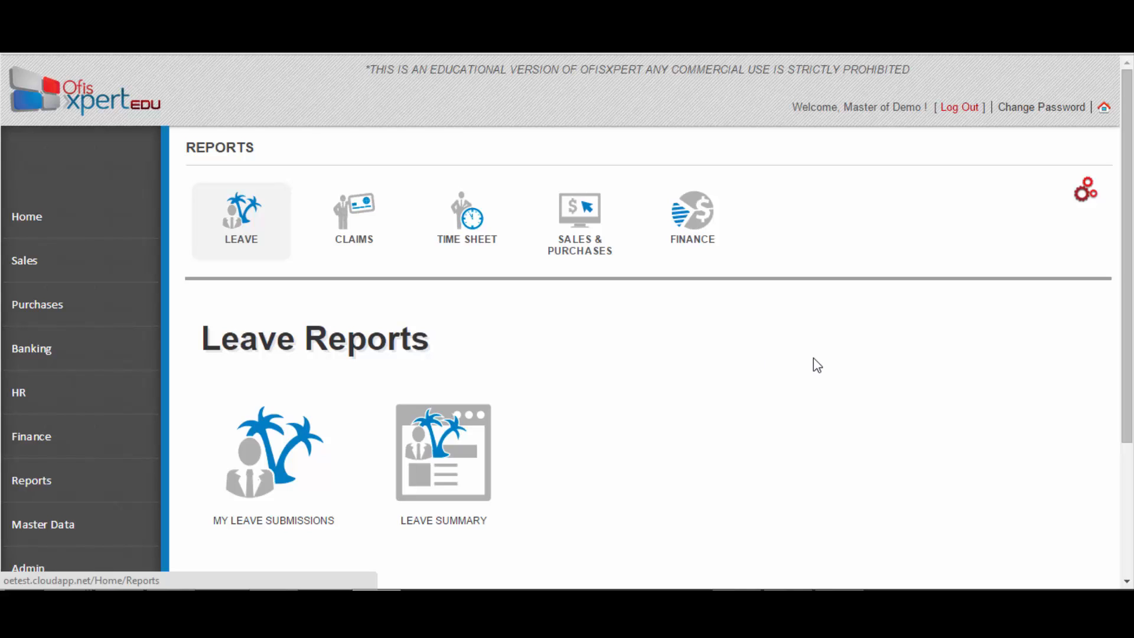
mouse_move(620, 351)
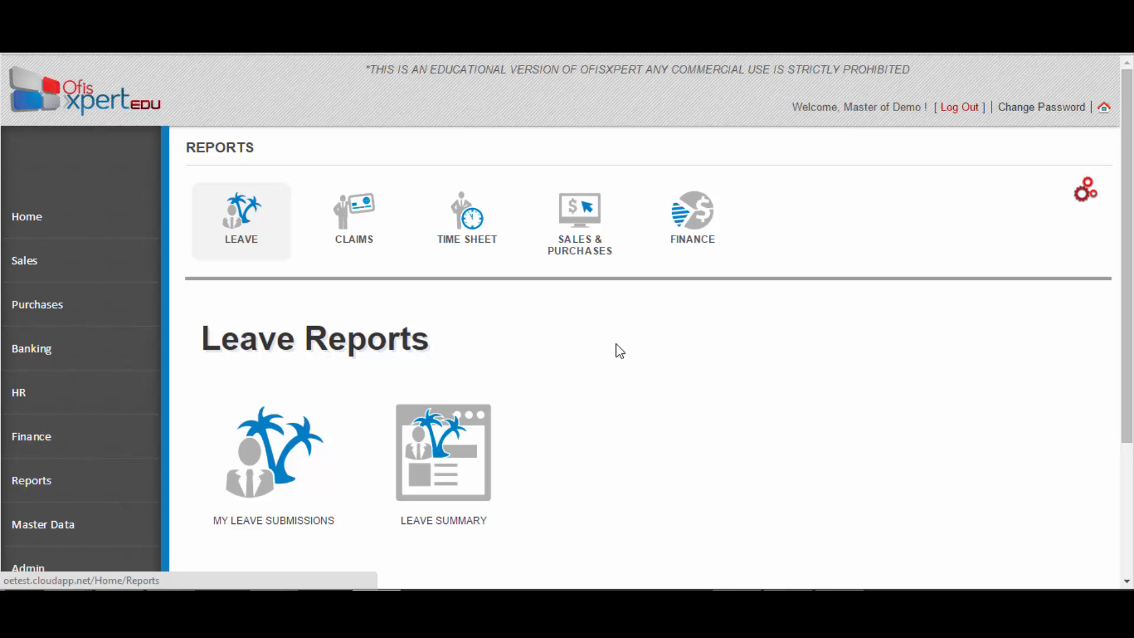
mouse_move(585, 496)
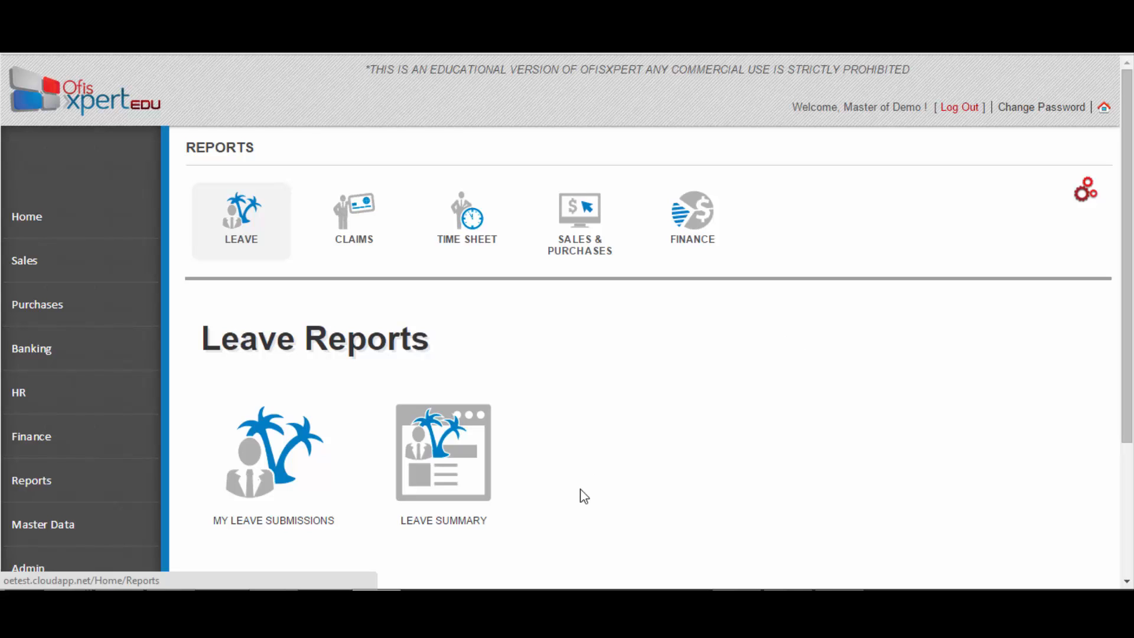
Step: Browse the report categories and land on Leave Reports (My Leave Submissions, Leave Summary)
click(353, 221)
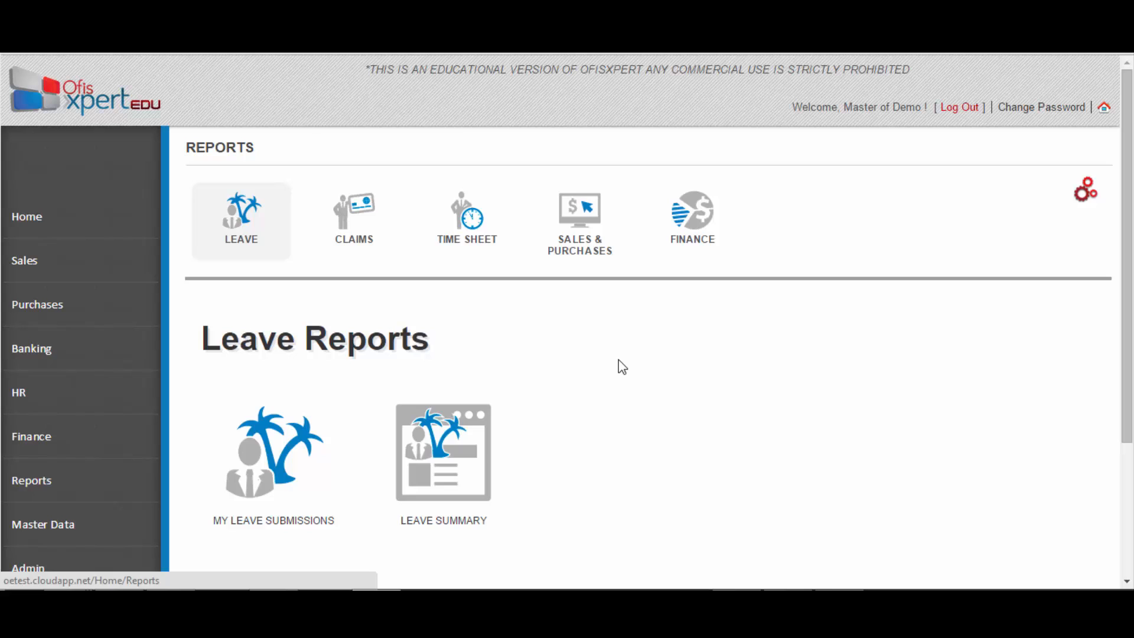
click(241, 221)
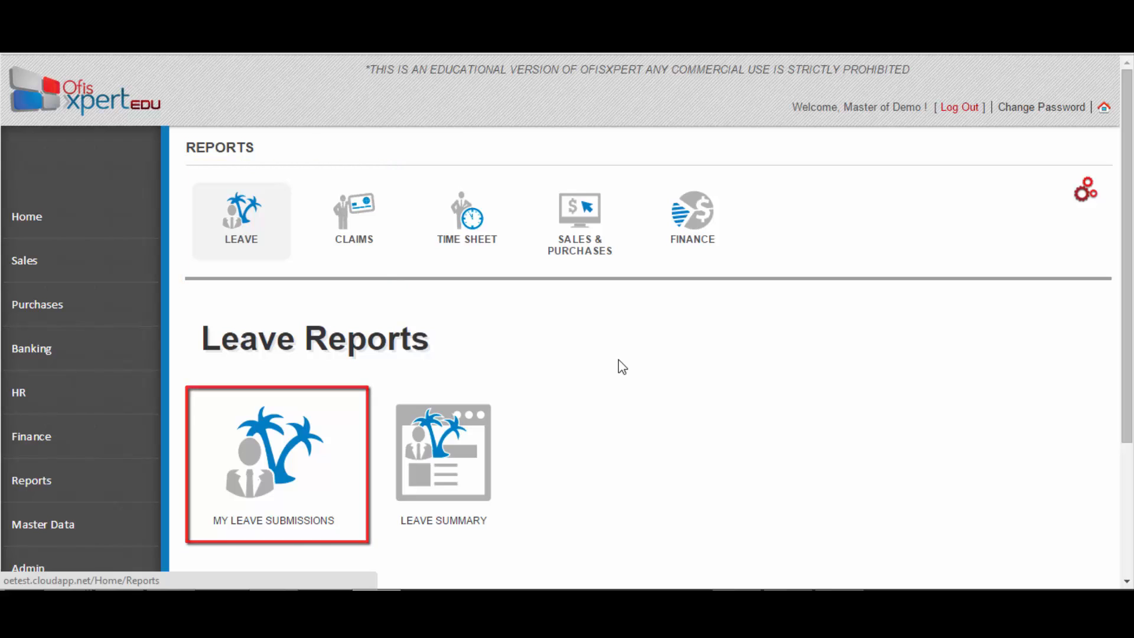
click(278, 464)
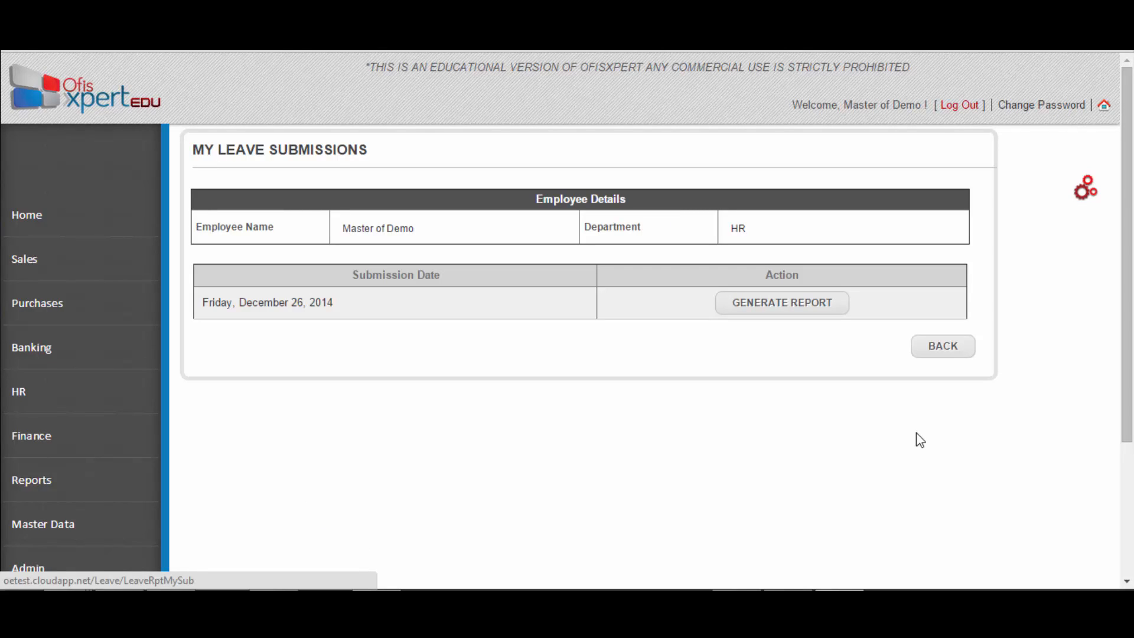
mouse_move(806, 318)
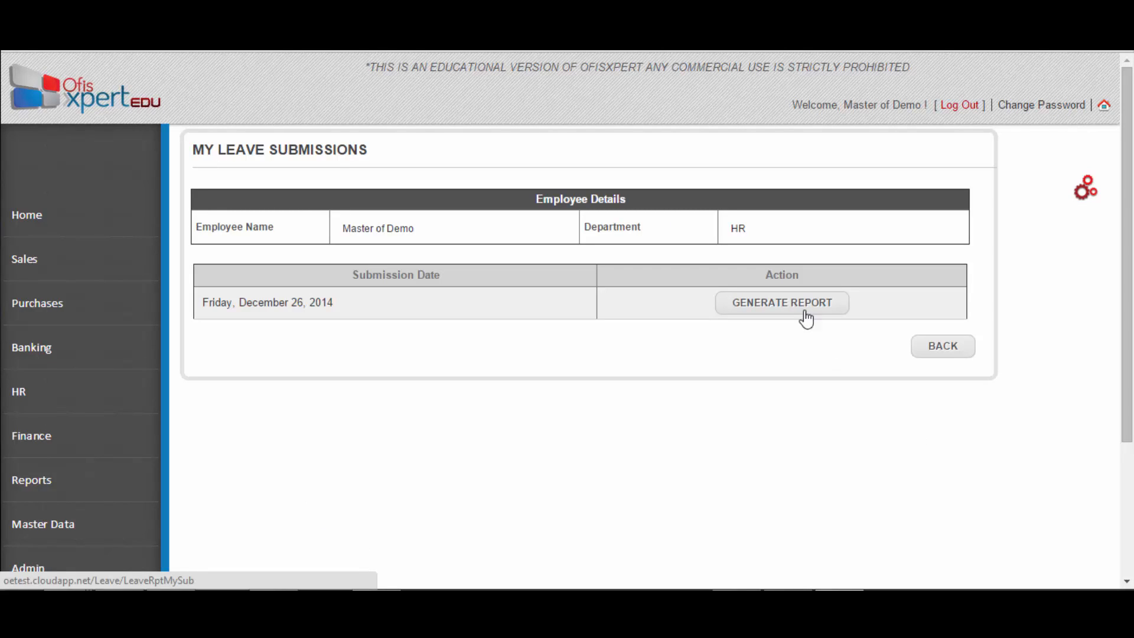
click(781, 302)
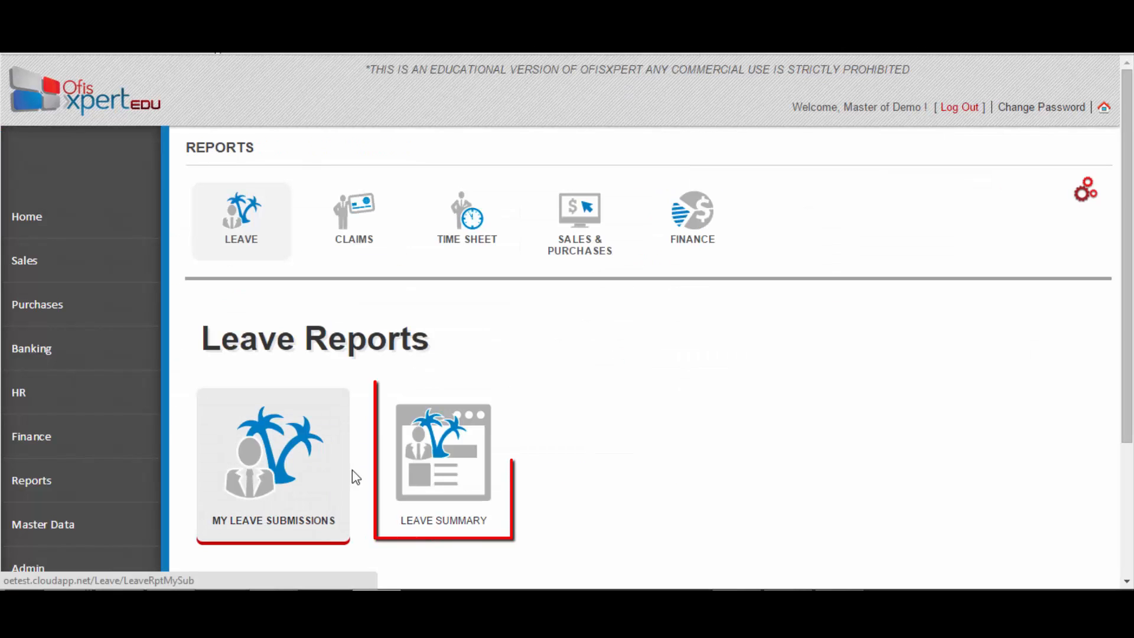
click(443, 452)
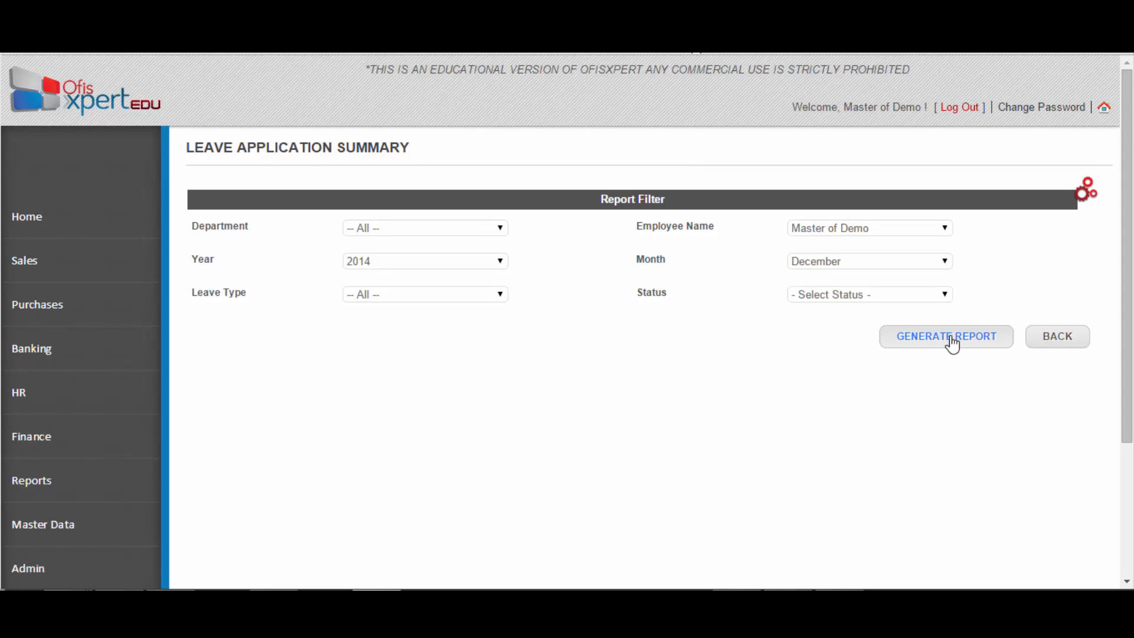
click(1056, 336)
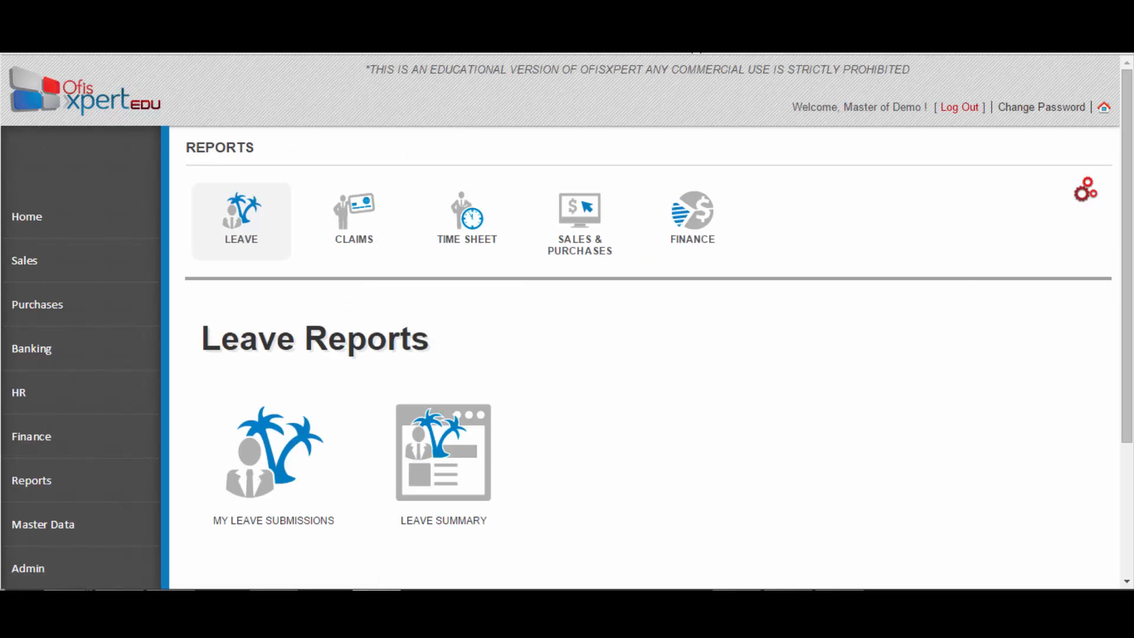
mouse_move(443, 452)
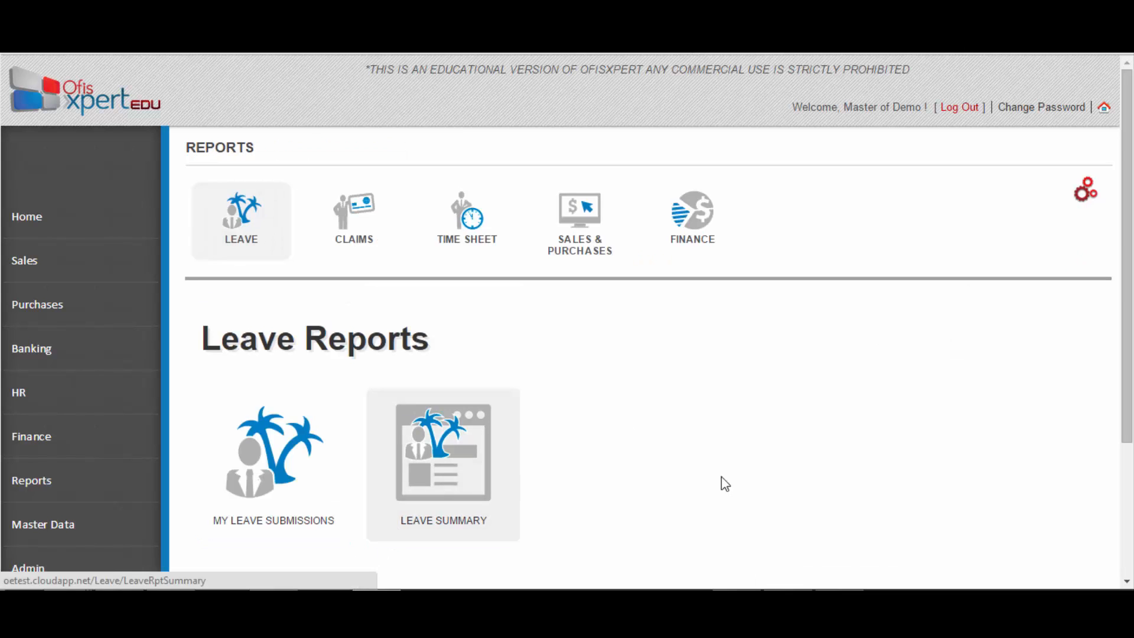
mouse_move(337, 480)
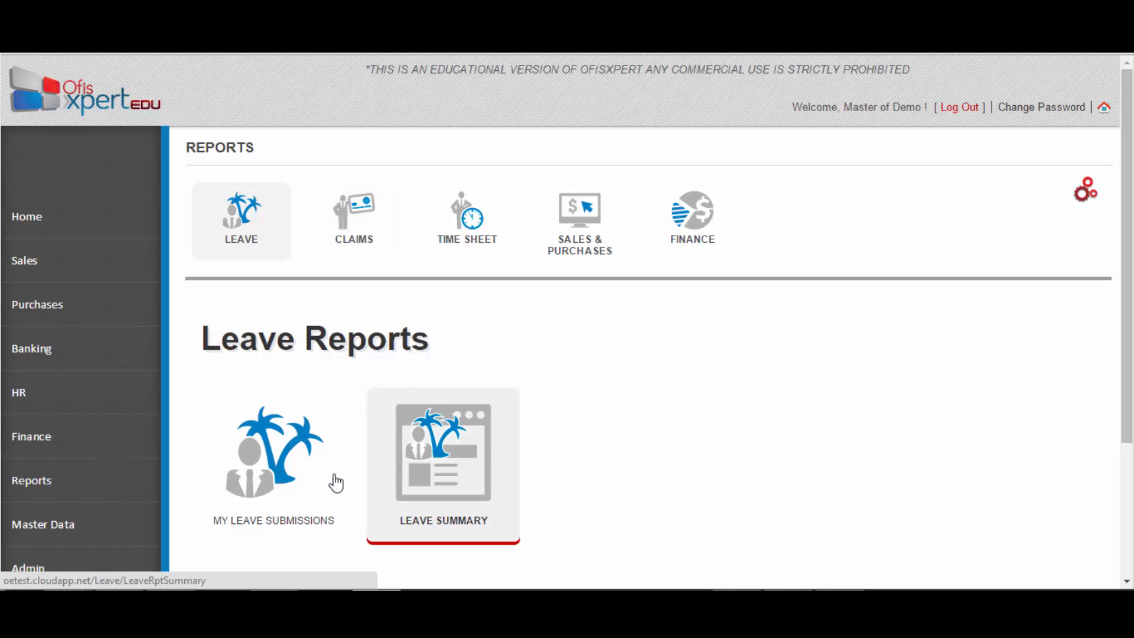
click(442, 453)
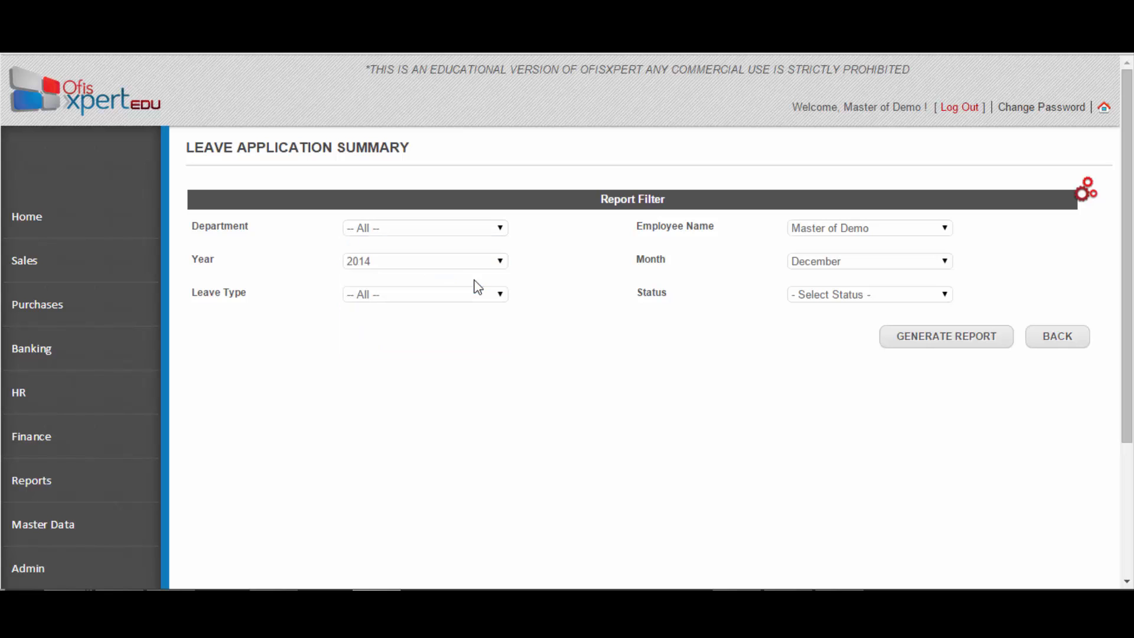
click(424, 226)
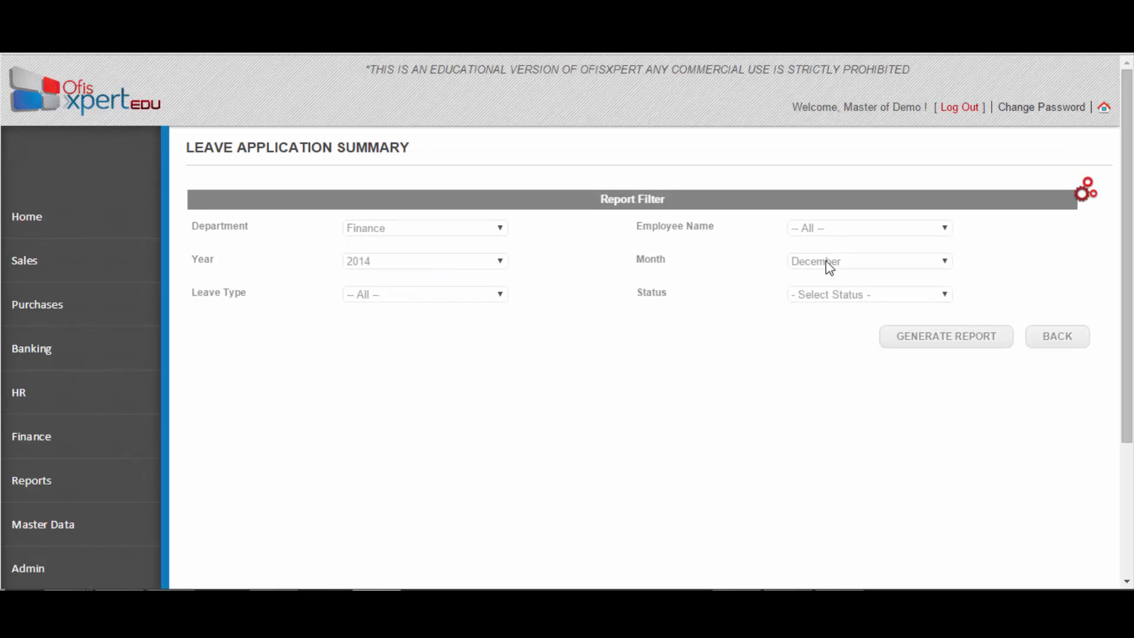
click(867, 294)
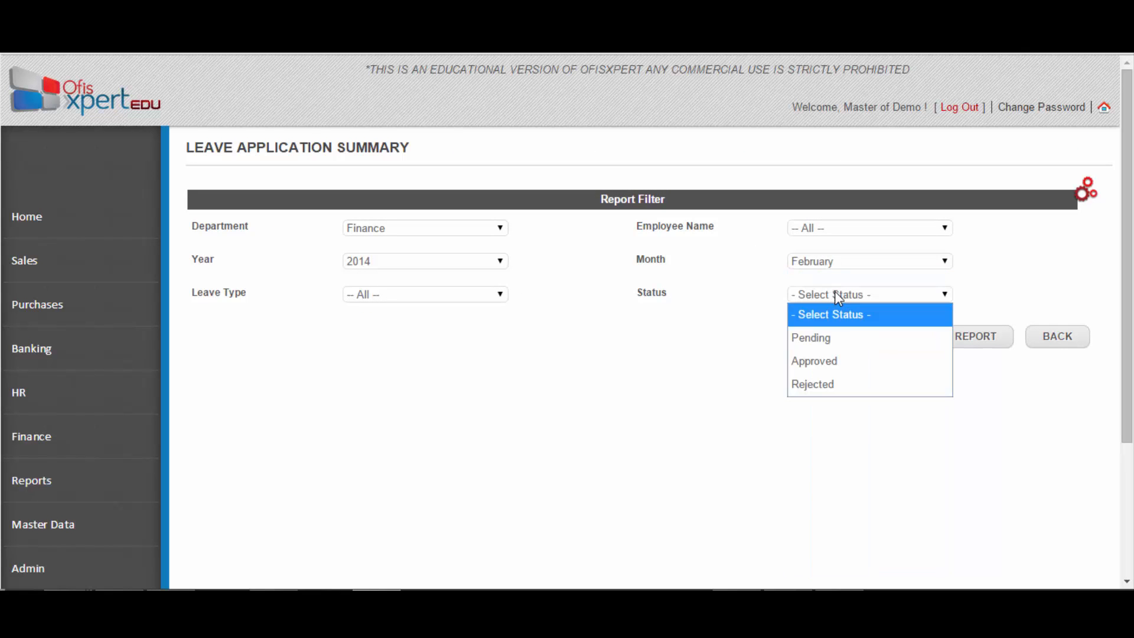
click(814, 361)
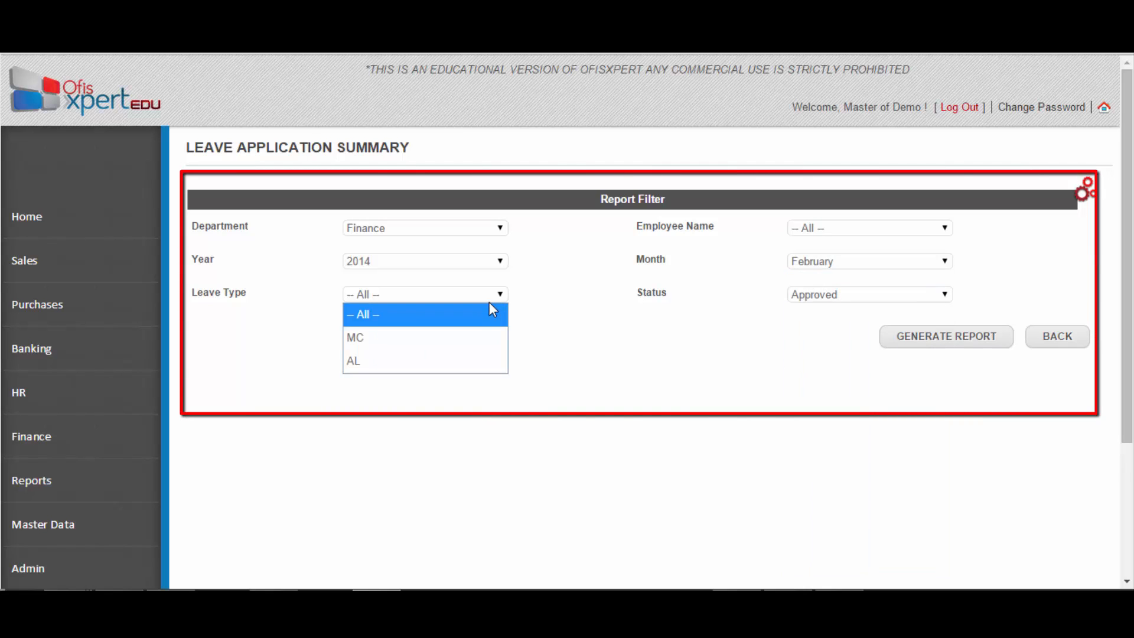
click(353, 360)
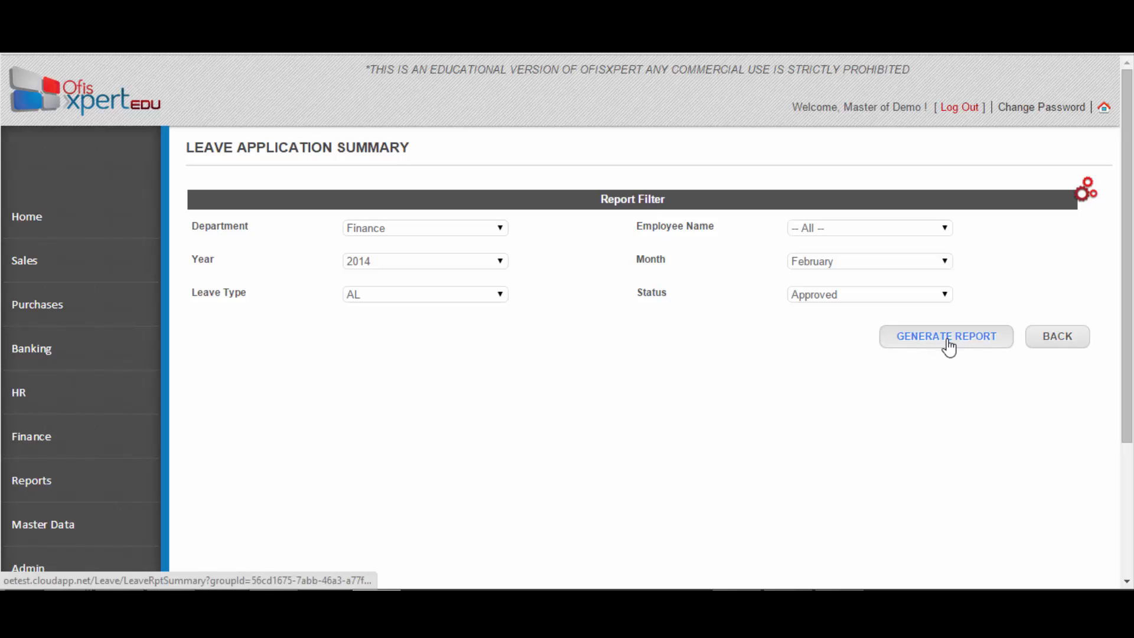
click(944, 335)
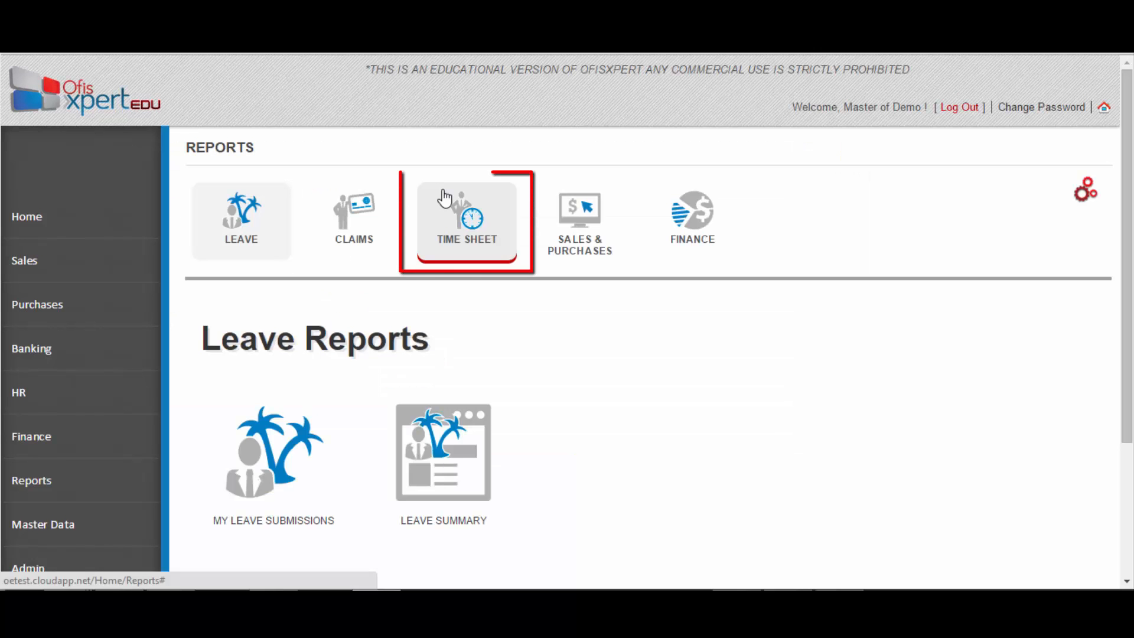
Step: Show the Claims Reports, then the Time Sheet Reports category
click(353, 221)
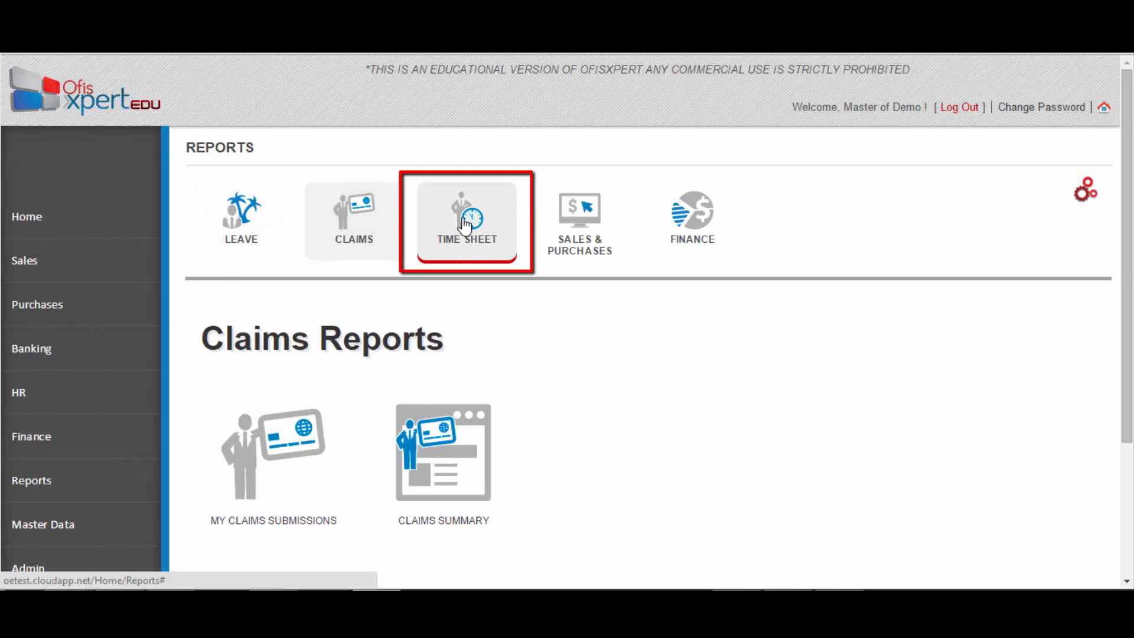
click(466, 221)
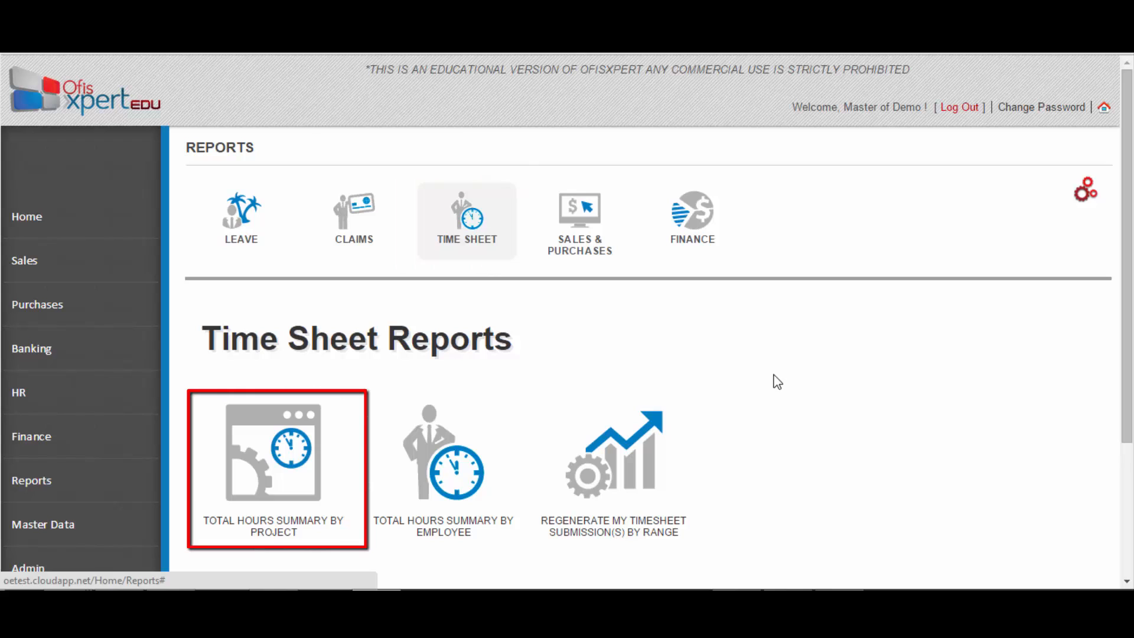
mouse_move(737, 397)
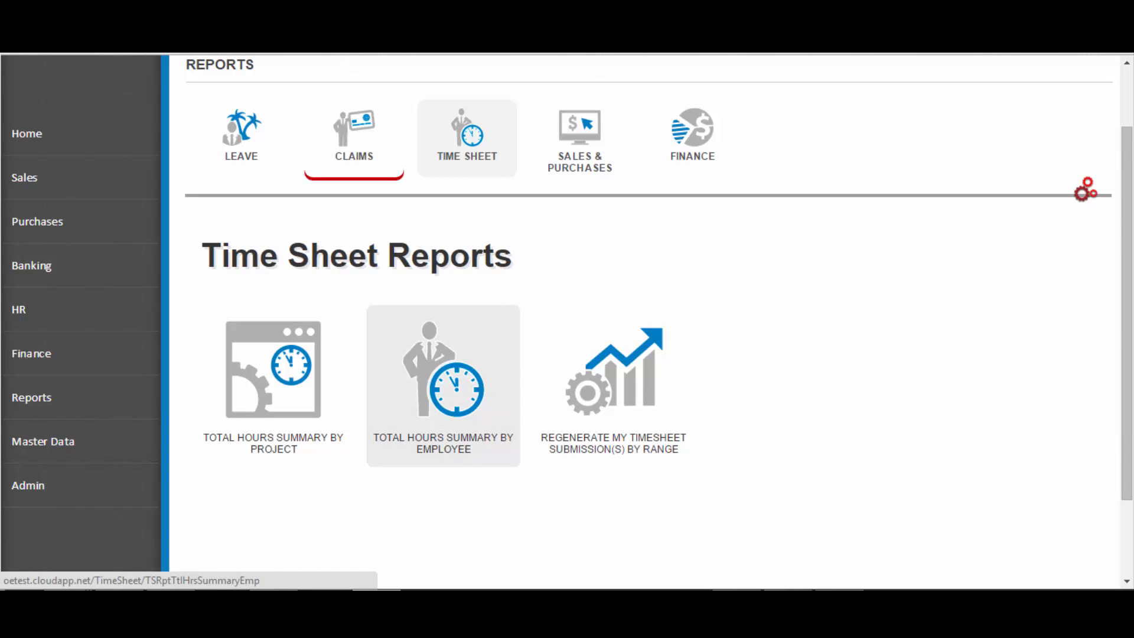
Step: View the Total Hours Summary by Employee filter, then go back to Time Sheet Reports
click(443, 385)
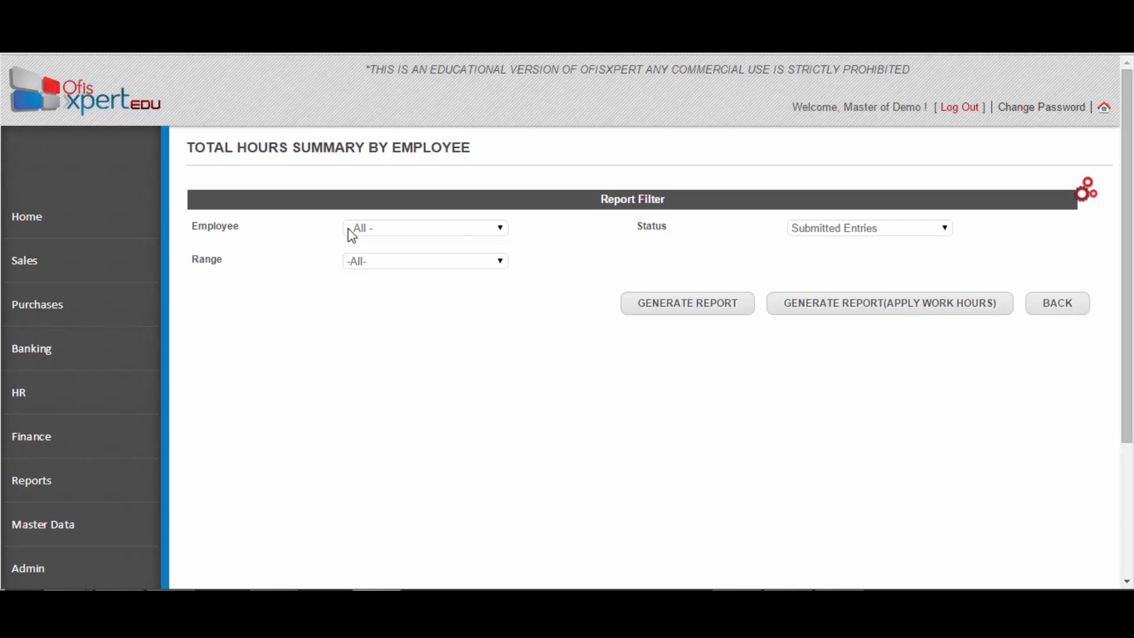
mouse_move(382, 222)
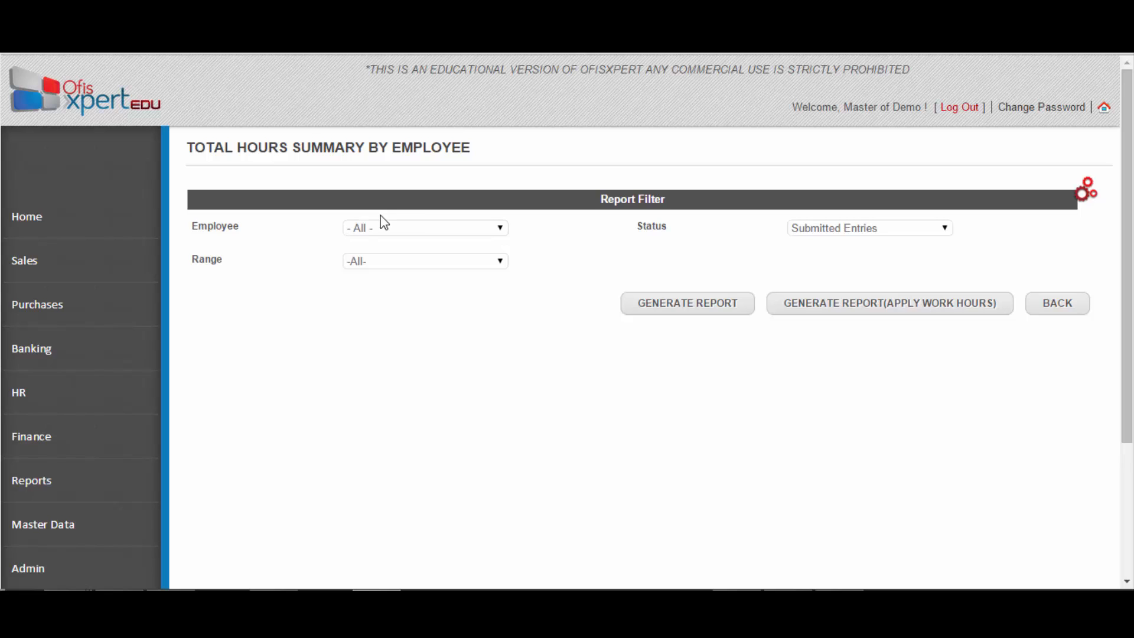
mouse_move(225, 125)
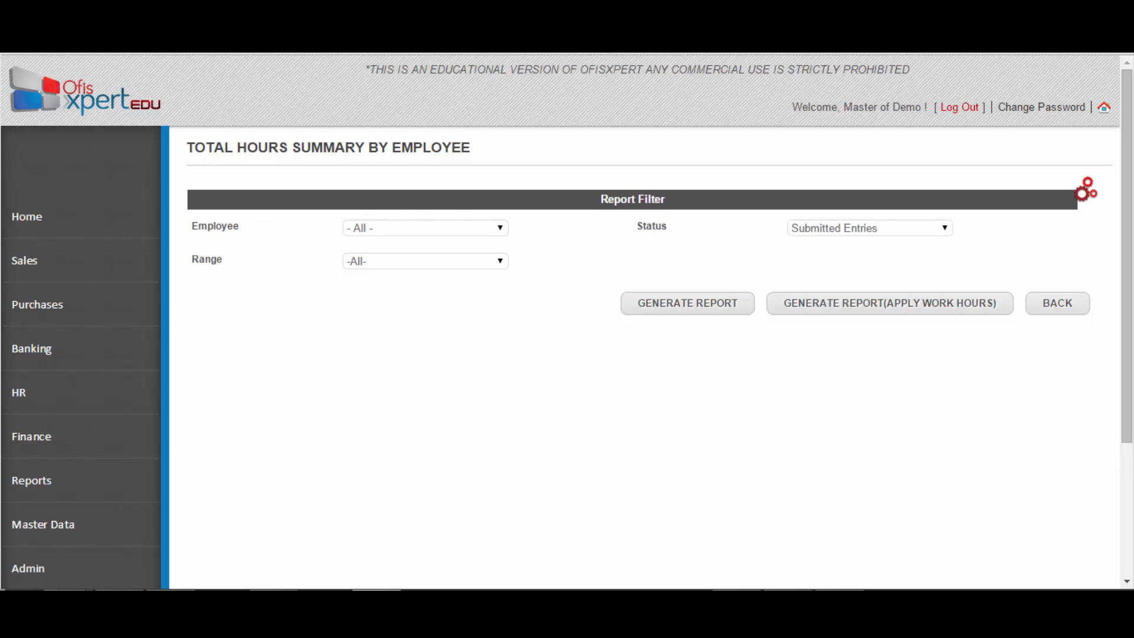
click(1055, 303)
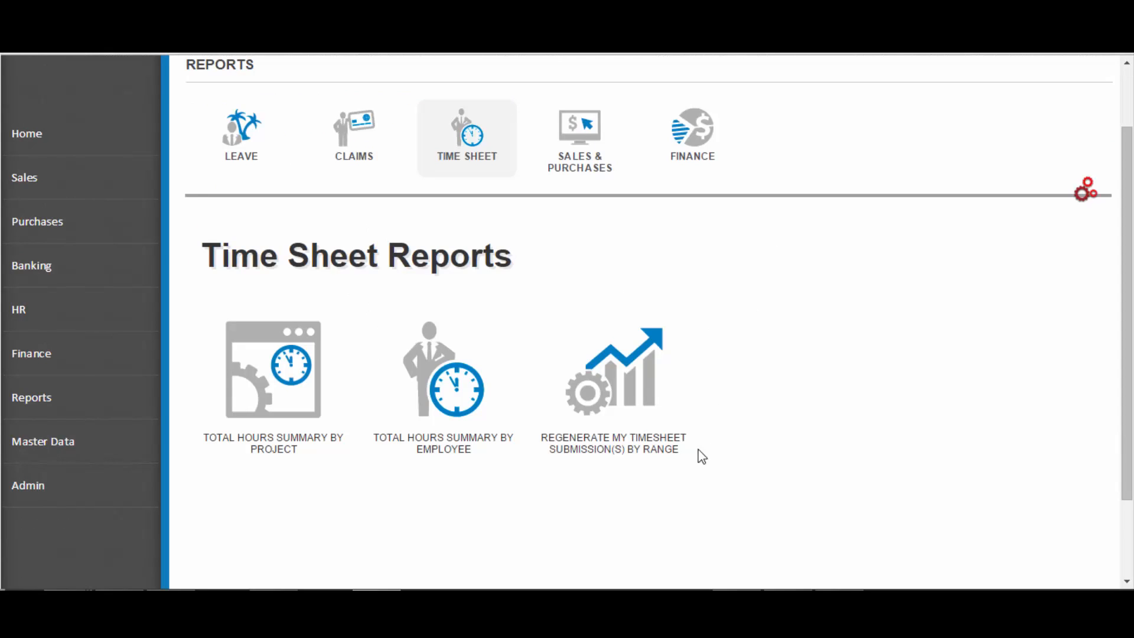
mouse_move(353, 133)
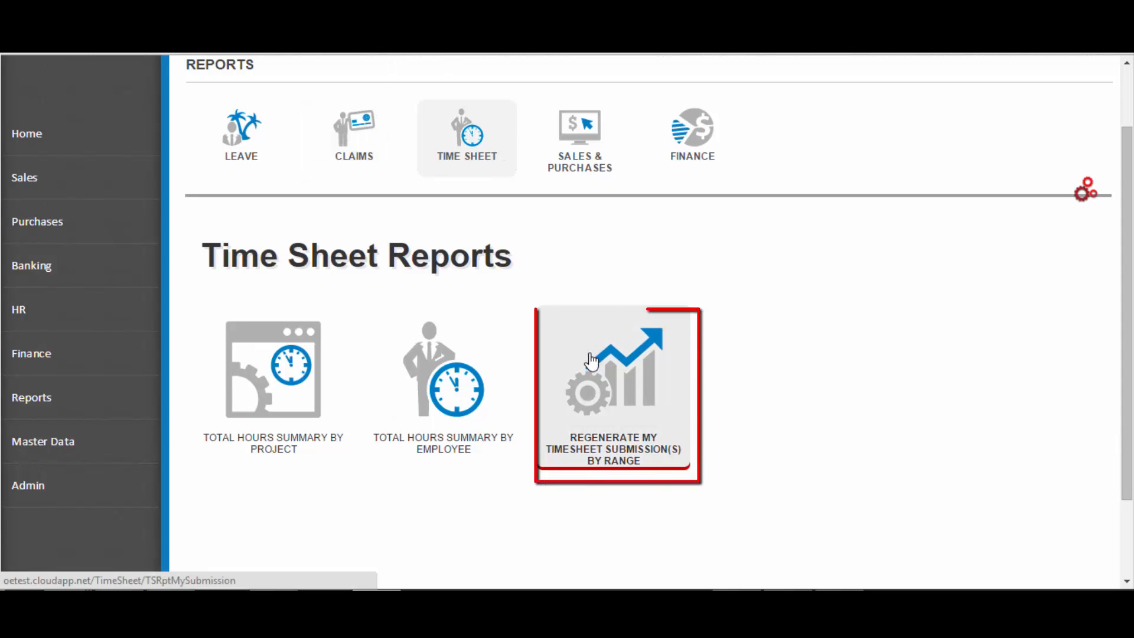
click(613, 394)
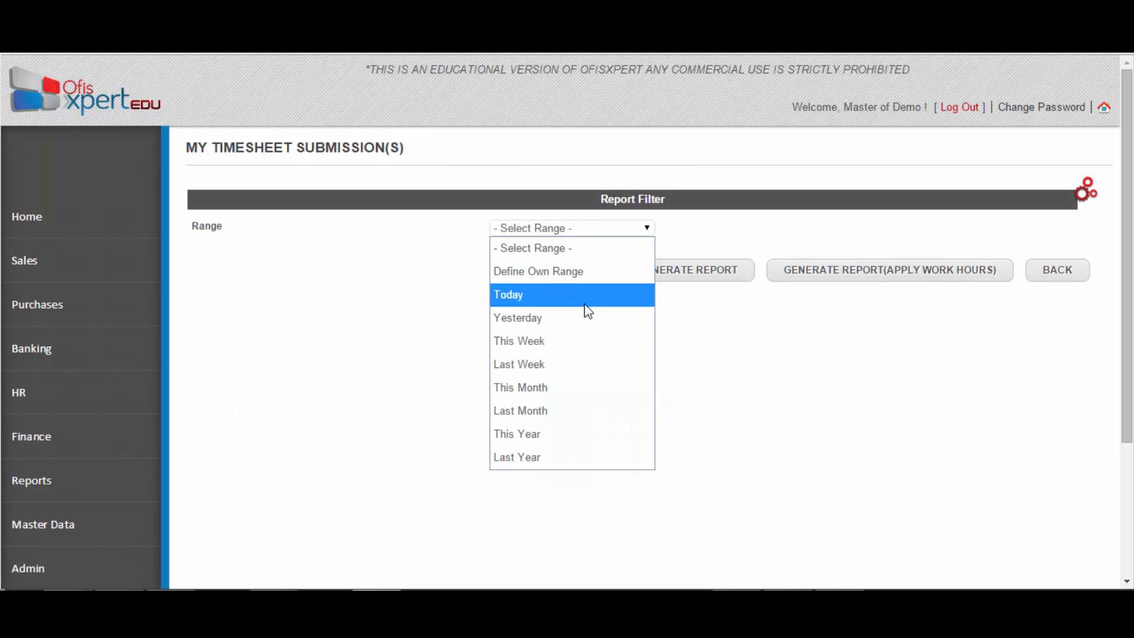
mouse_move(566, 434)
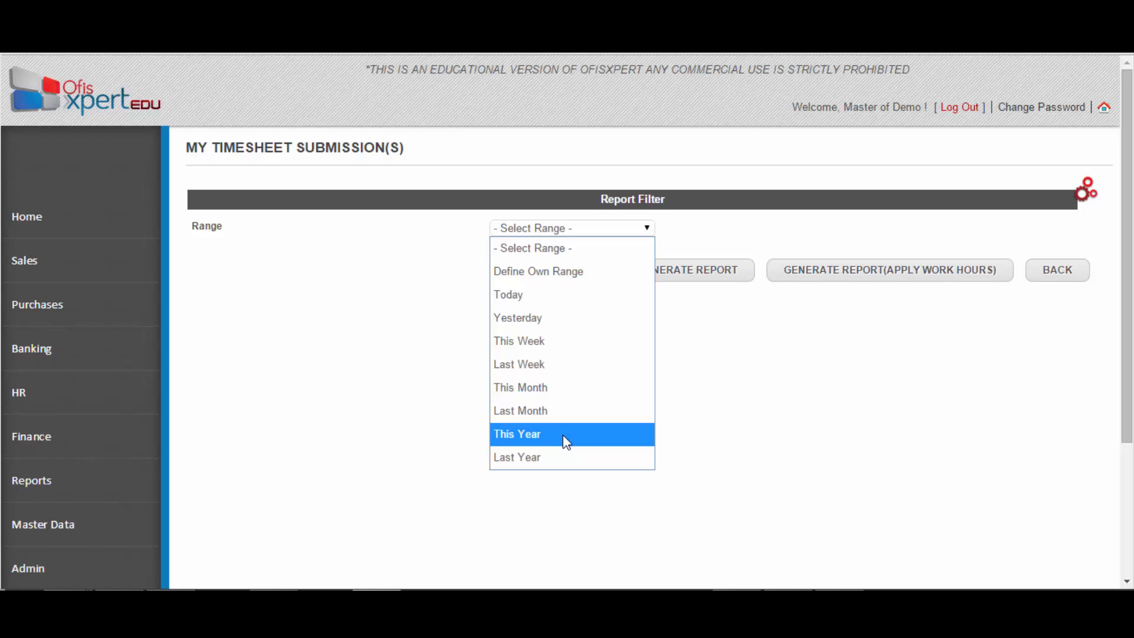
click(517, 433)
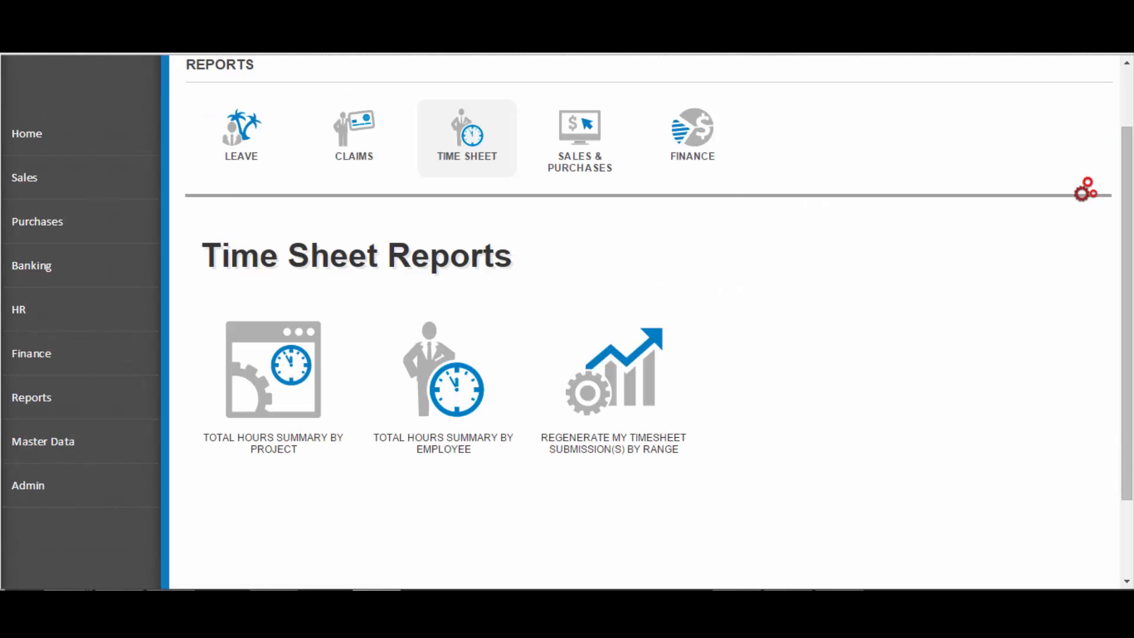
mouse_move(692, 136)
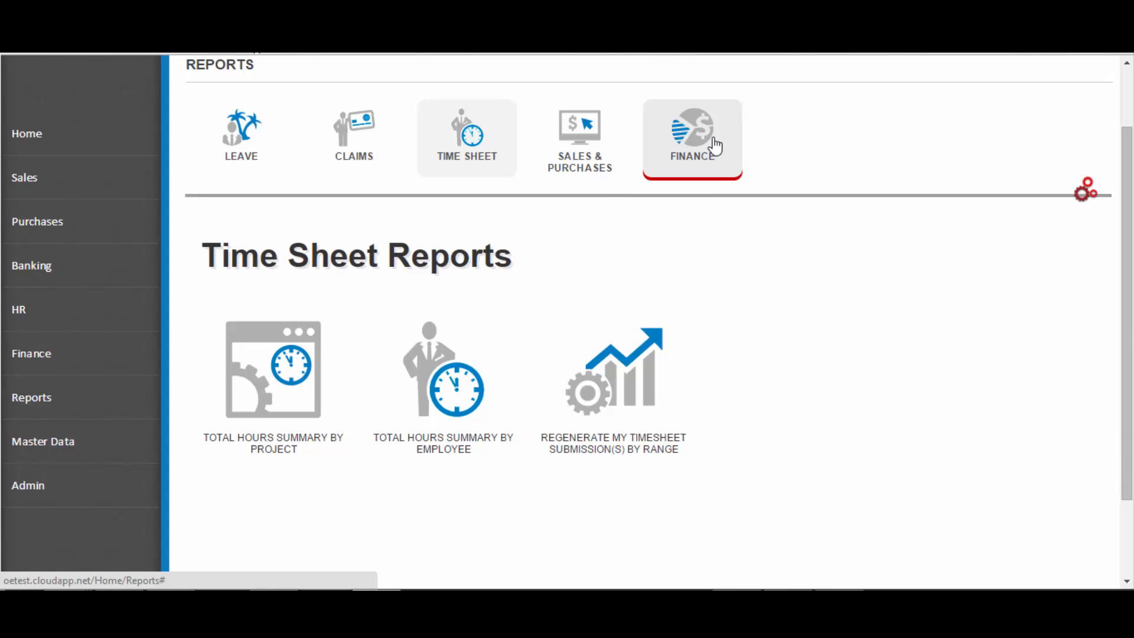
Step: Switch to the Finance category and reach the Financial Reports filter
click(691, 137)
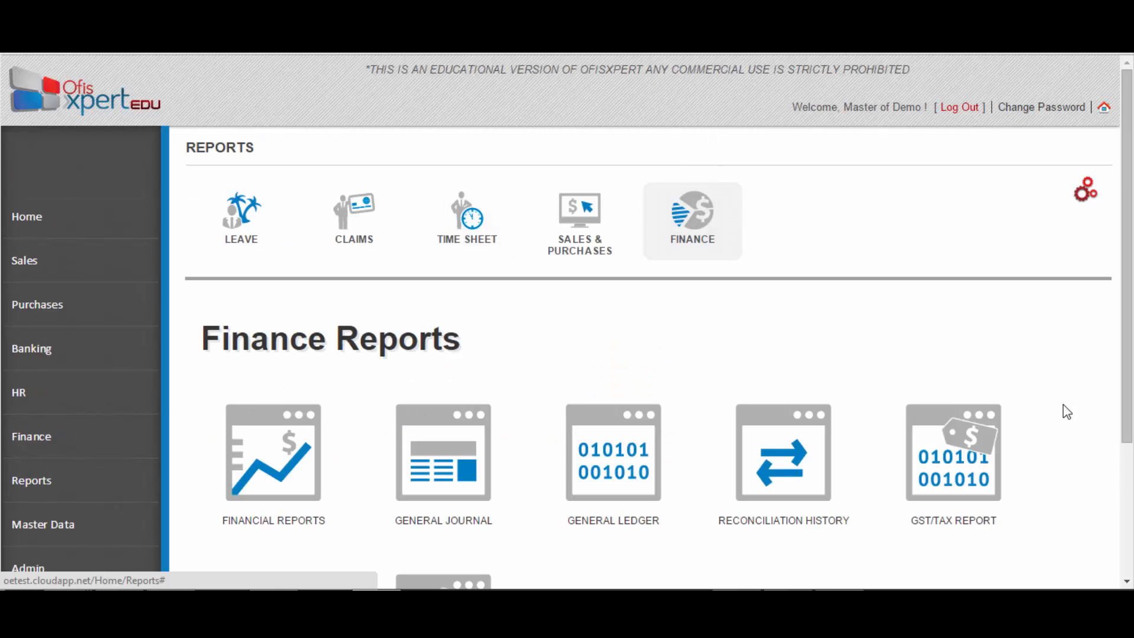
scroll(down, 3)
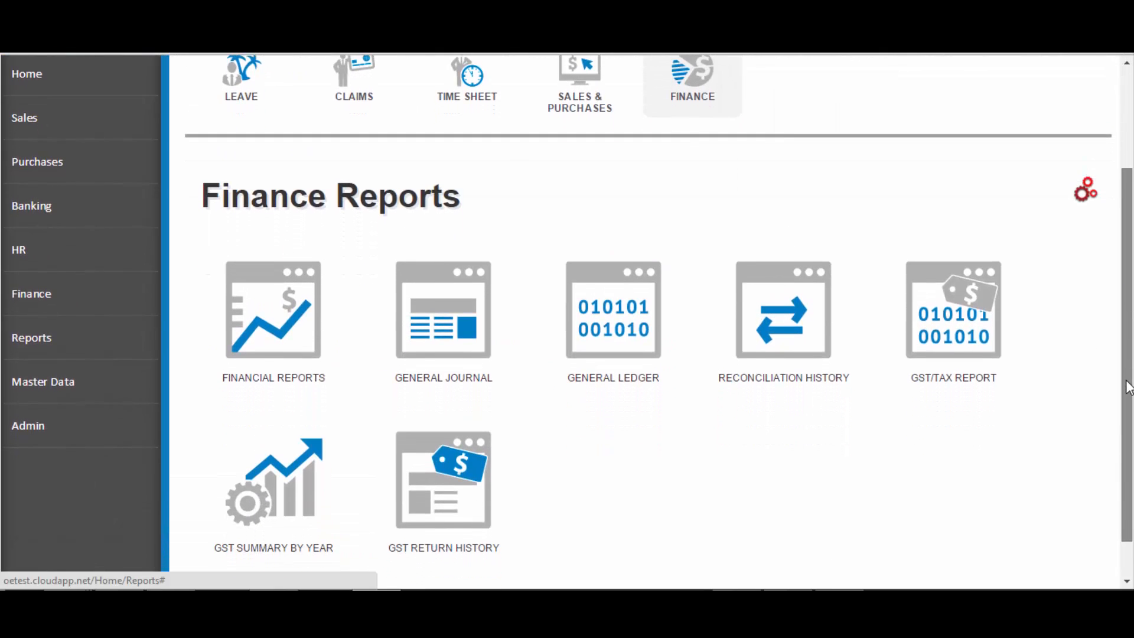
scroll(down, 3)
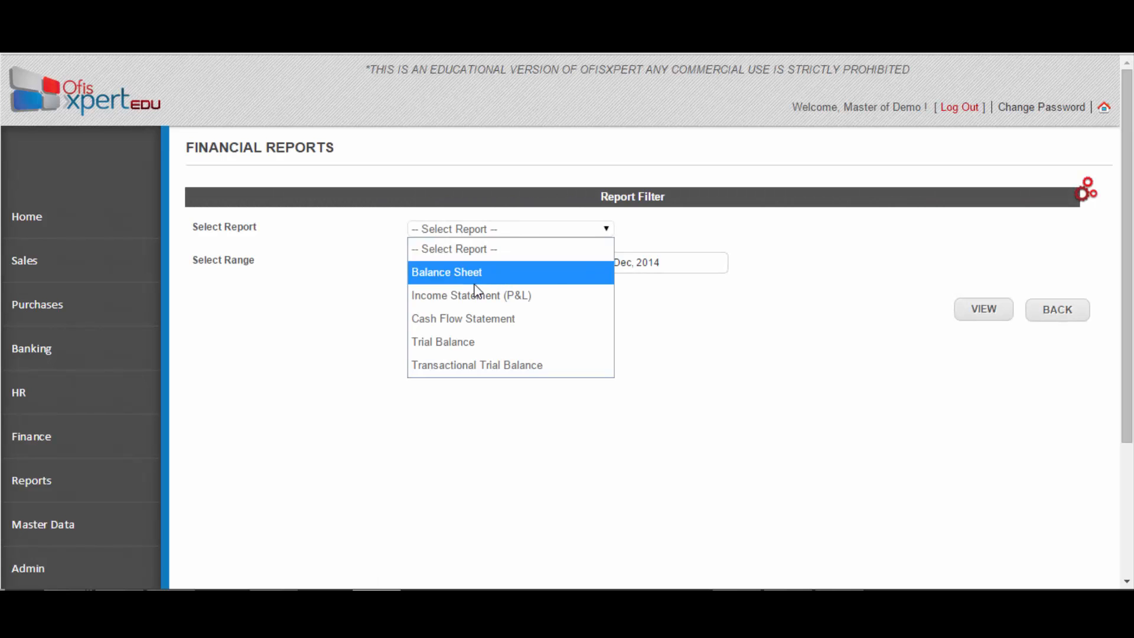
Step: Request a detailed Balance Sheet as at 26 Dec 2014
click(446, 272)
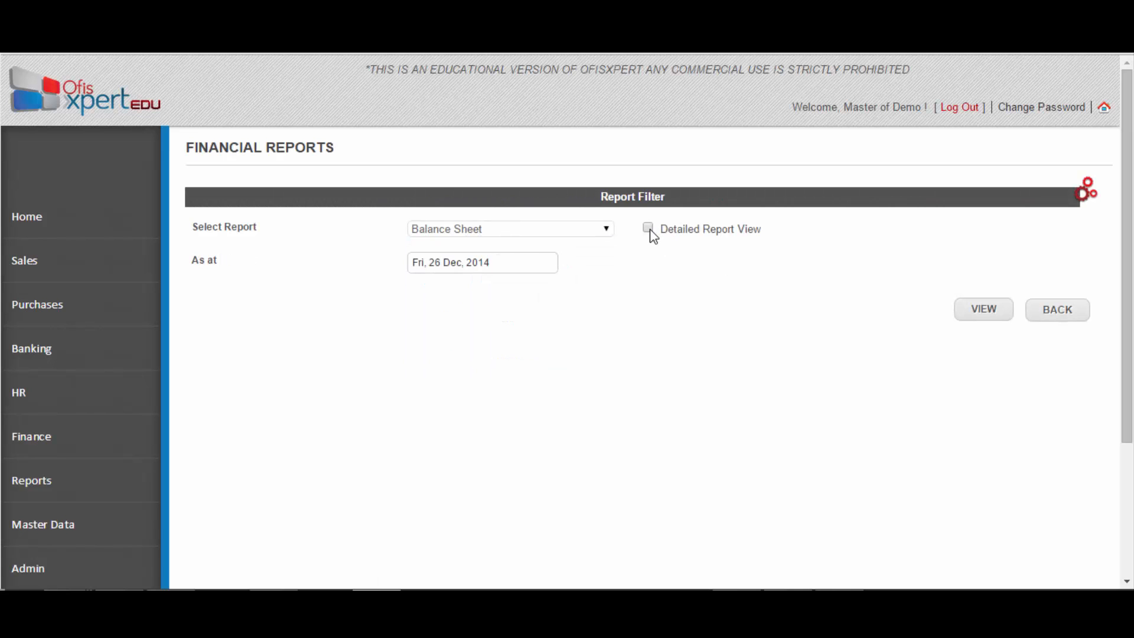
click(647, 228)
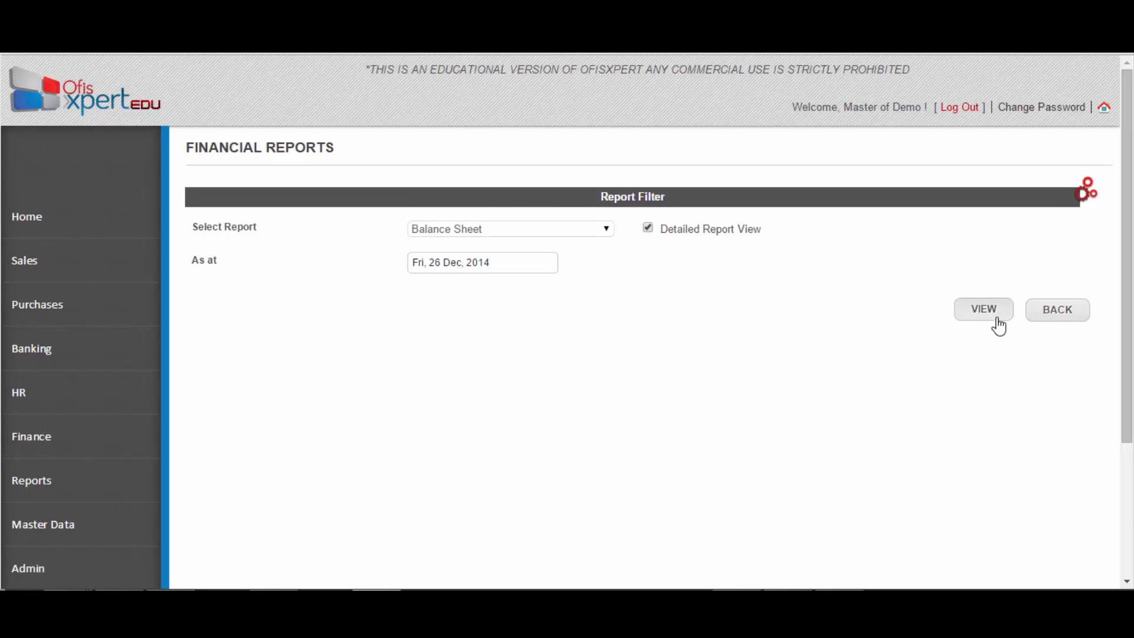
mouse_move(984, 310)
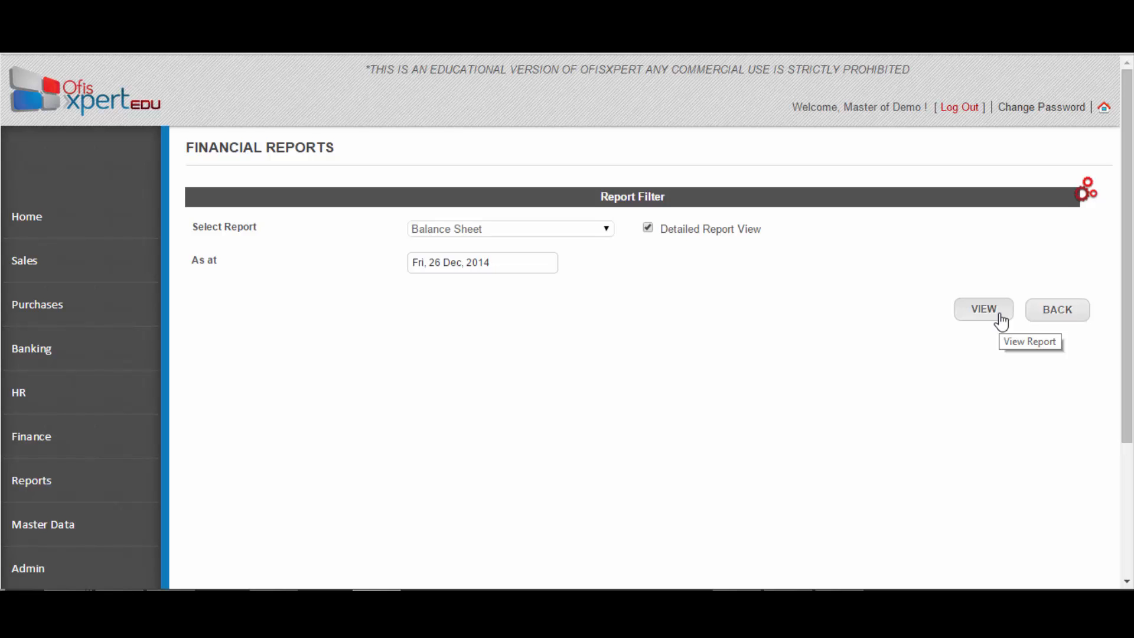
click(982, 308)
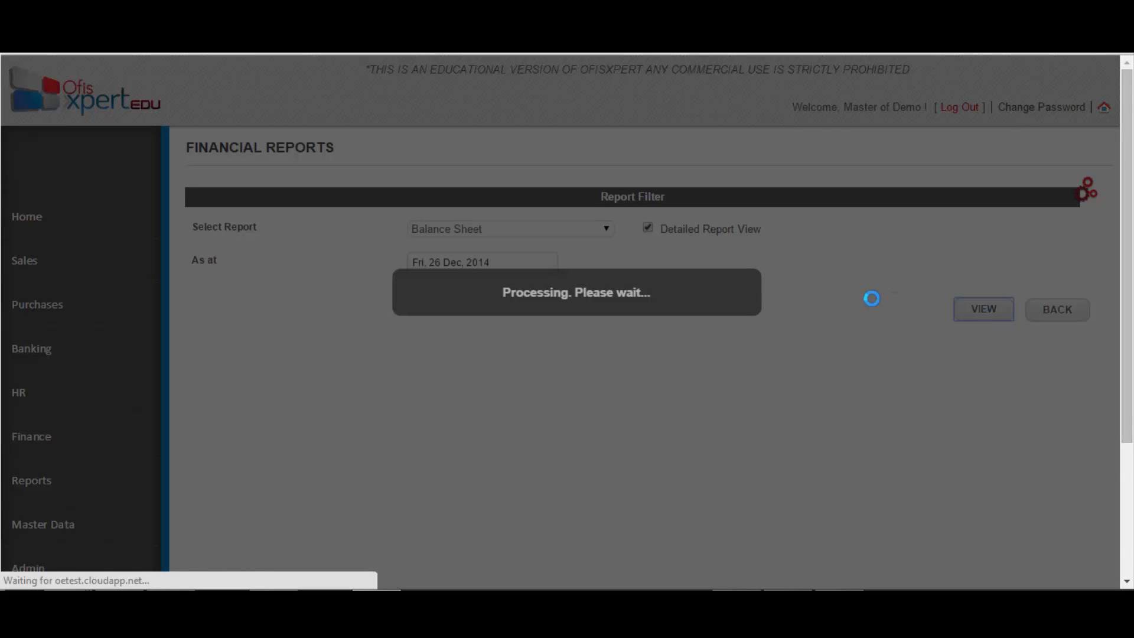
Step: Review the monthly Balance Sheet details down to the RM 1,020,000 totals
click(981, 308)
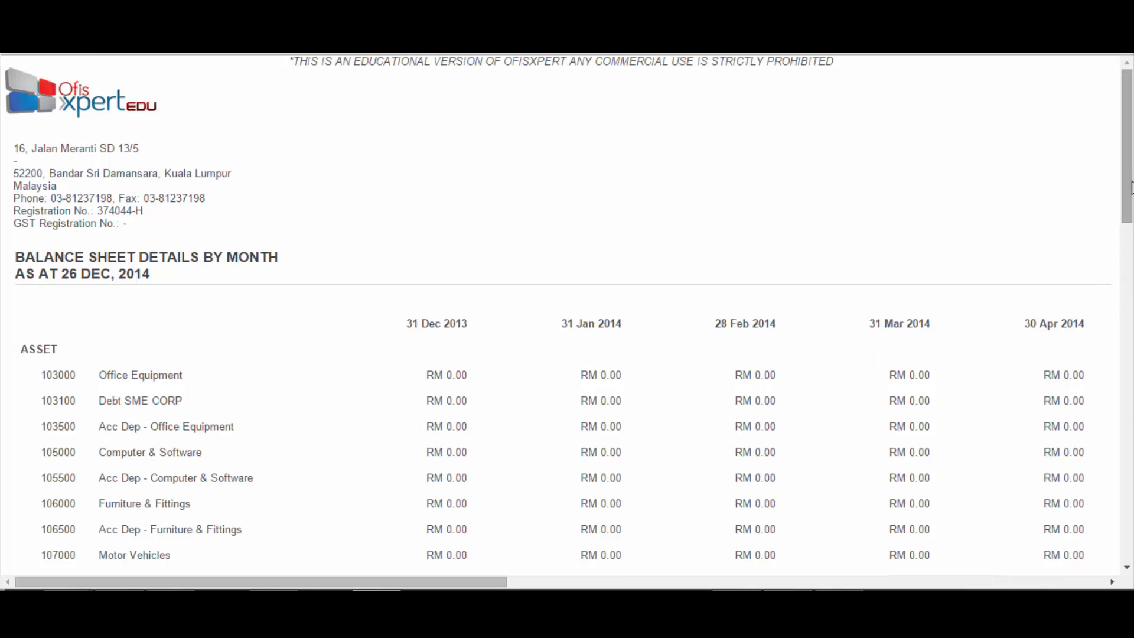
scroll(down, 3)
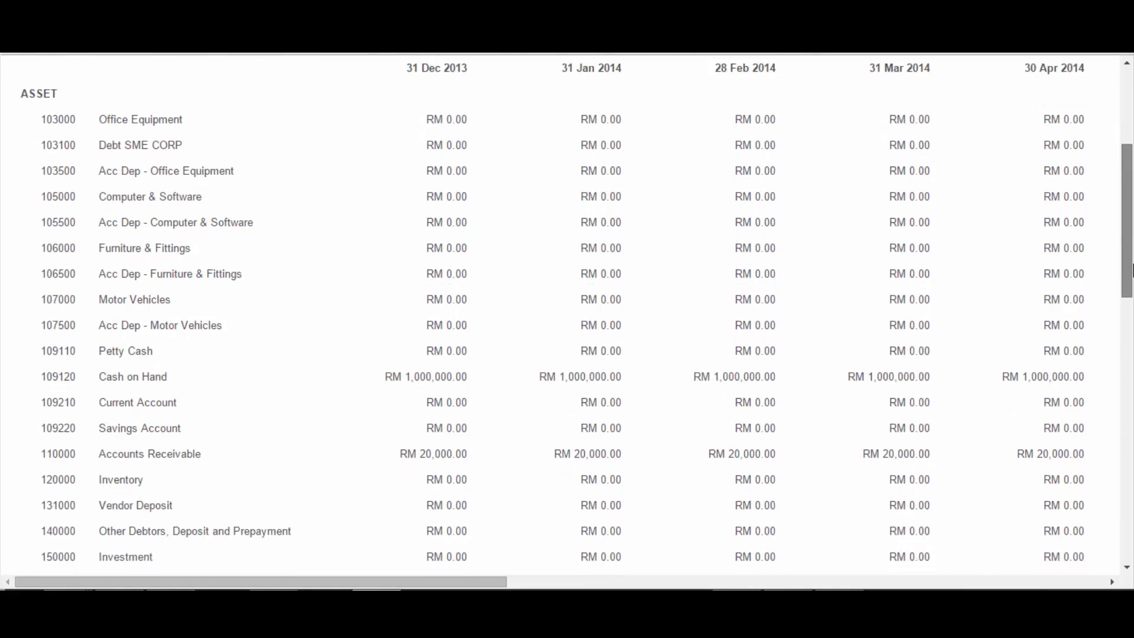
scroll(down, 3)
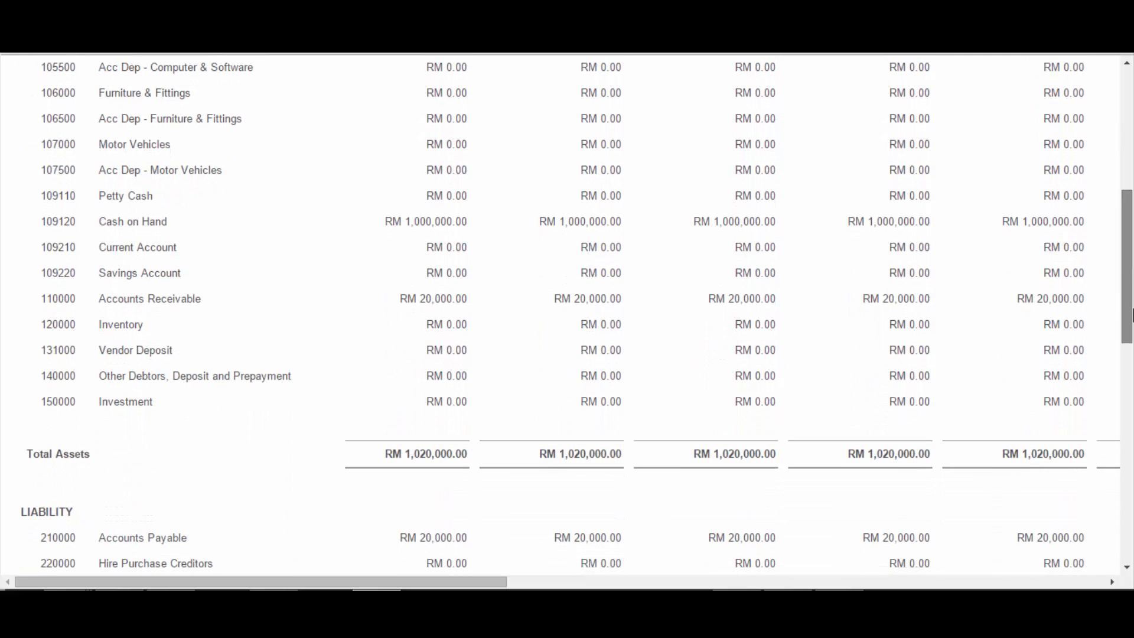
scroll(down, 3)
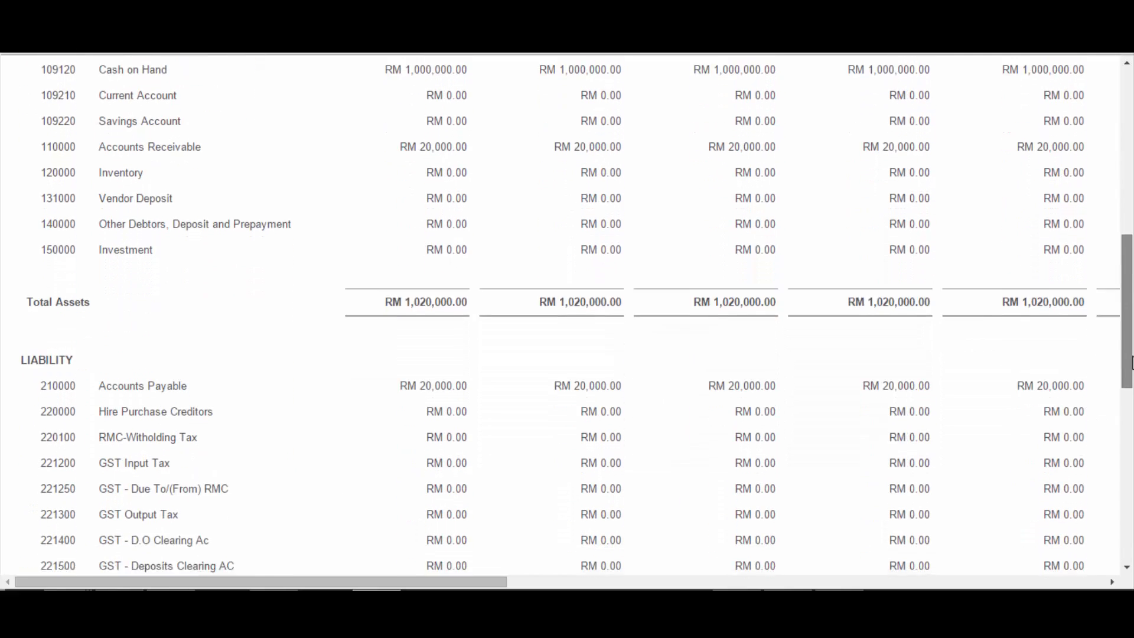
scroll(up, 3)
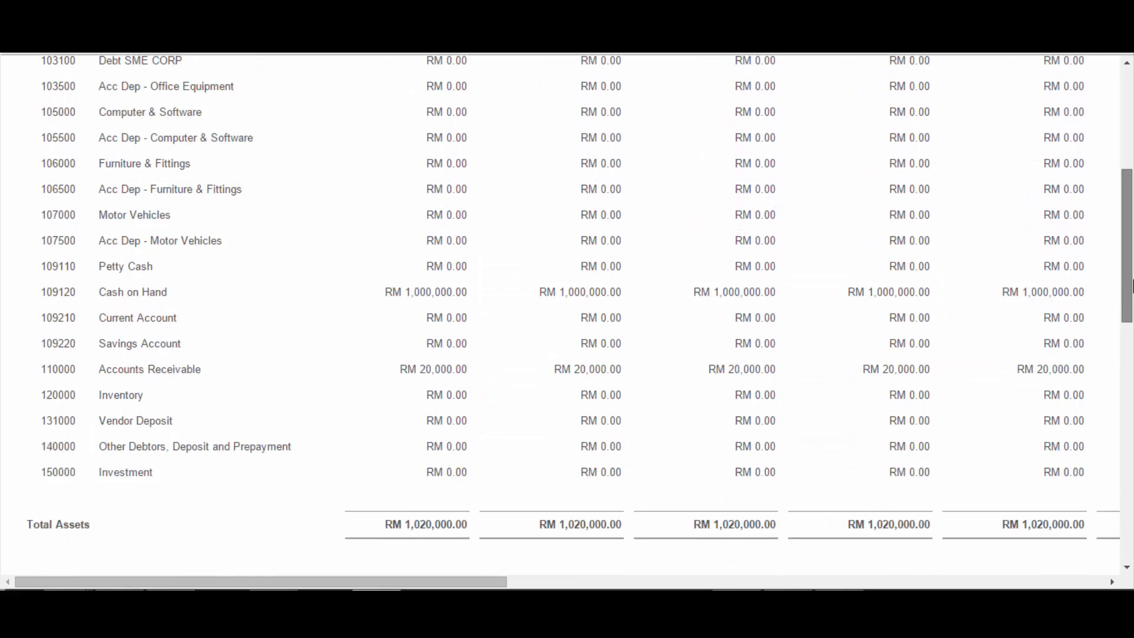
scroll(up, 3)
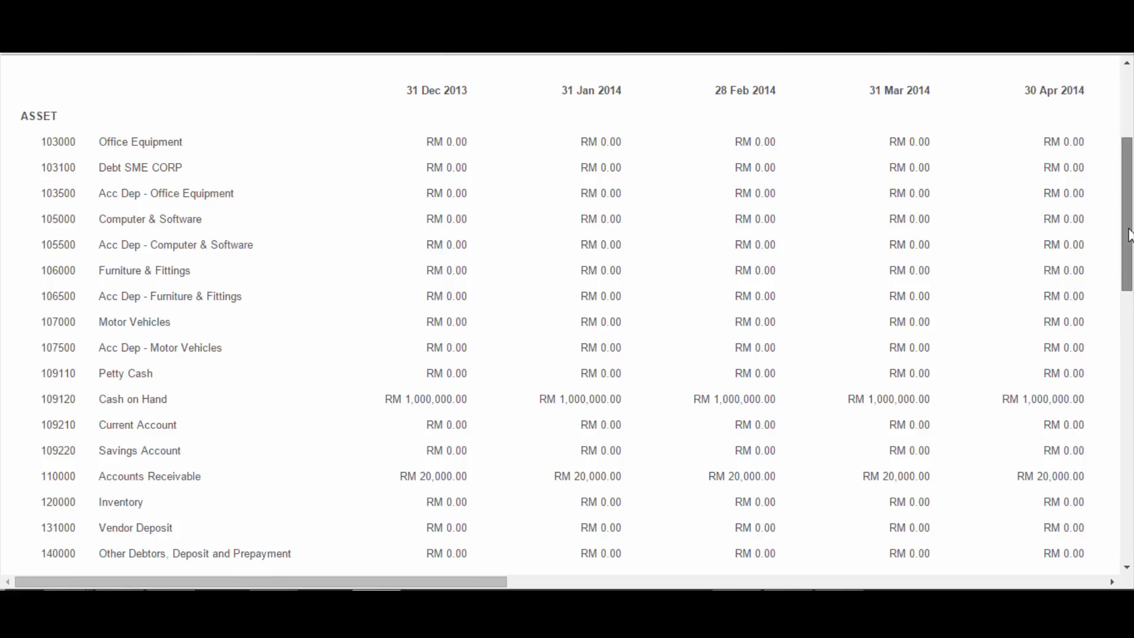
scroll(down, 3)
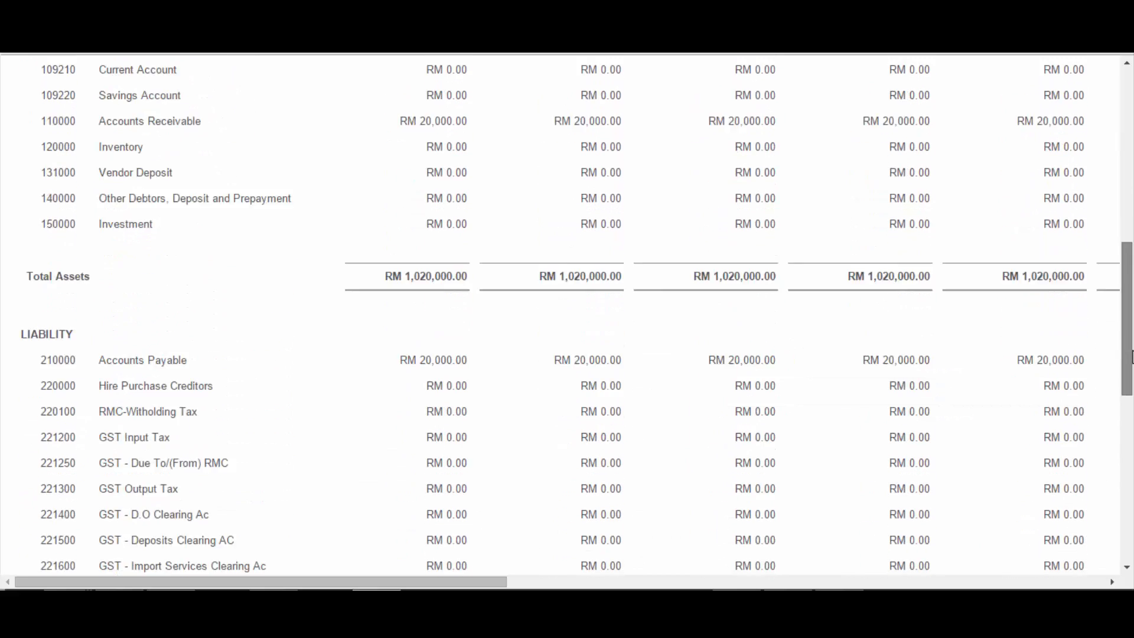
scroll(down, 3)
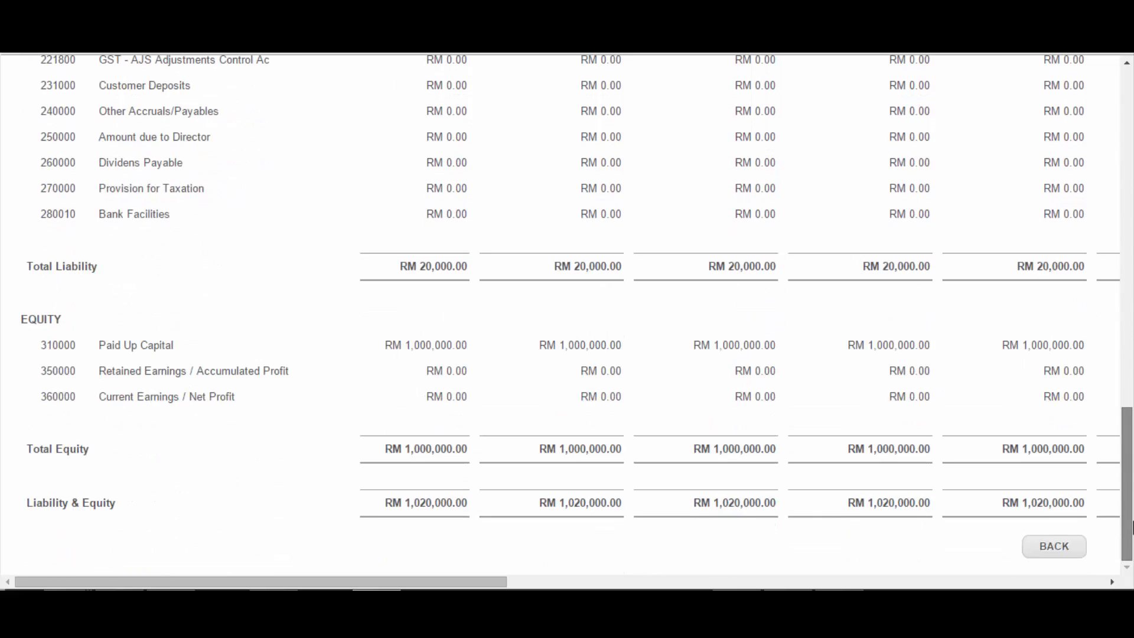
mouse_move(779, 533)
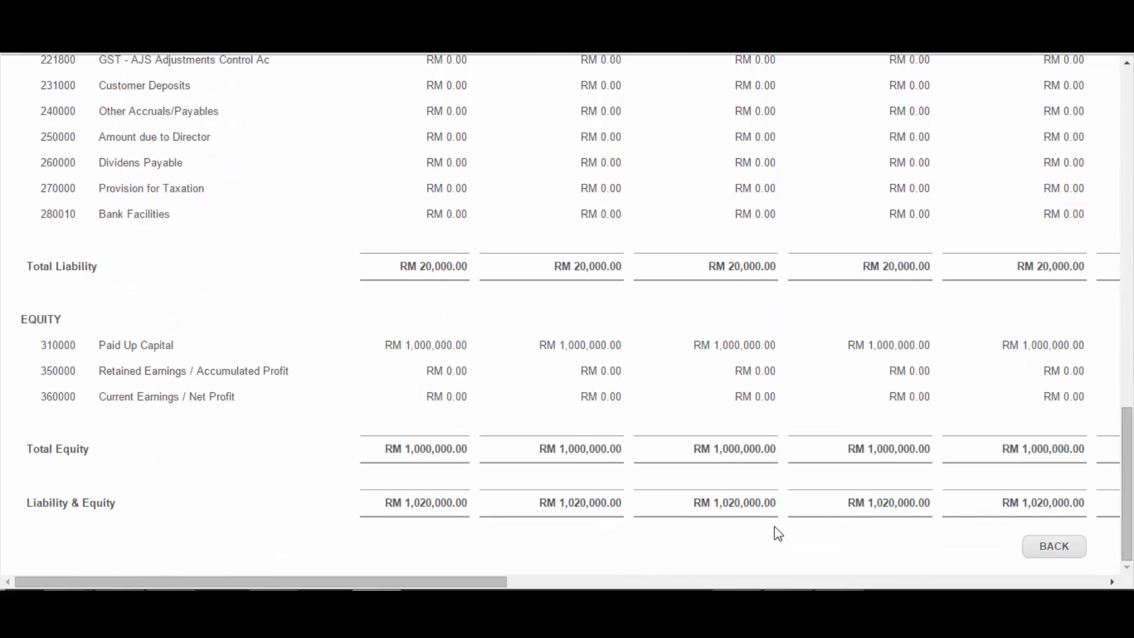
mouse_move(188, 459)
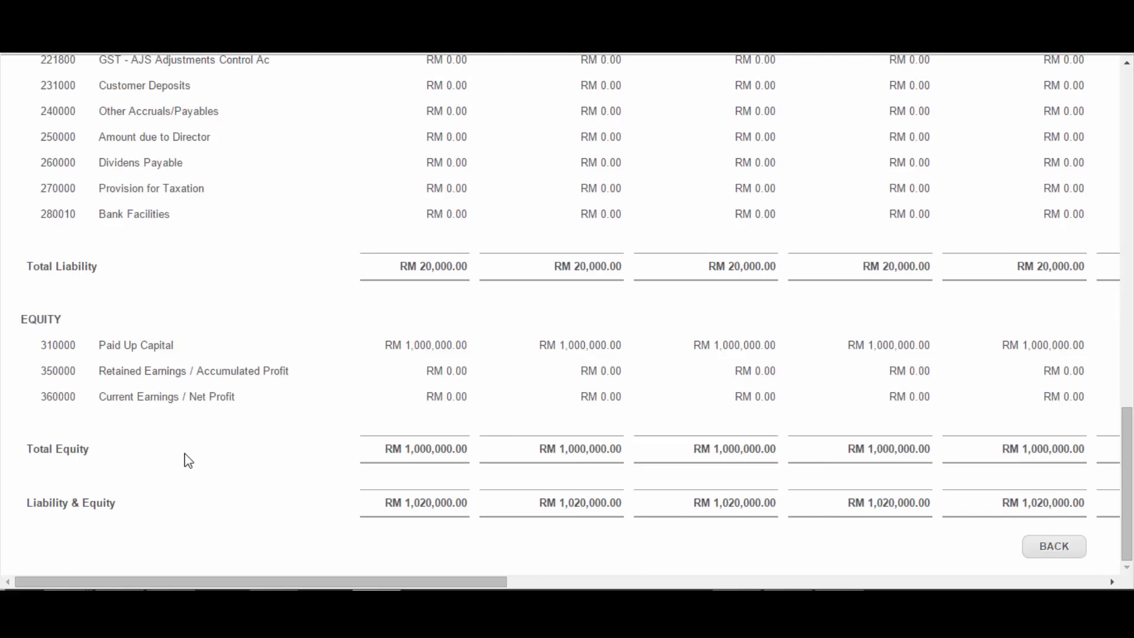
mouse_move(853, 369)
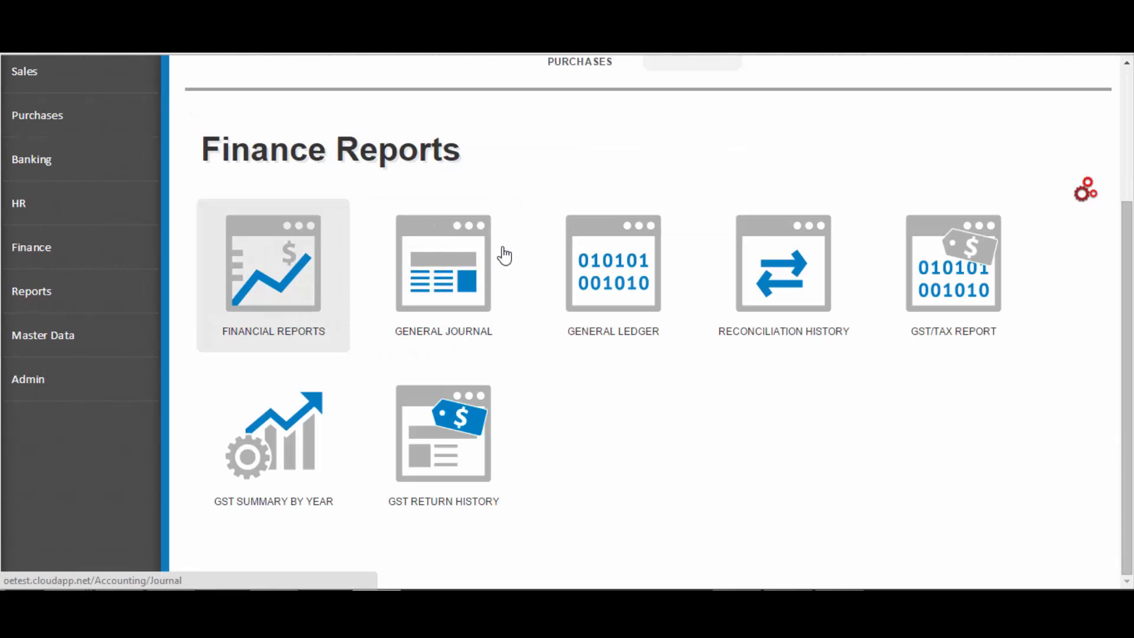
Step: Choose a detailed Income Statement (P&L) for 1 Sep 2014 to 26 Dec 2014
click(273, 275)
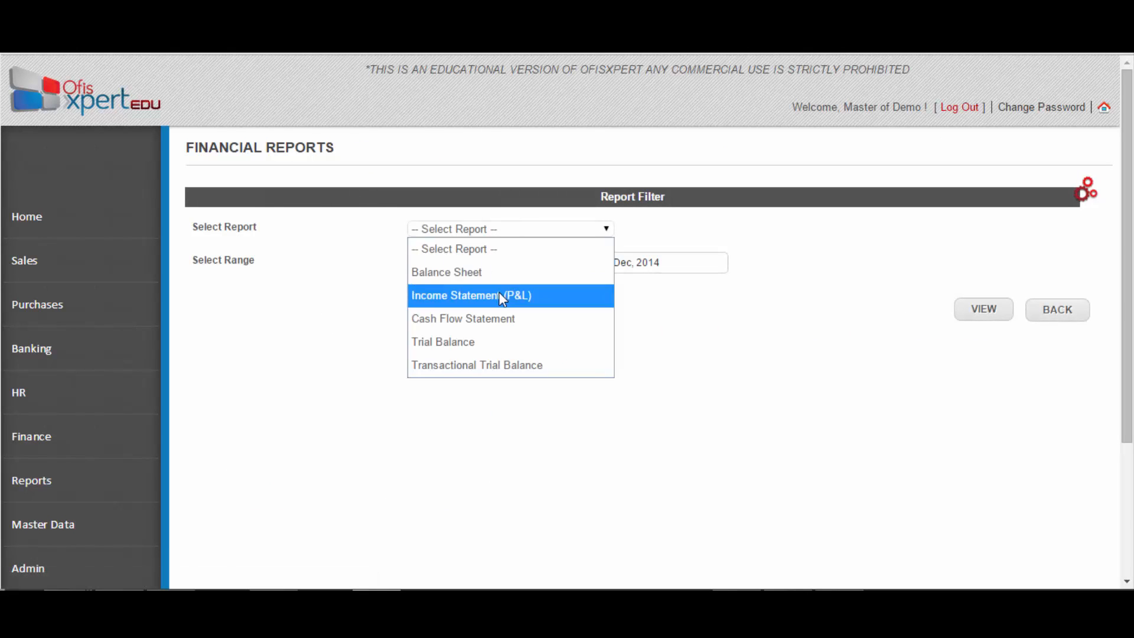
click(470, 296)
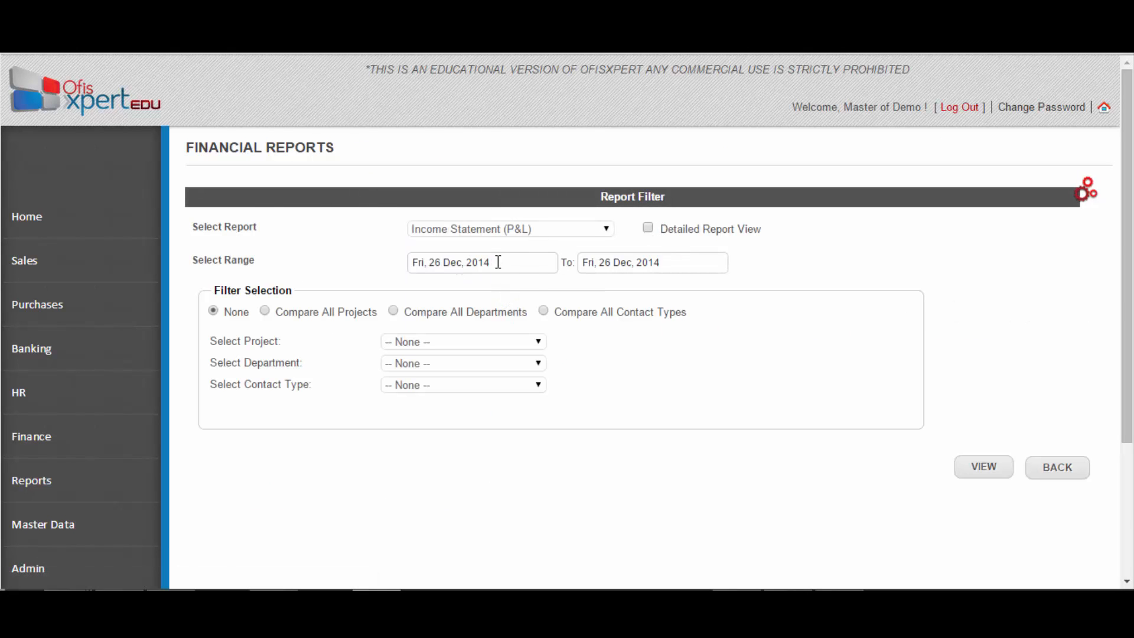
click(481, 262)
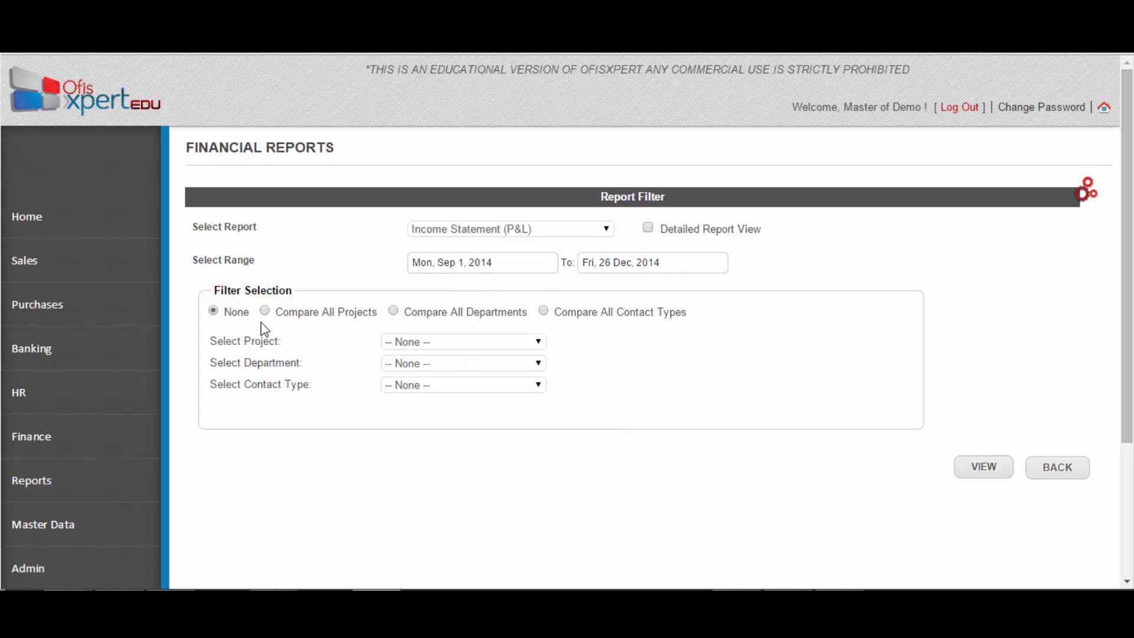
click(651, 262)
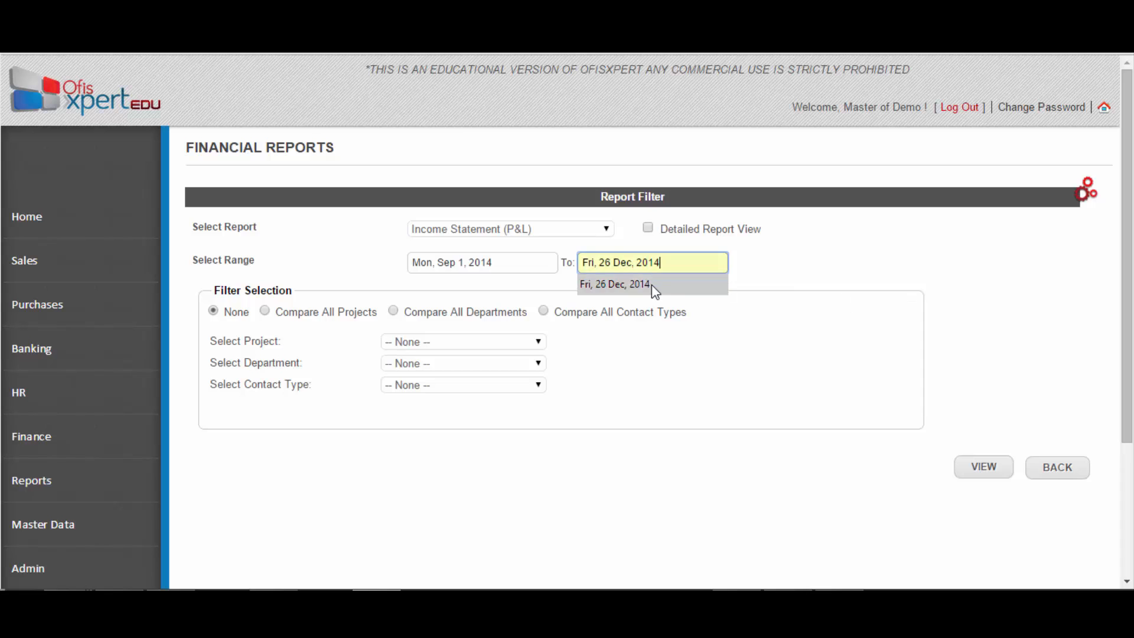
click(614, 283)
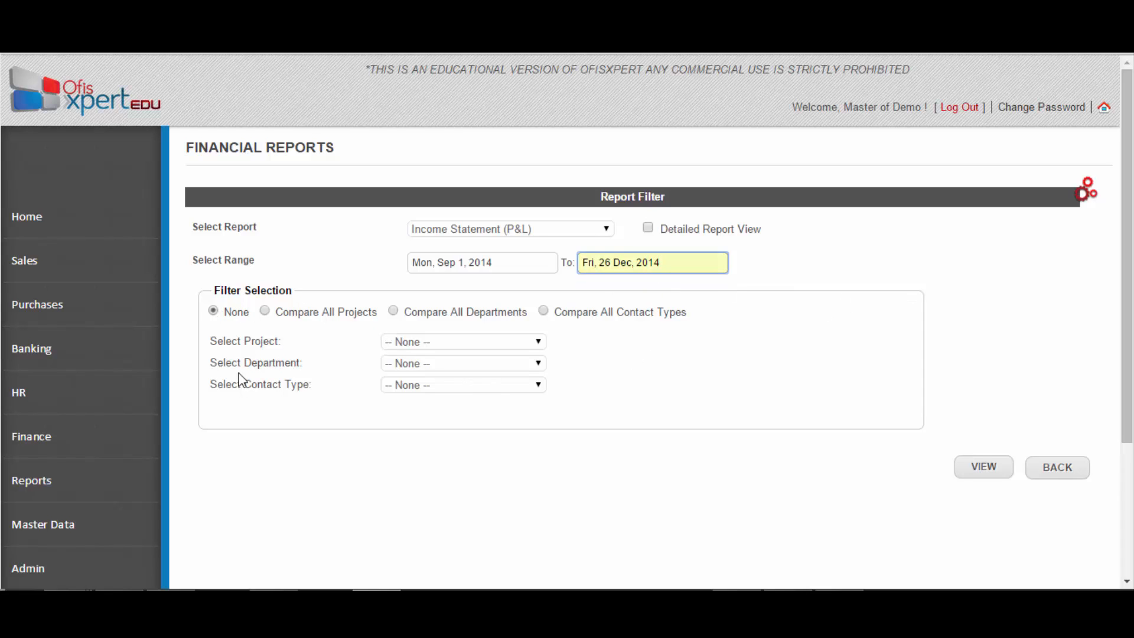
mouse_move(710, 241)
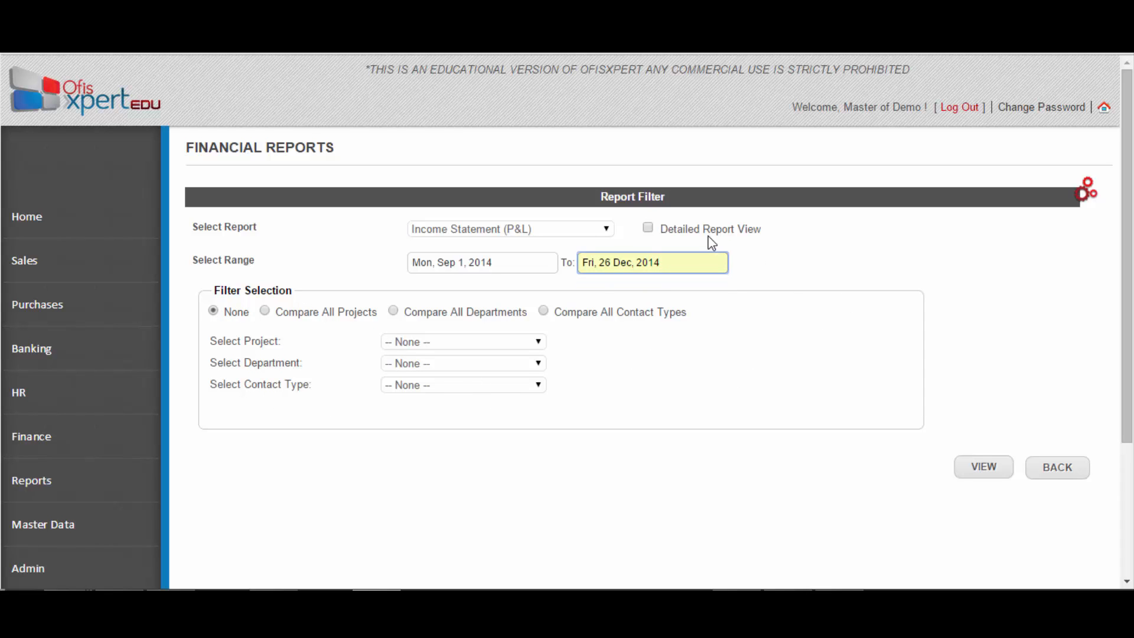
click(647, 228)
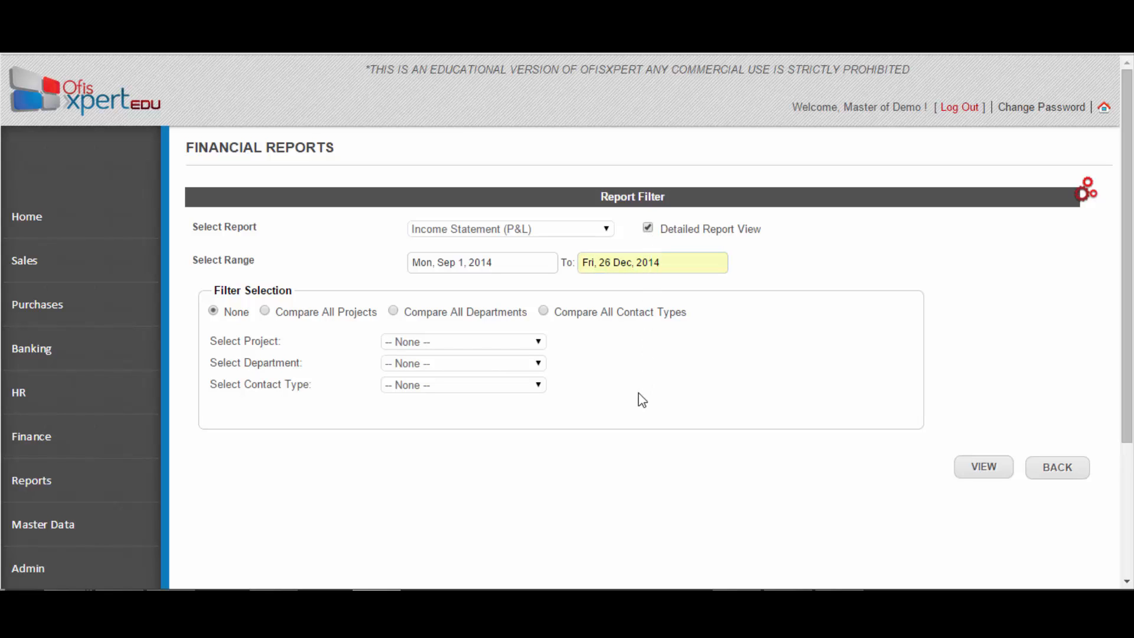
mouse_move(604, 284)
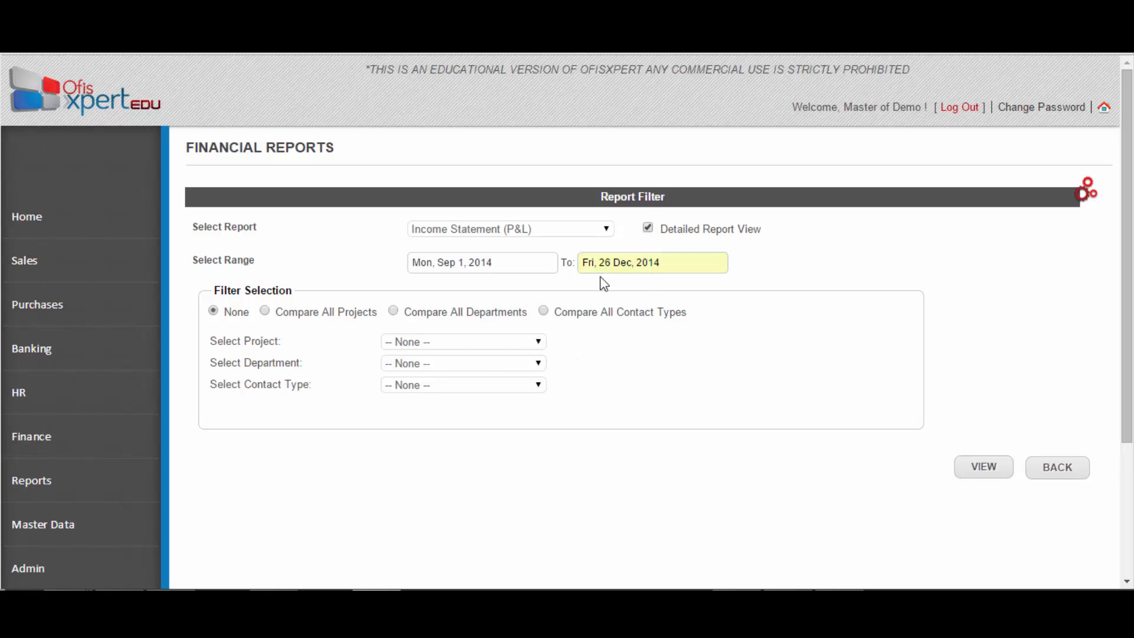
click(652, 263)
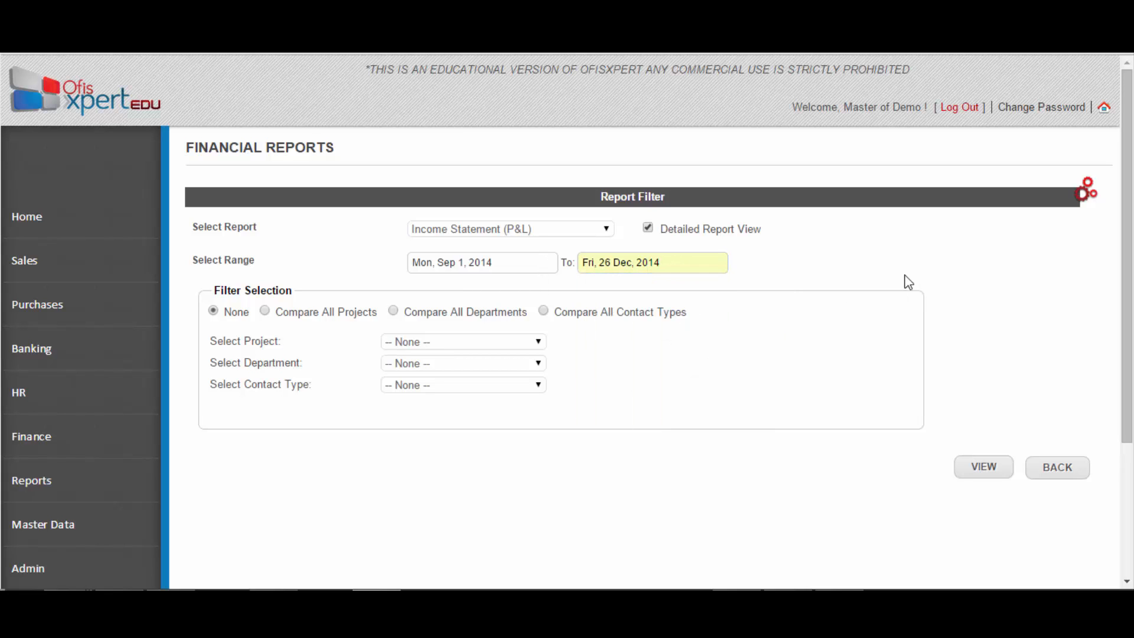
mouse_move(269, 321)
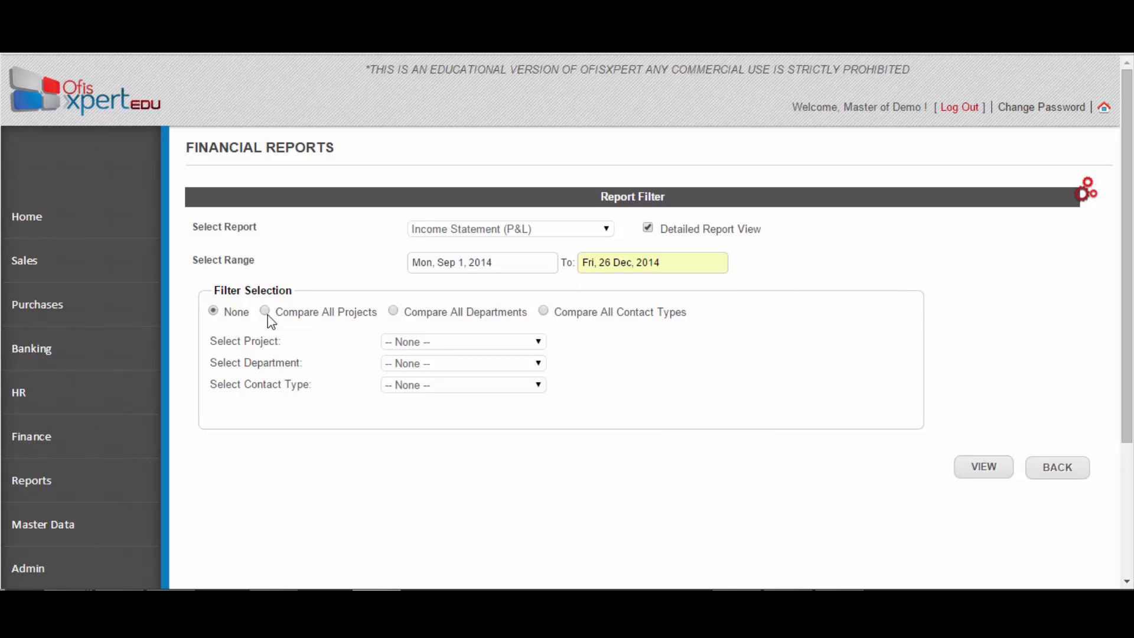
mouse_move(323, 394)
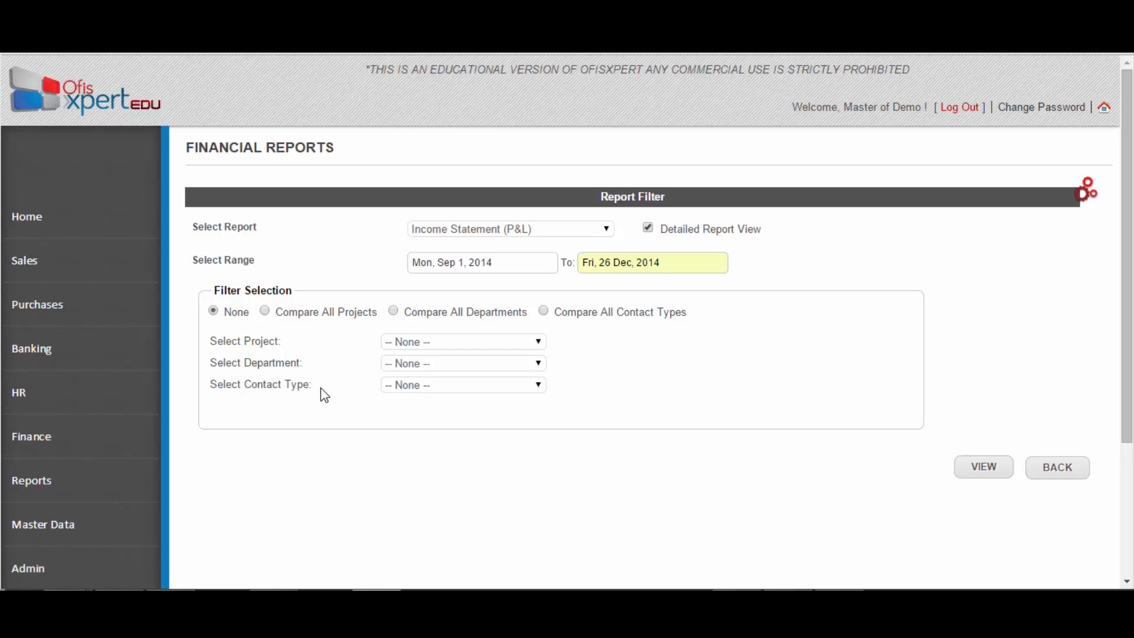
mouse_move(397, 378)
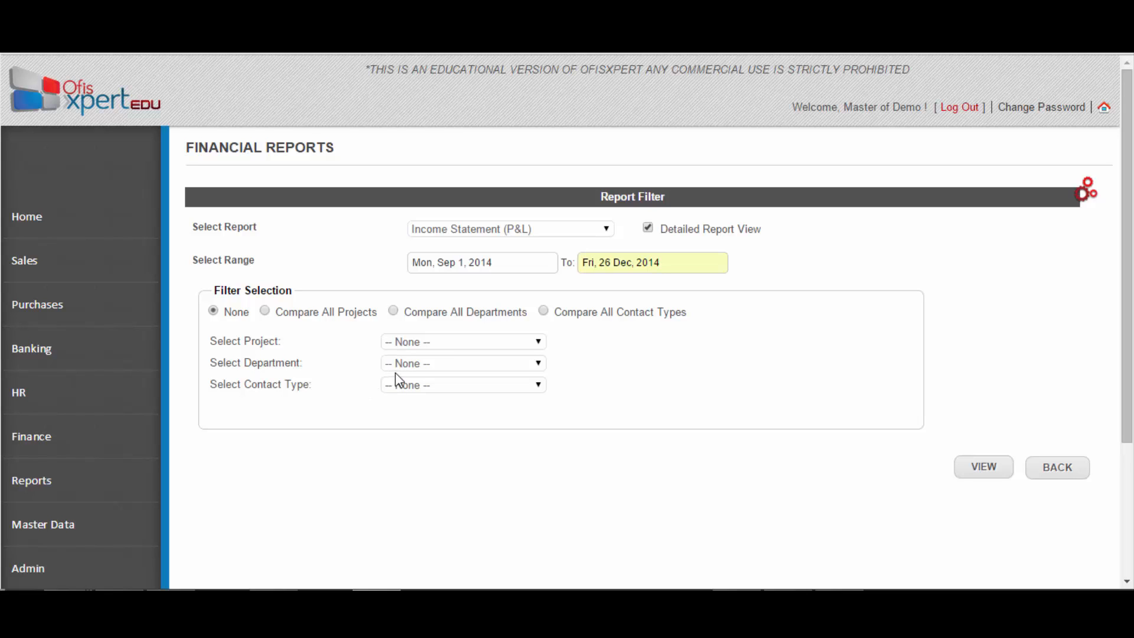
mouse_move(866, 295)
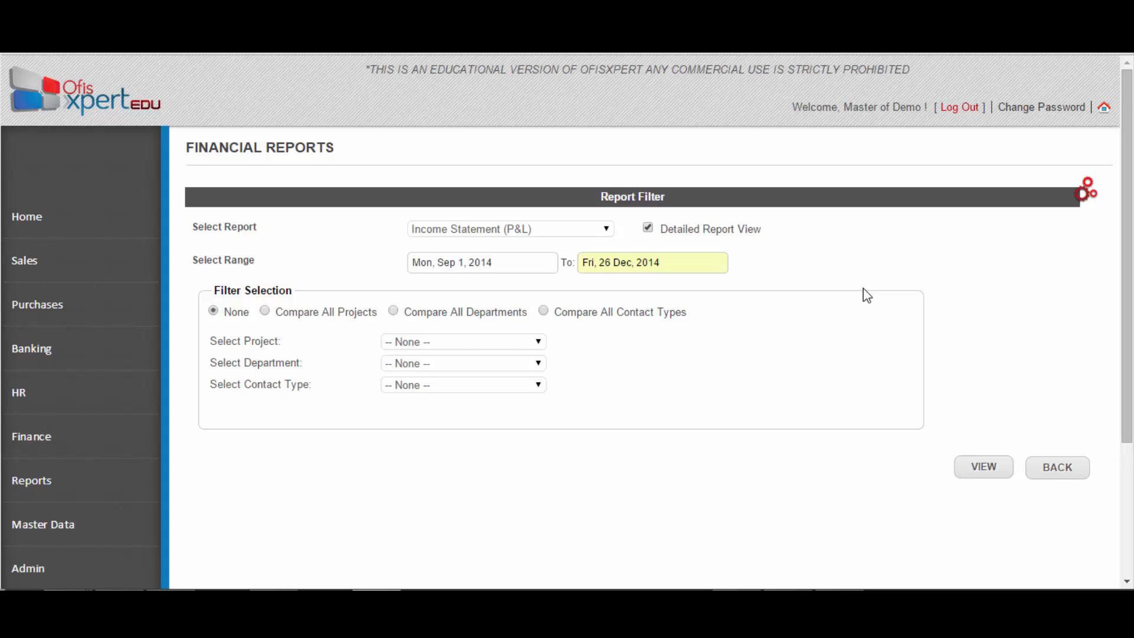
mouse_move(498, 286)
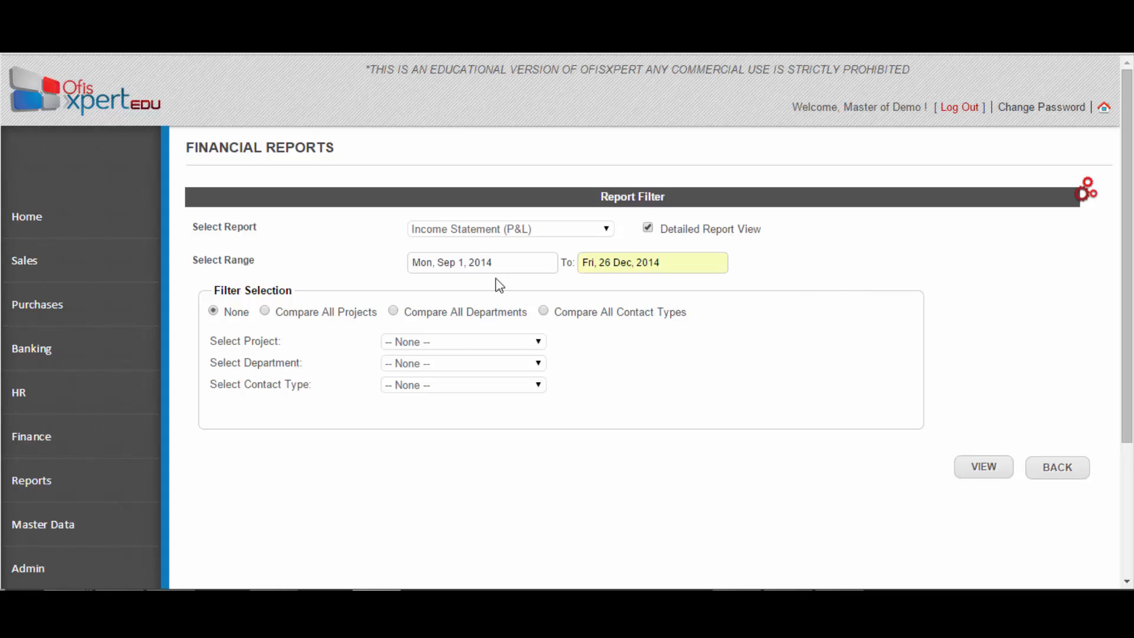
mouse_move(32, 480)
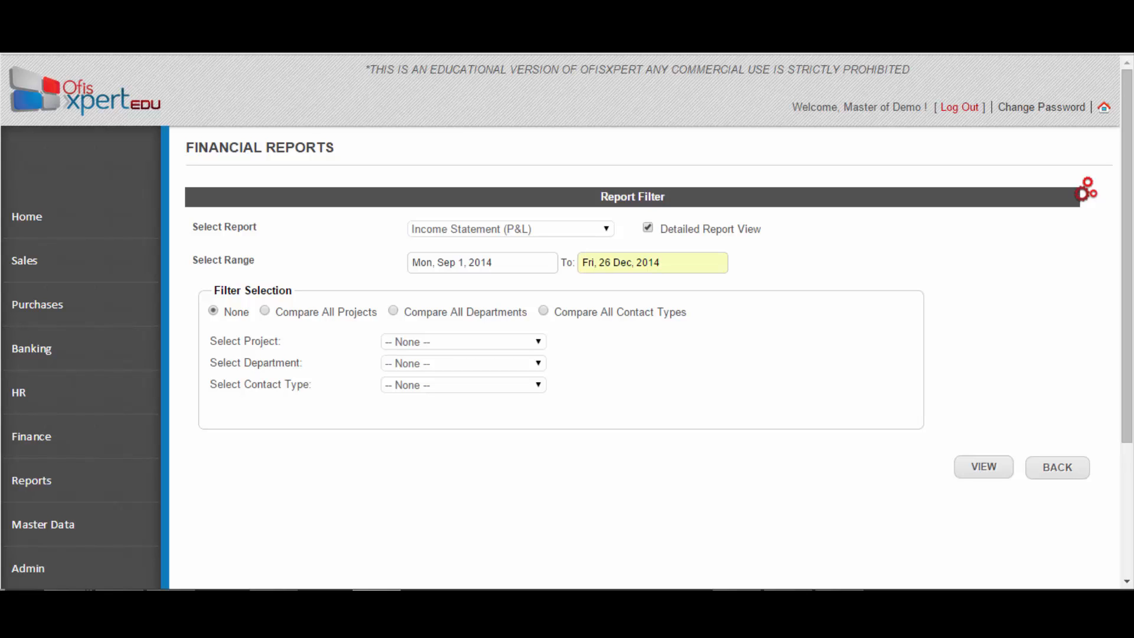
mouse_move(1013, 421)
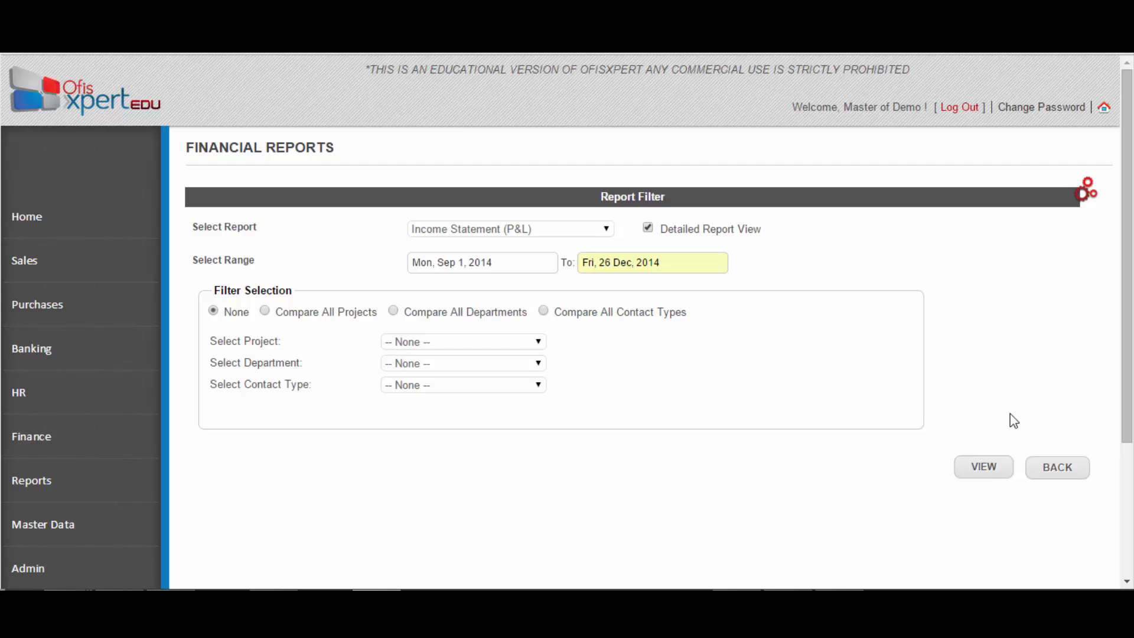
Step: Generate the Income Statement, then return to a fresh Financial Reports filter
click(983, 467)
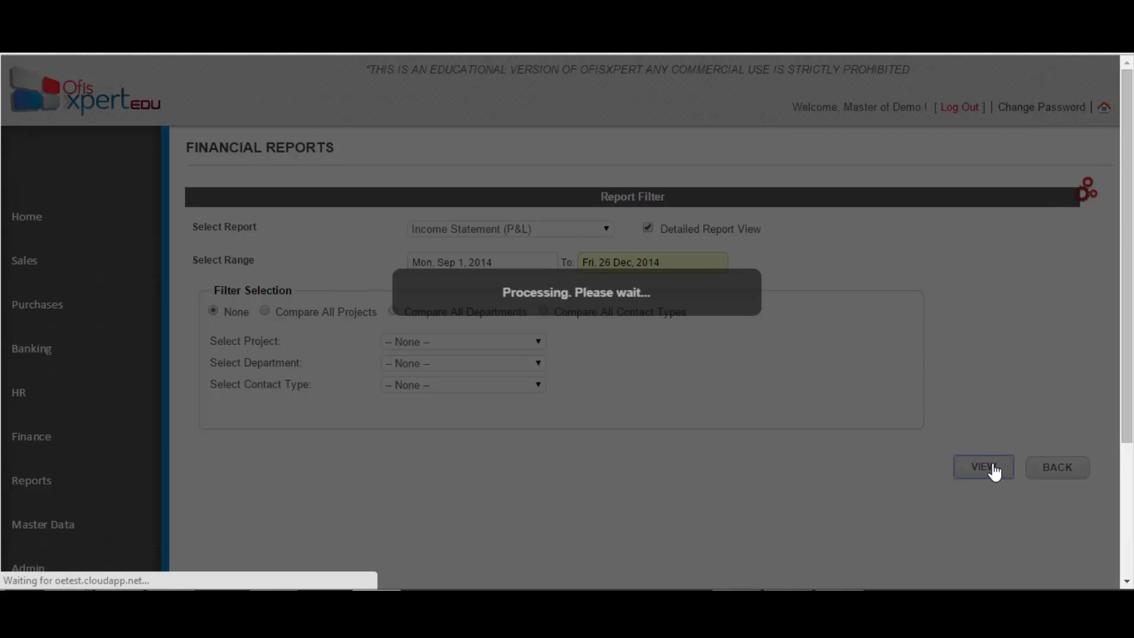
click(983, 466)
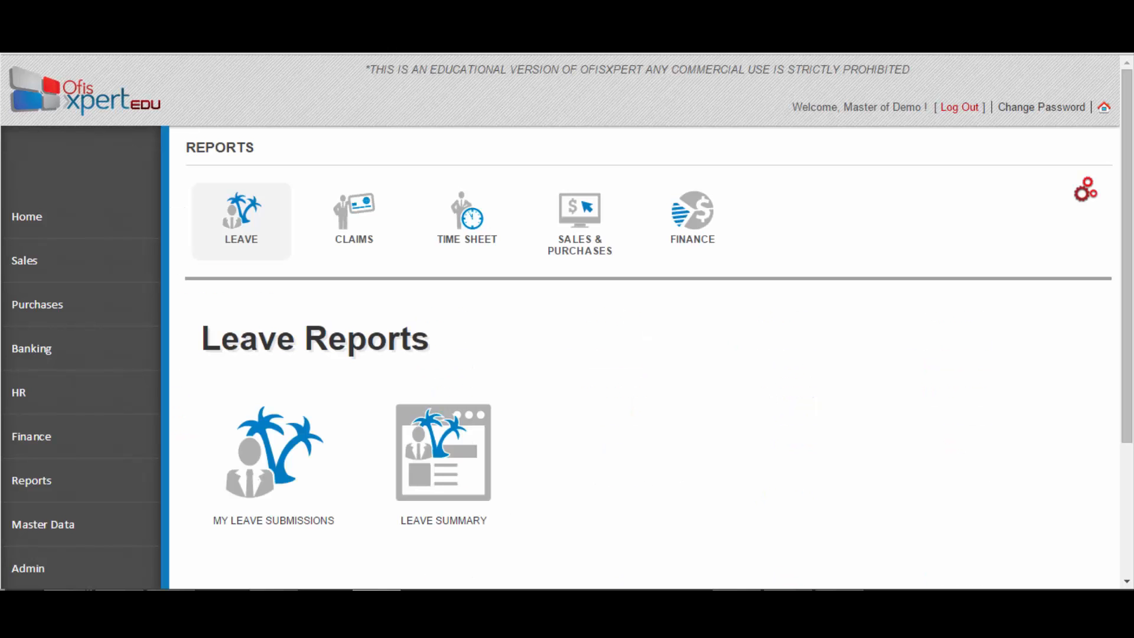
click(691, 217)
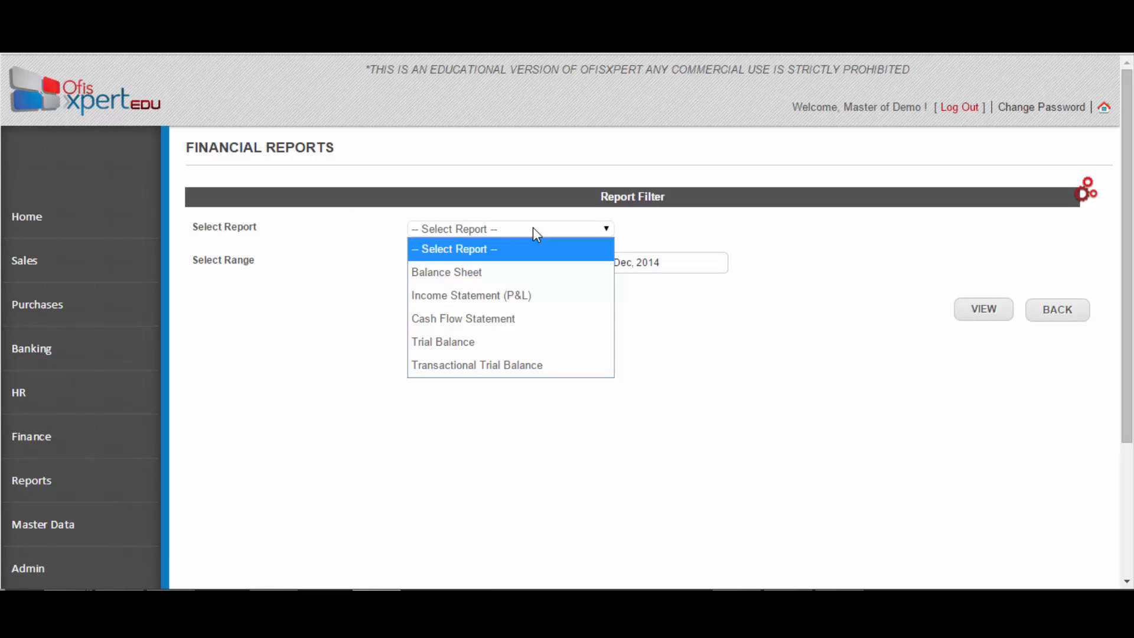
Step: Request the Cash Flow Statement for 1 Sep to 26 Dec 2014
click(462, 318)
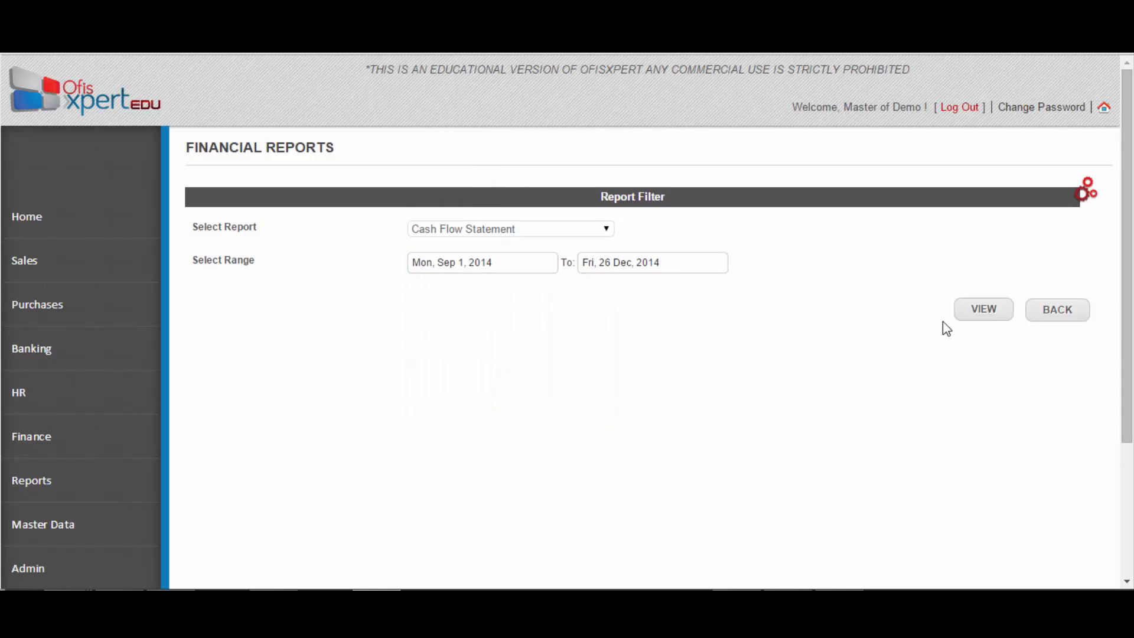
click(981, 308)
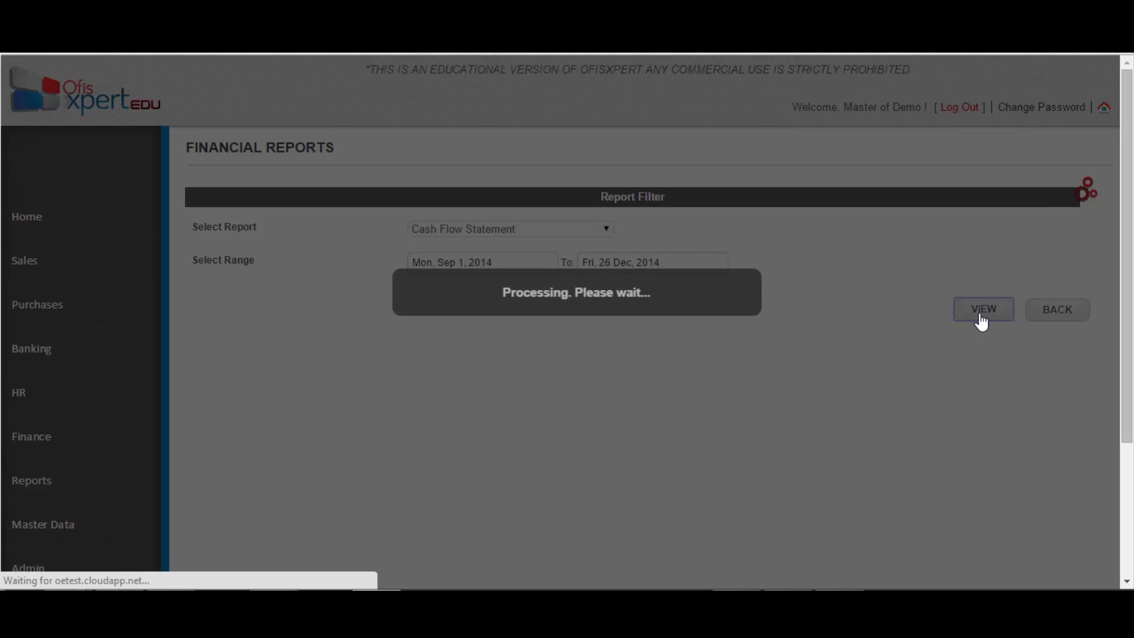
Step: Review the Statement of Cash Flows down to the (624.21) net cash change
click(982, 308)
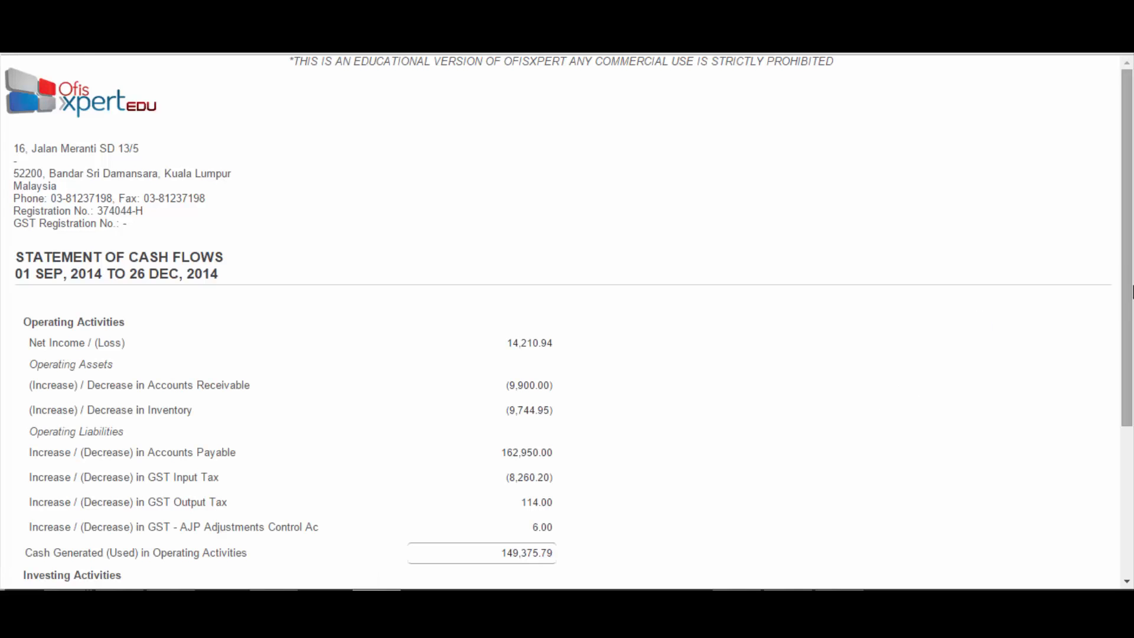
scroll(down, 3)
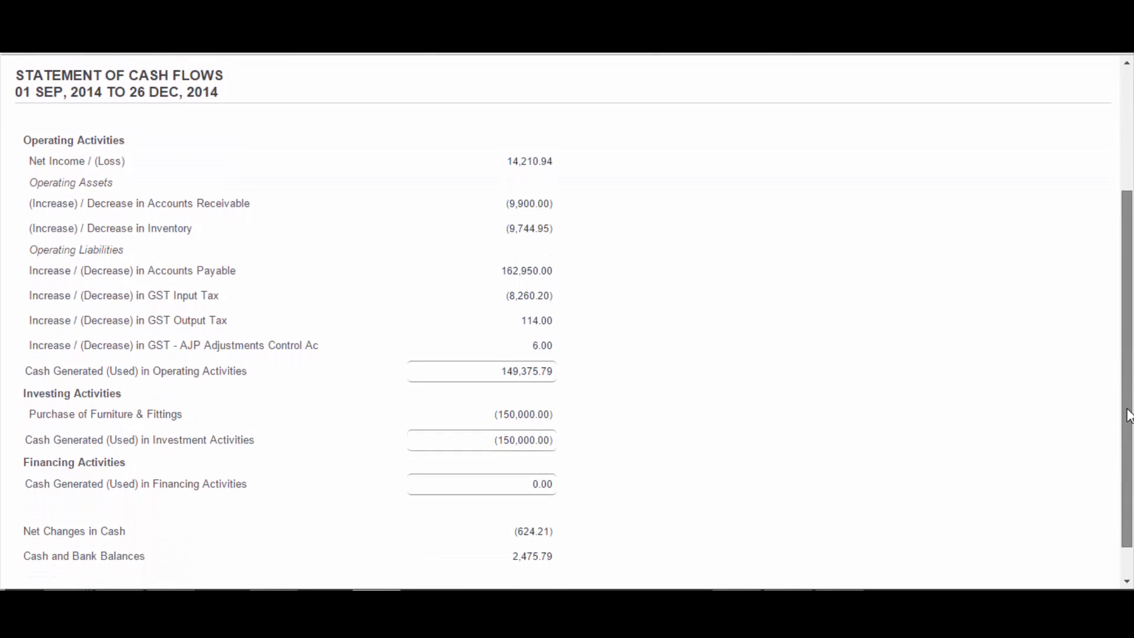
scroll(down, 3)
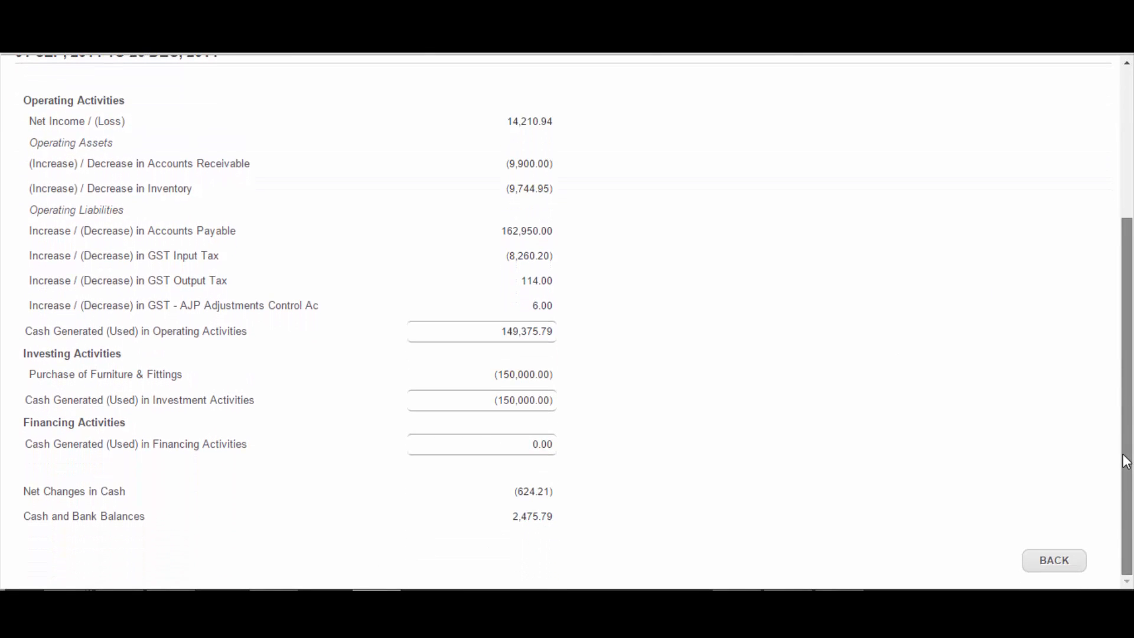
mouse_move(842, 450)
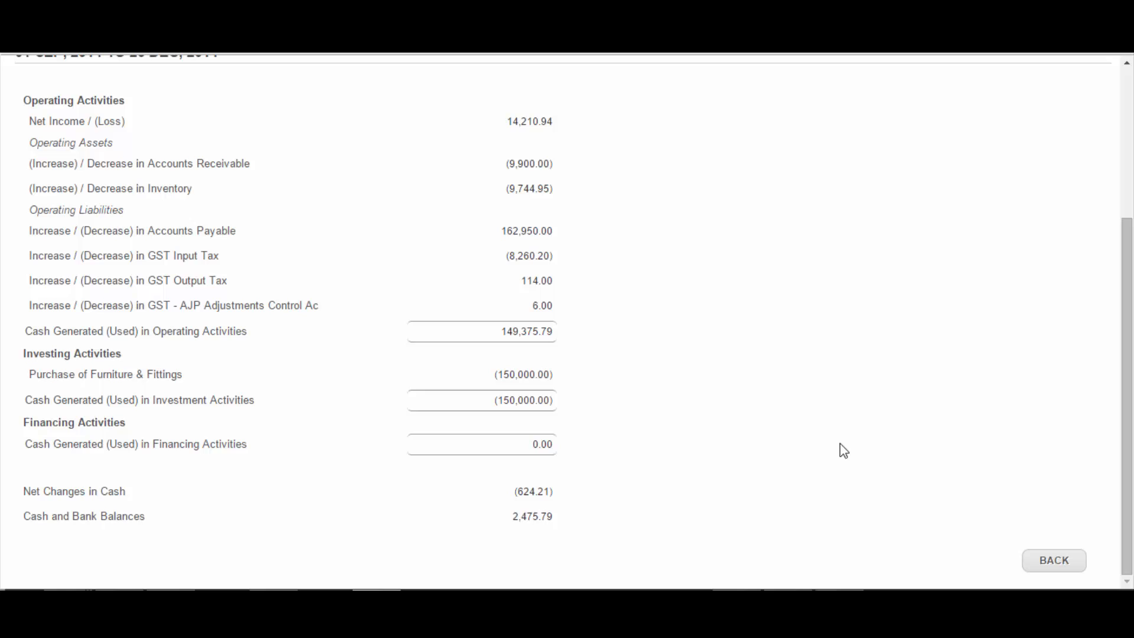
mouse_move(827, 450)
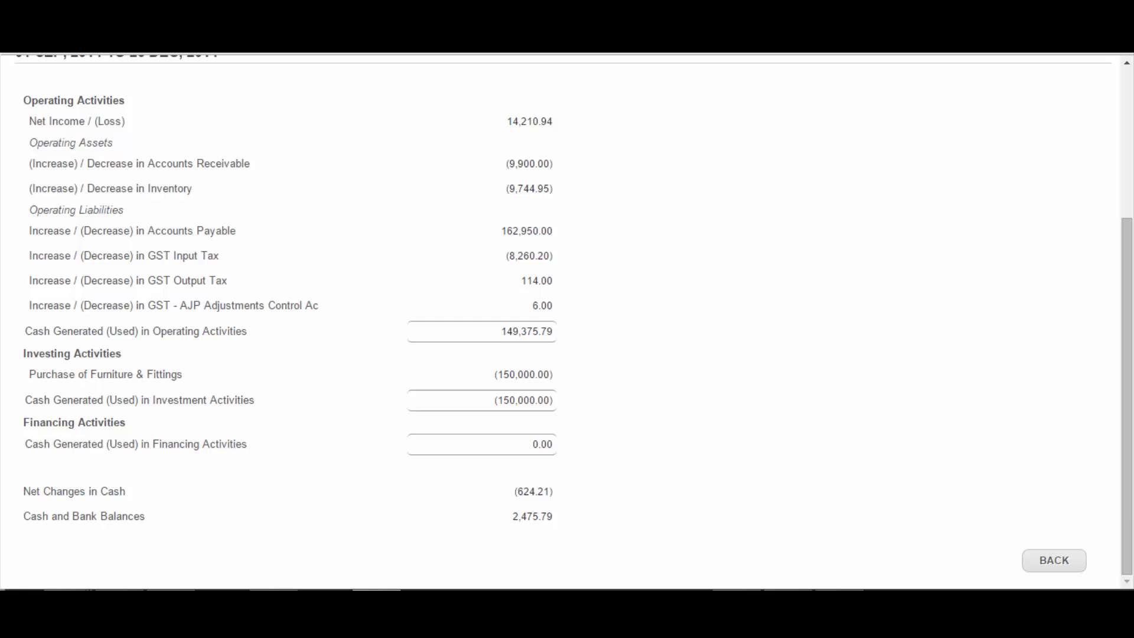
Step: Return to the report filter and generate the Trial Balance as at 26 Dec 2014
click(1053, 559)
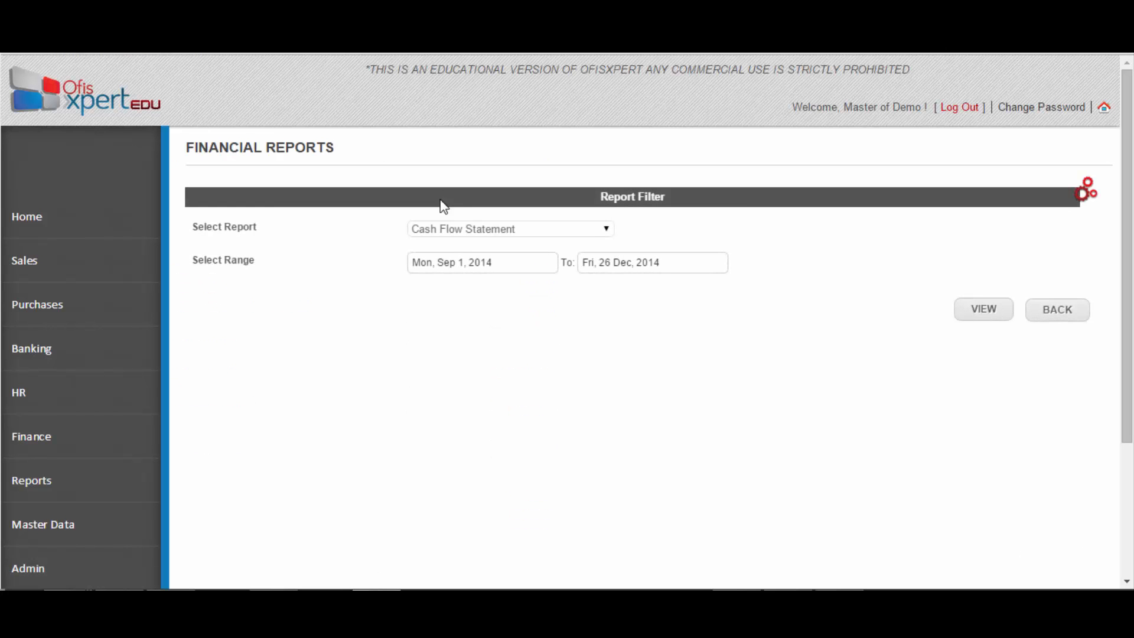
click(509, 228)
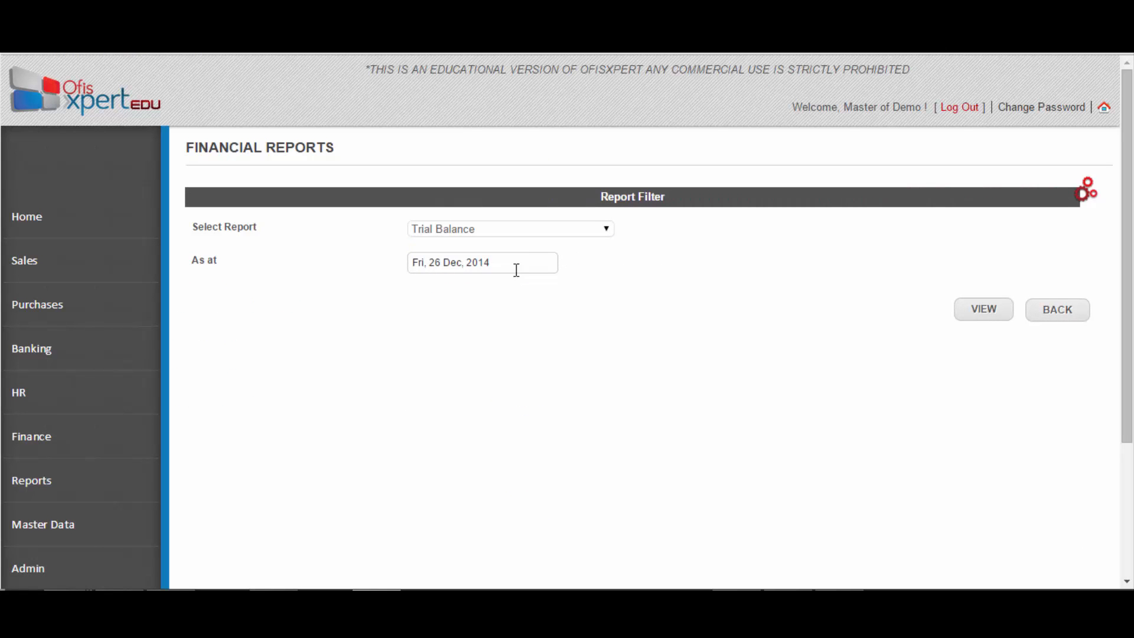
mouse_move(968, 339)
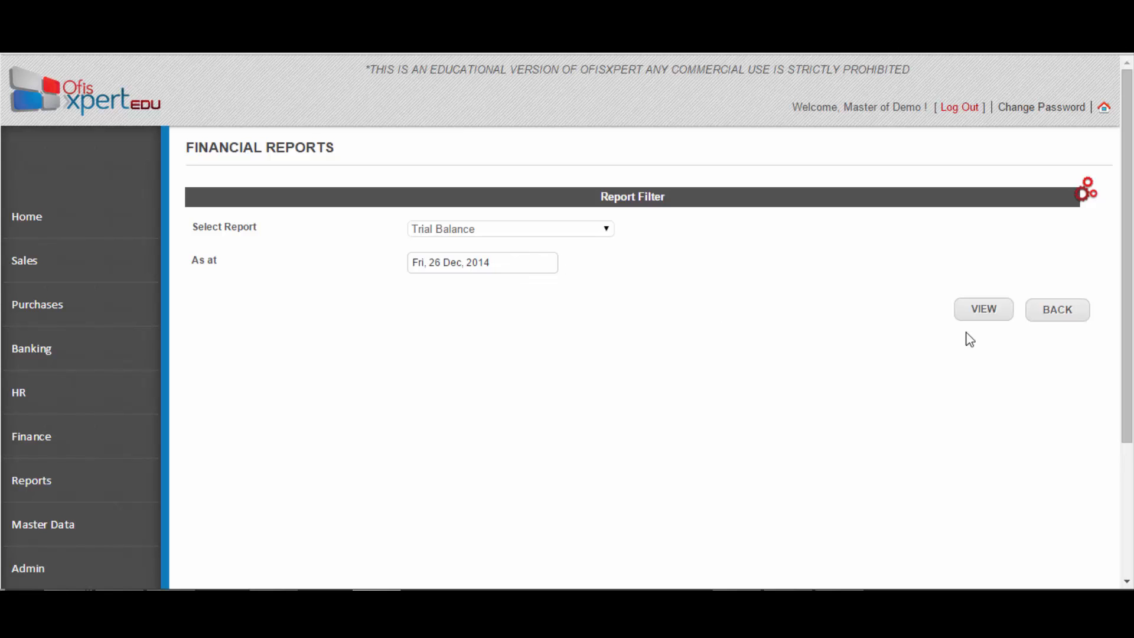
click(982, 309)
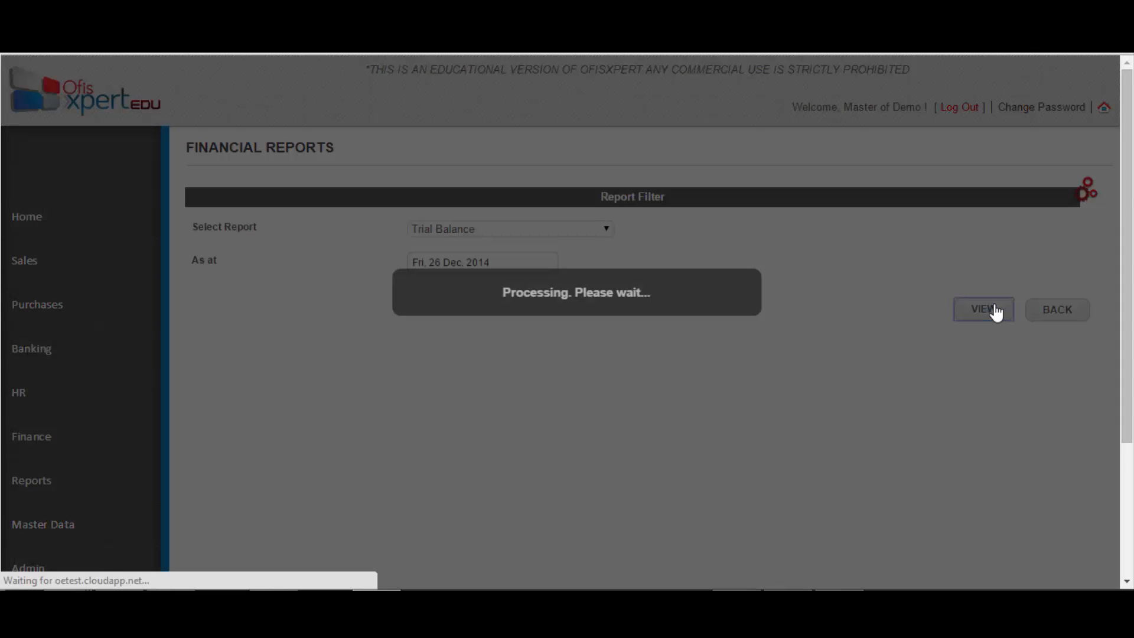
click(982, 310)
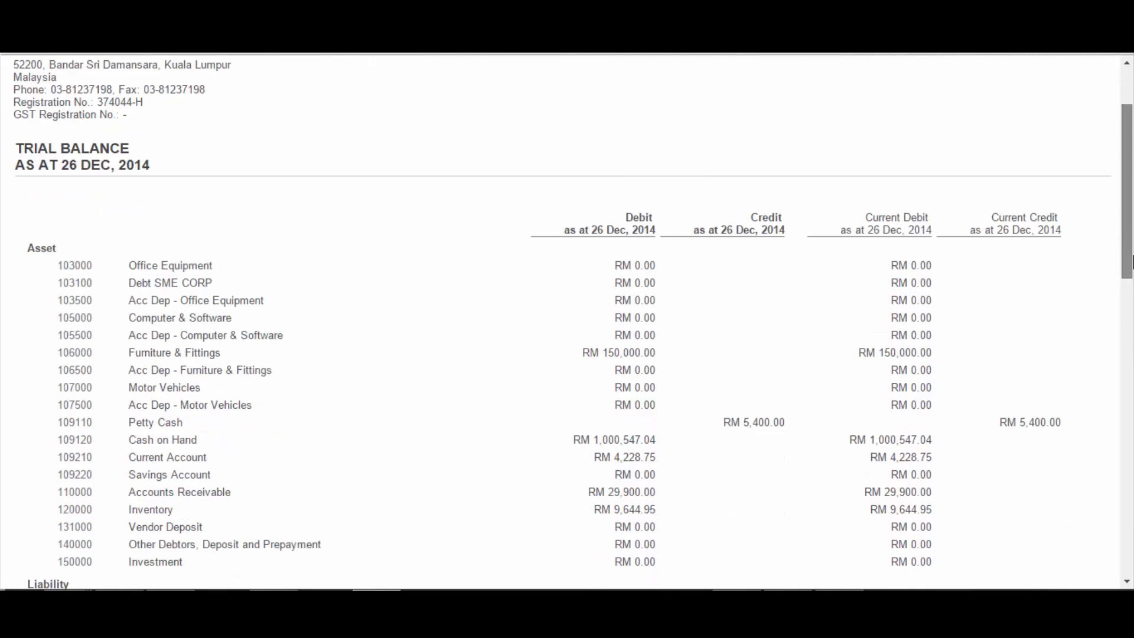
Step: Review the Trial Balance down to the GRAND TOTAL of RM 1,208,320.00 and back up
scroll(down, 3)
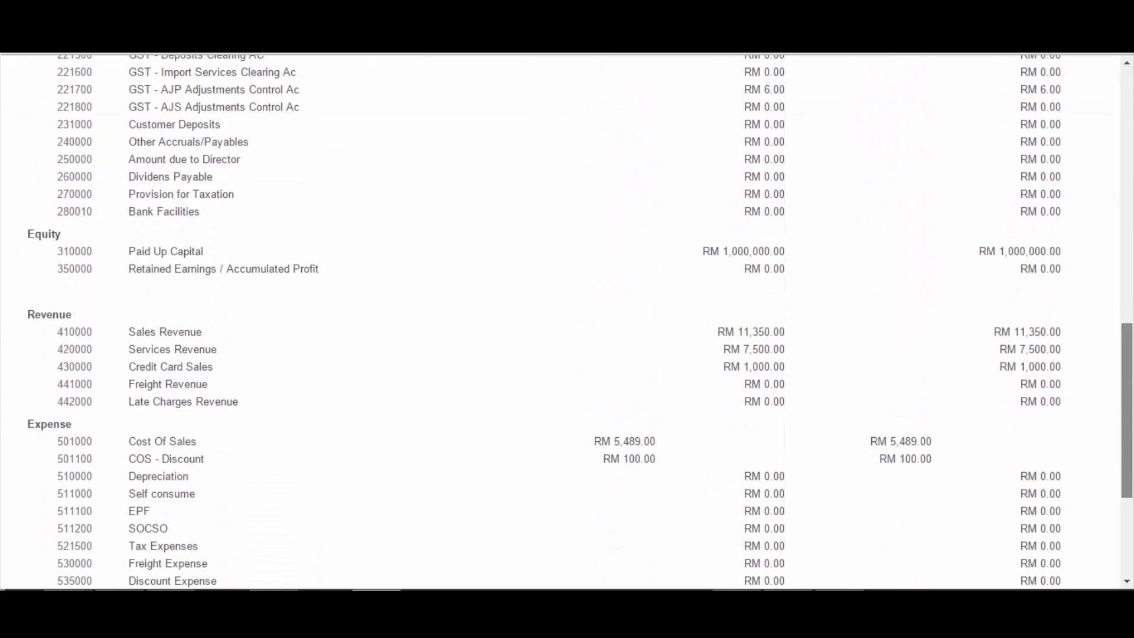
scroll(down, 3)
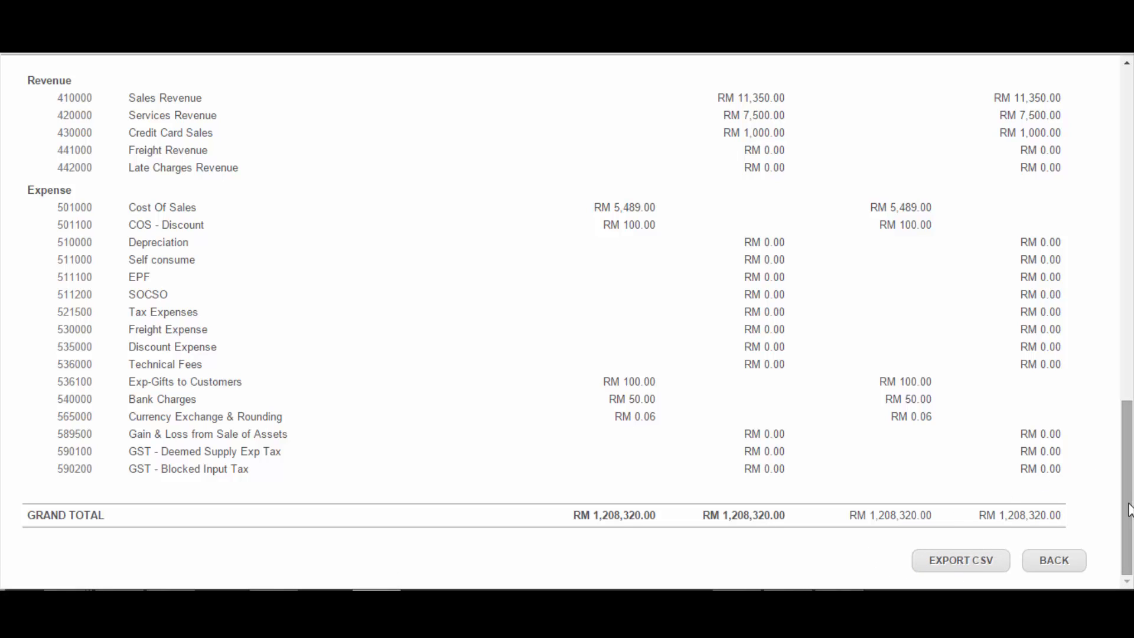
scroll(up, 3)
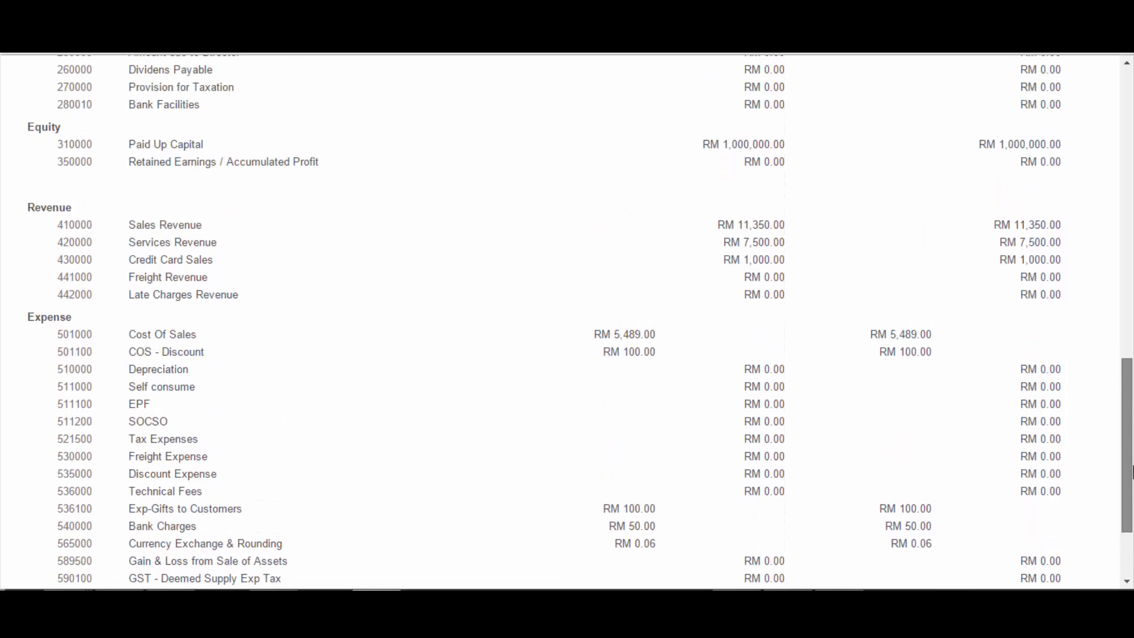
scroll(down, 3)
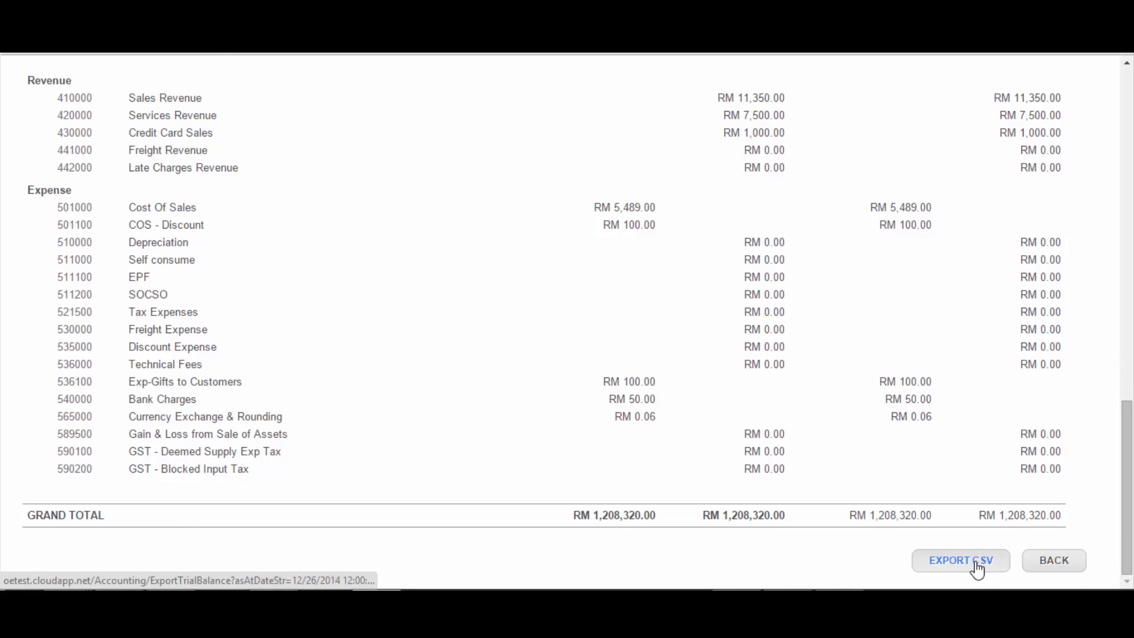
mouse_move(1080, 512)
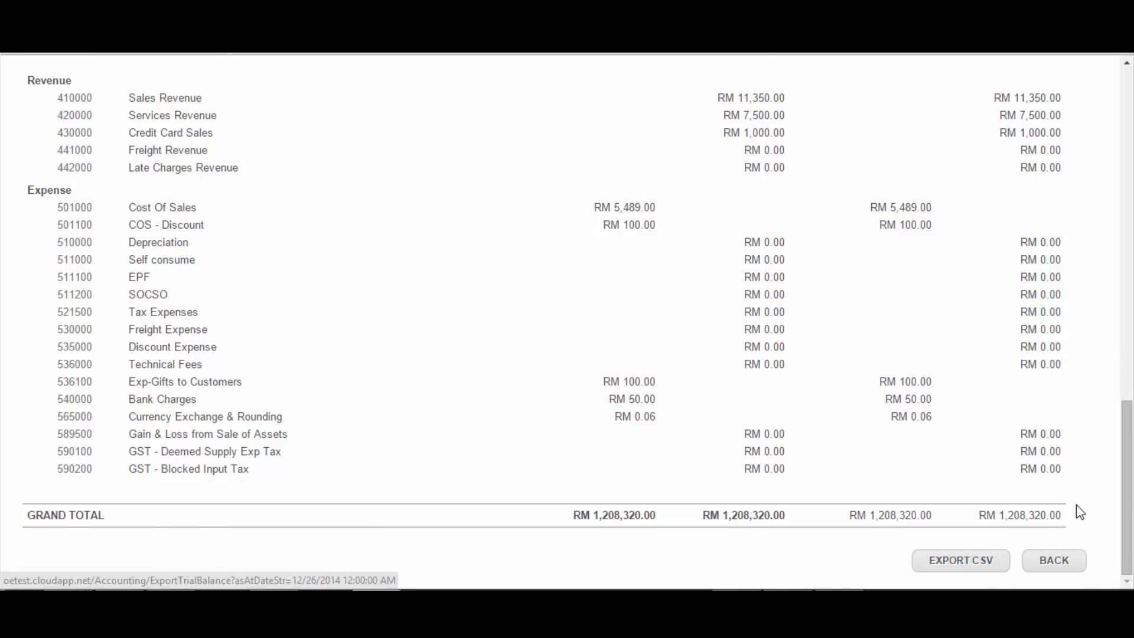
scroll(up, 3)
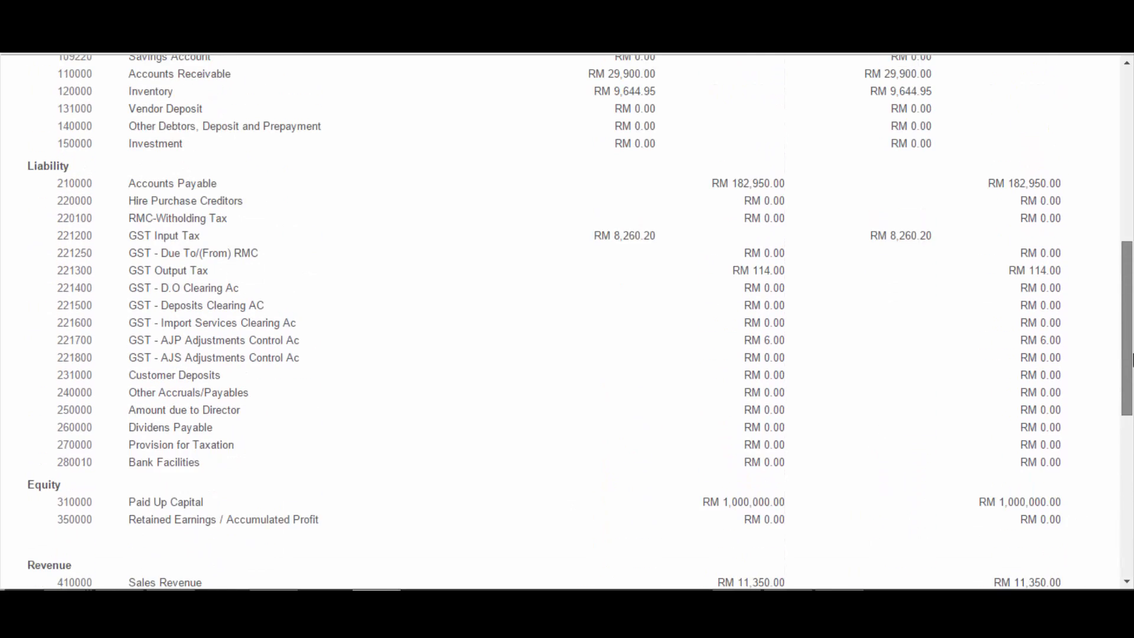
scroll(up, 3)
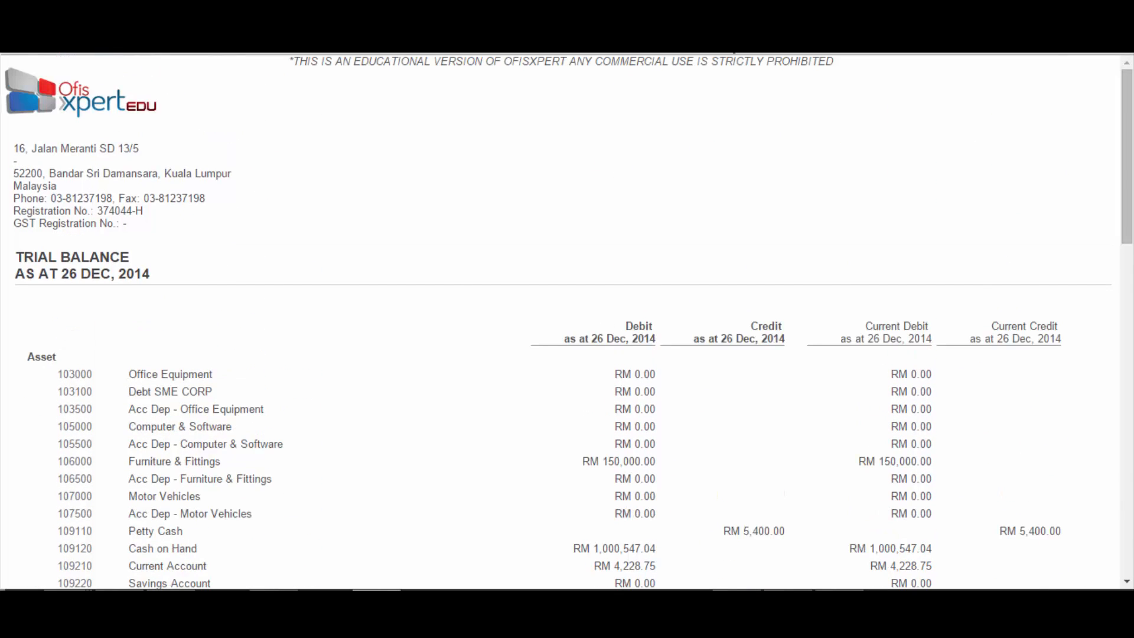
mouse_move(530, 180)
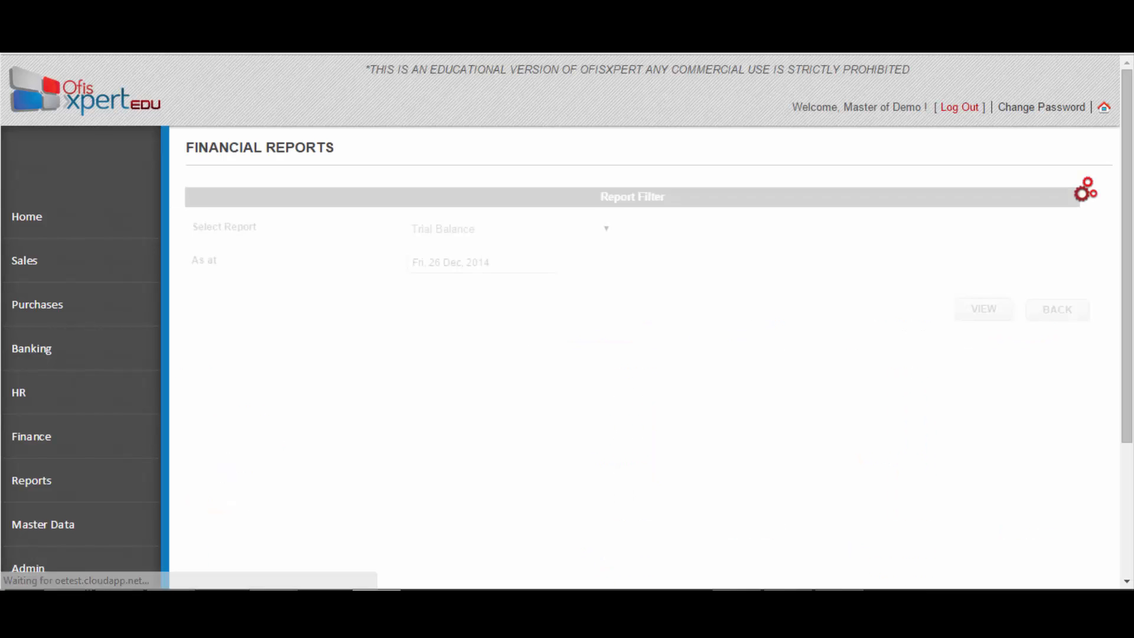
Step: Generate the Transactional Trial Balance for 01 Sep 2014 to 26 Dec 2014
click(482, 262)
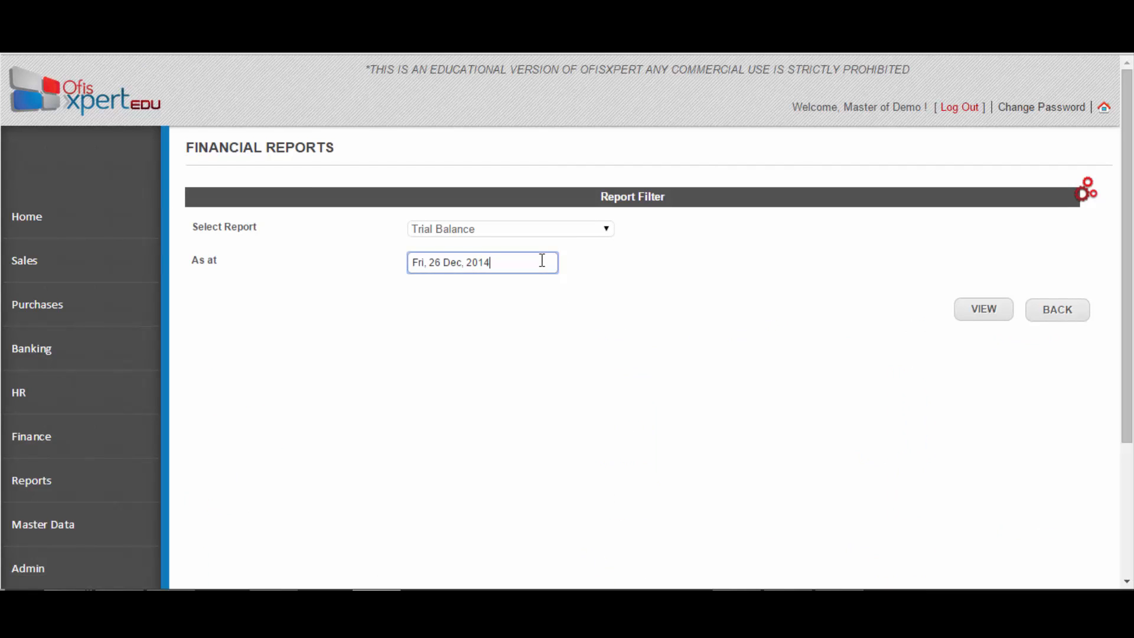
click(481, 262)
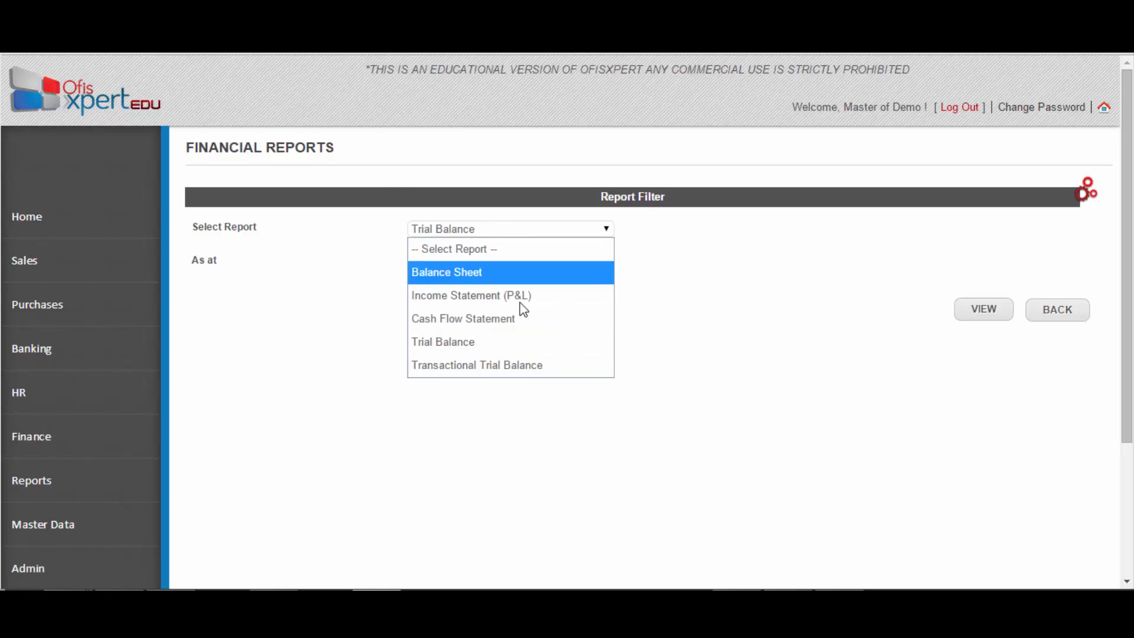
click(476, 365)
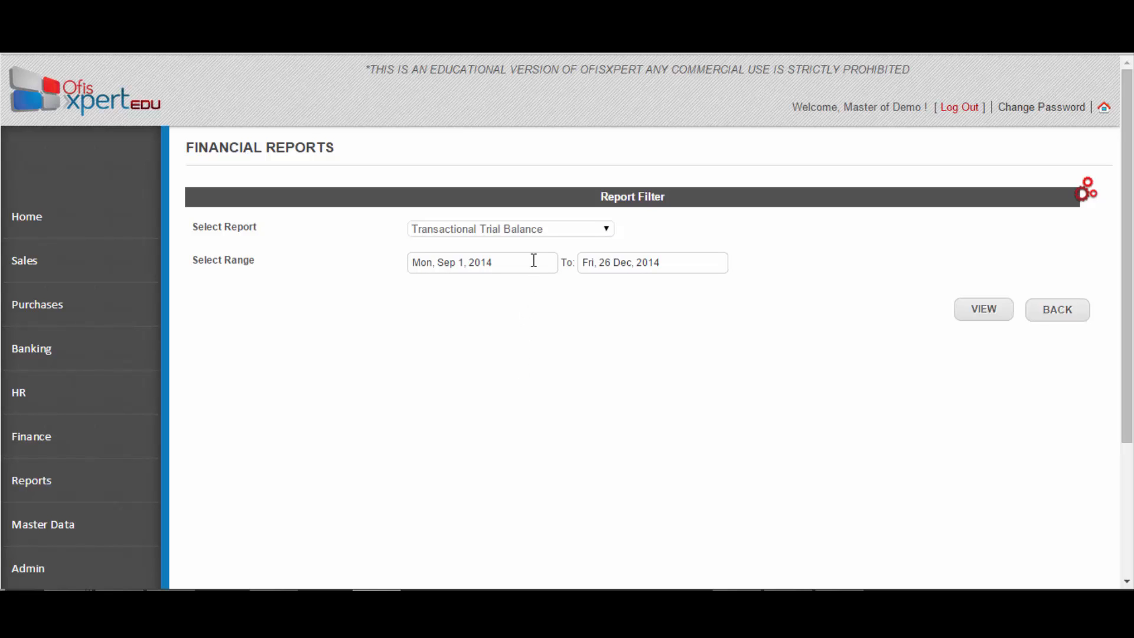
click(482, 263)
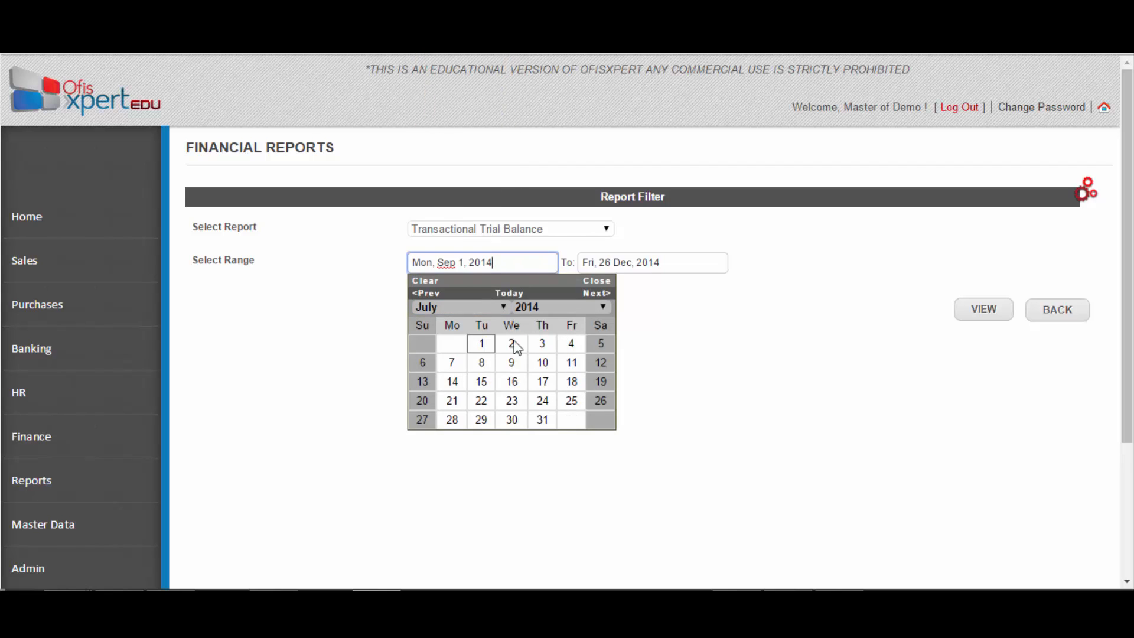
click(481, 343)
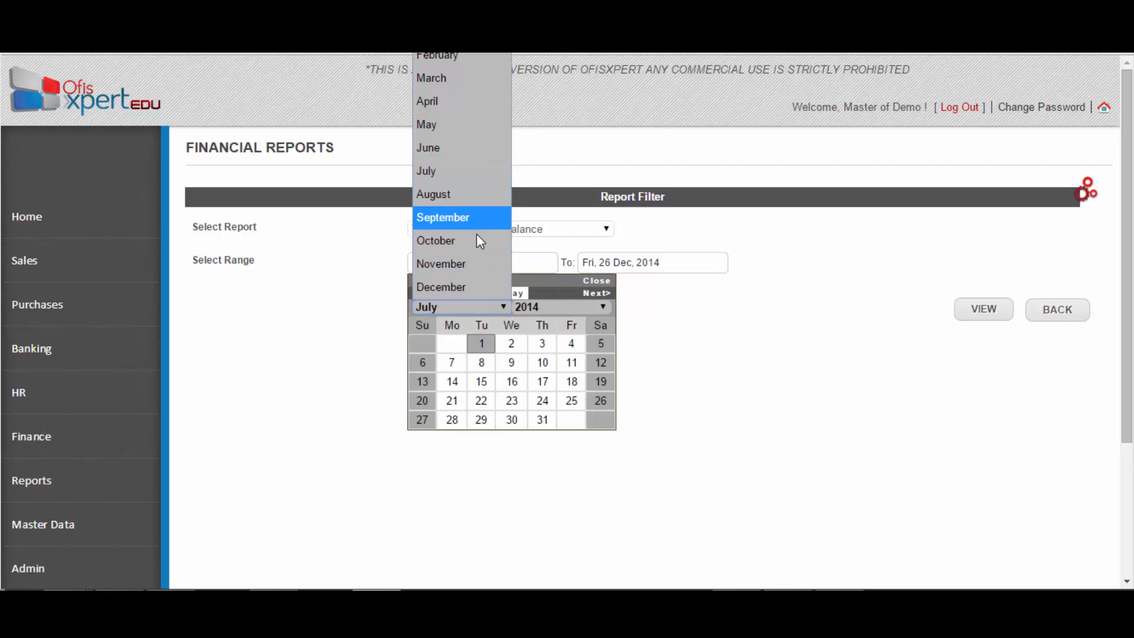
click(442, 217)
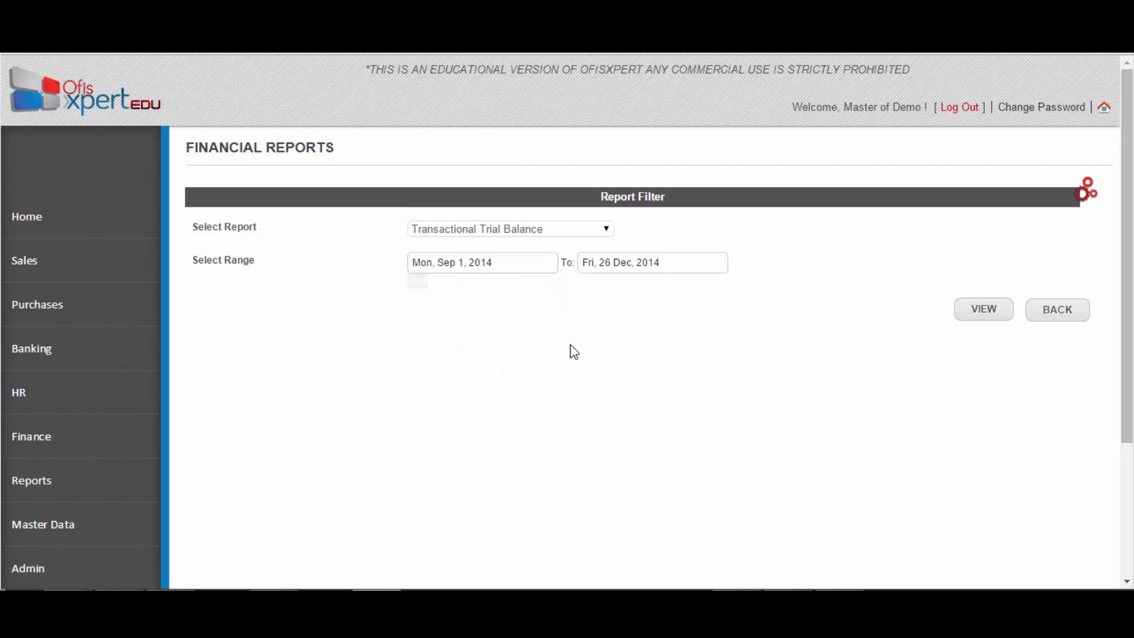
mouse_move(984, 309)
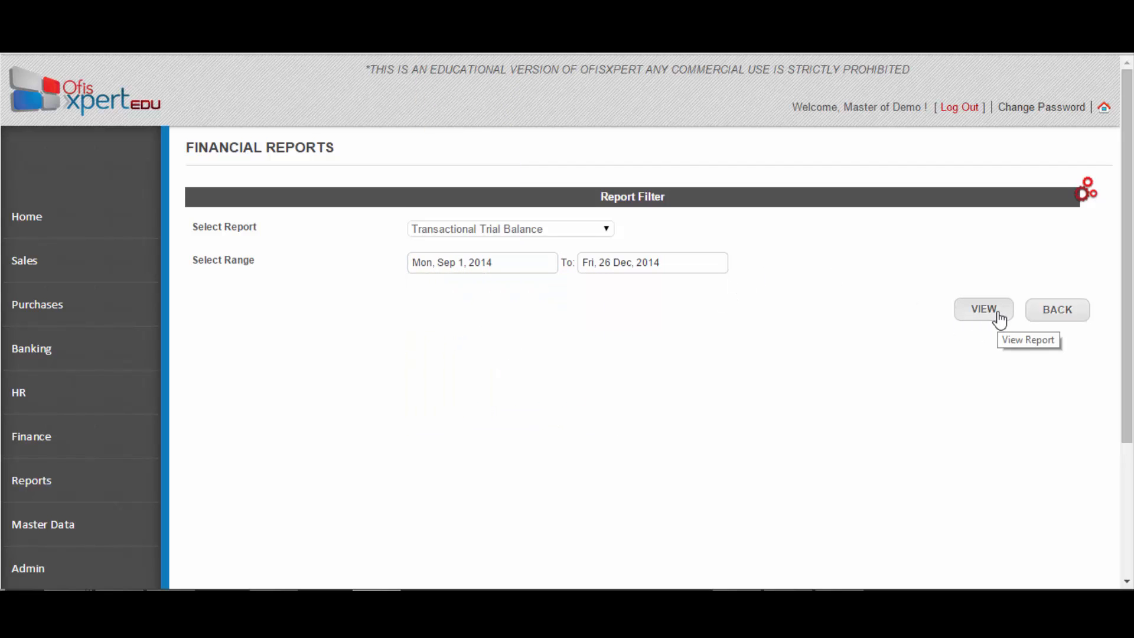
click(982, 309)
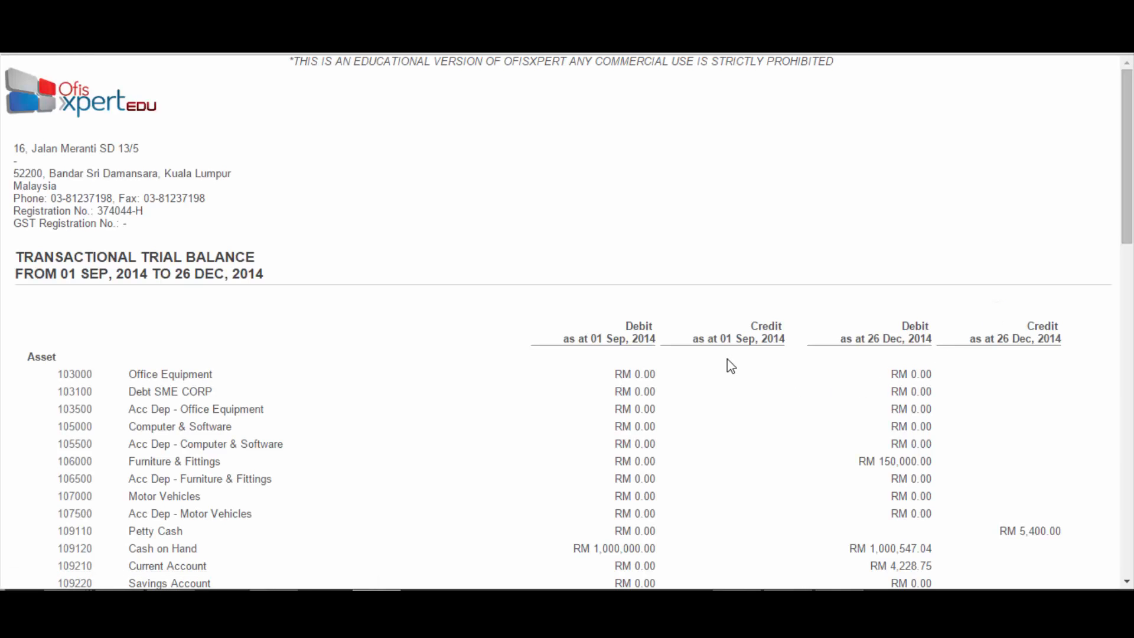
Step: Review the account debits and credits through the transactional trial balance
scroll(down, 3)
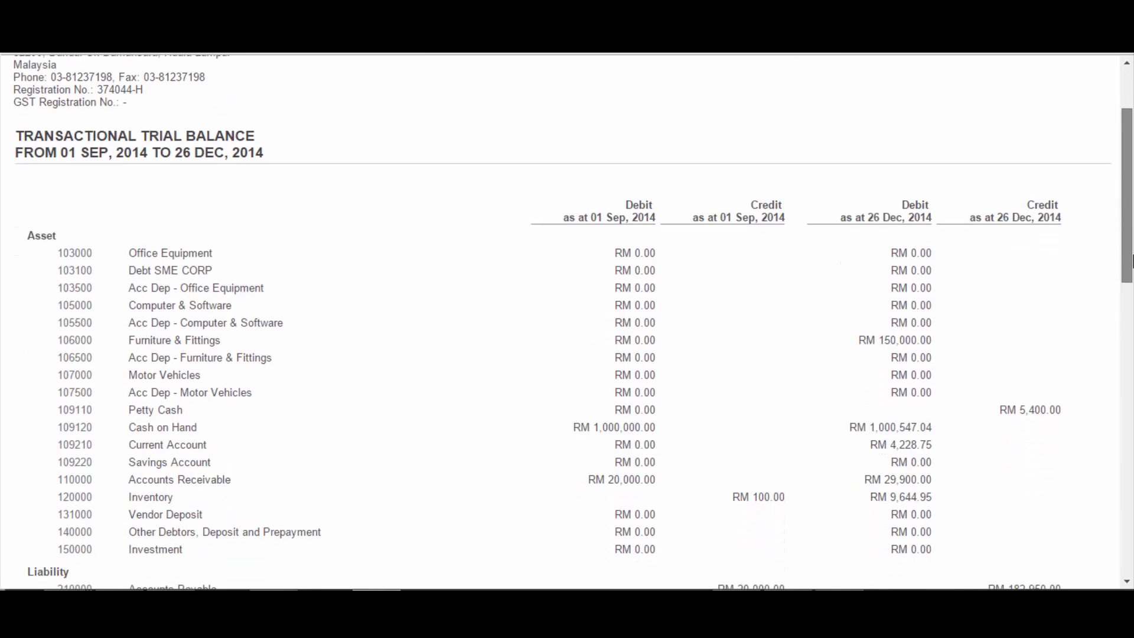
scroll(down, 3)
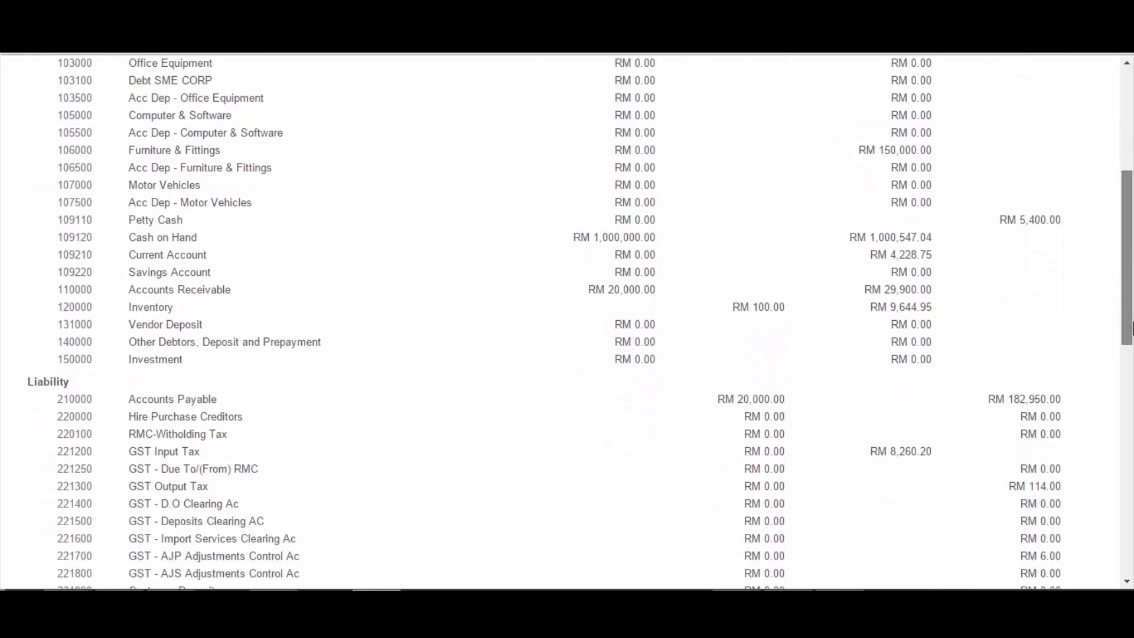
scroll(up, 3)
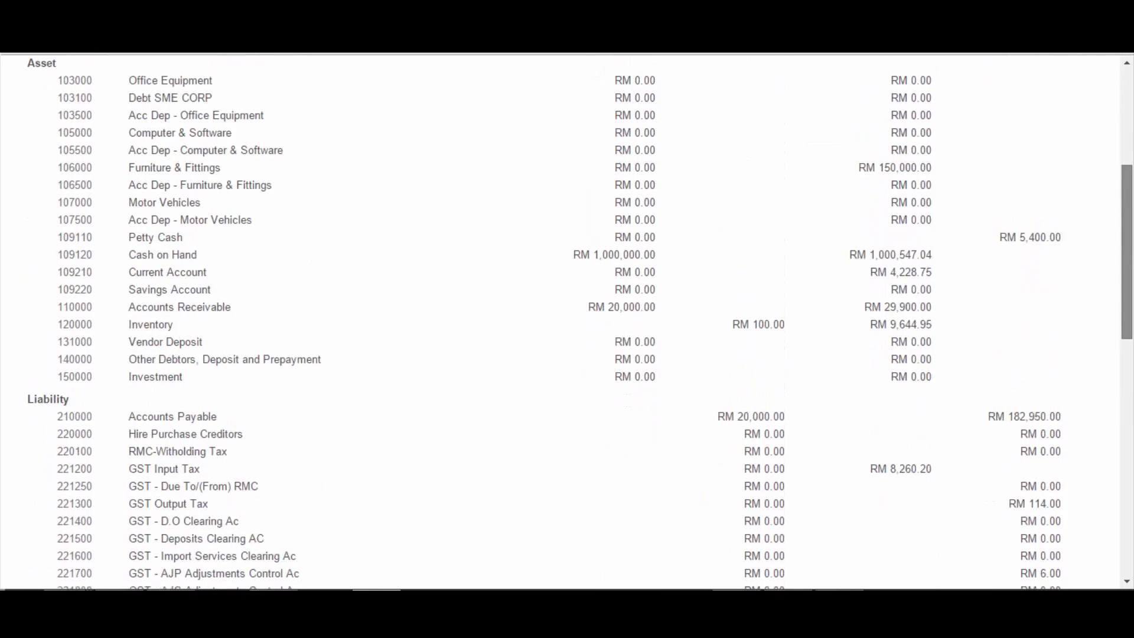
scroll(down, 3)
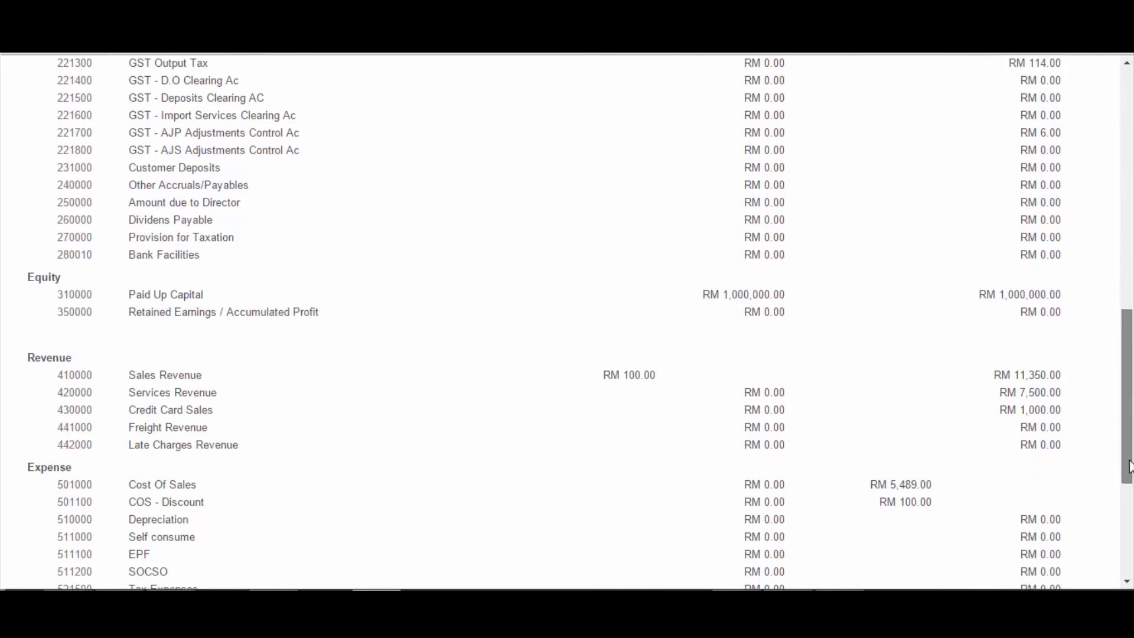
scroll(up, 3)
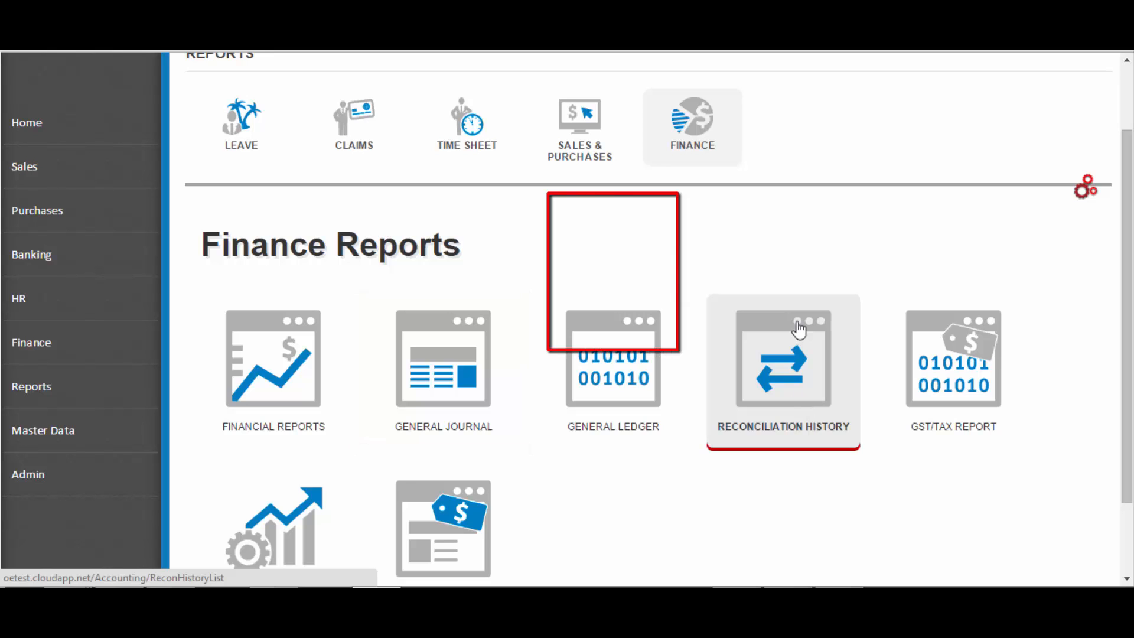
mouse_move(956, 499)
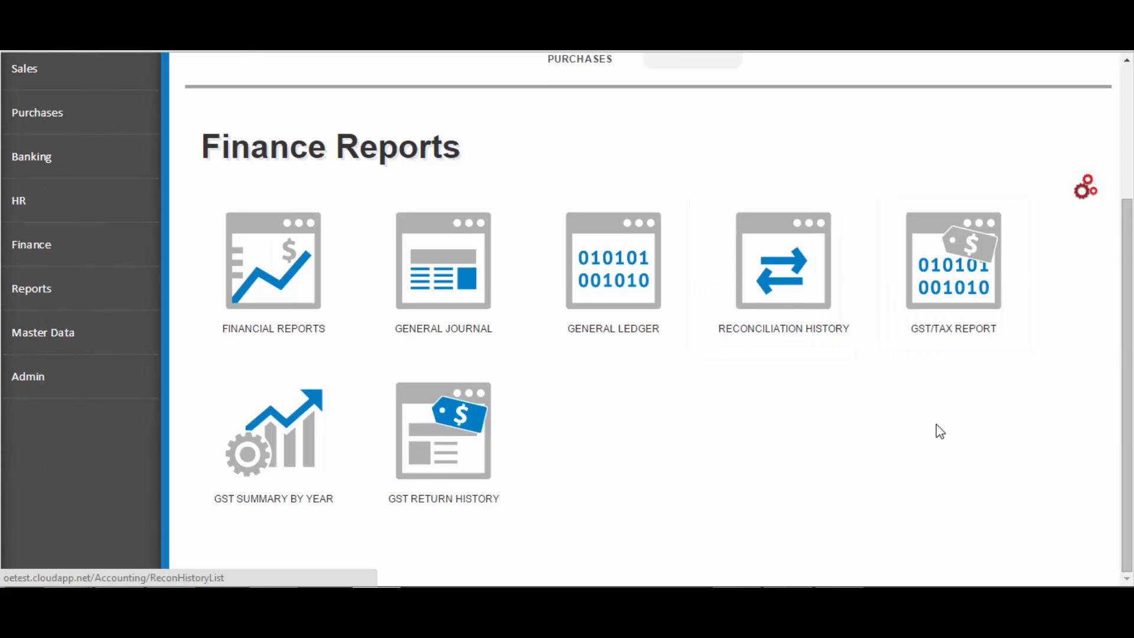
mouse_move(748, 245)
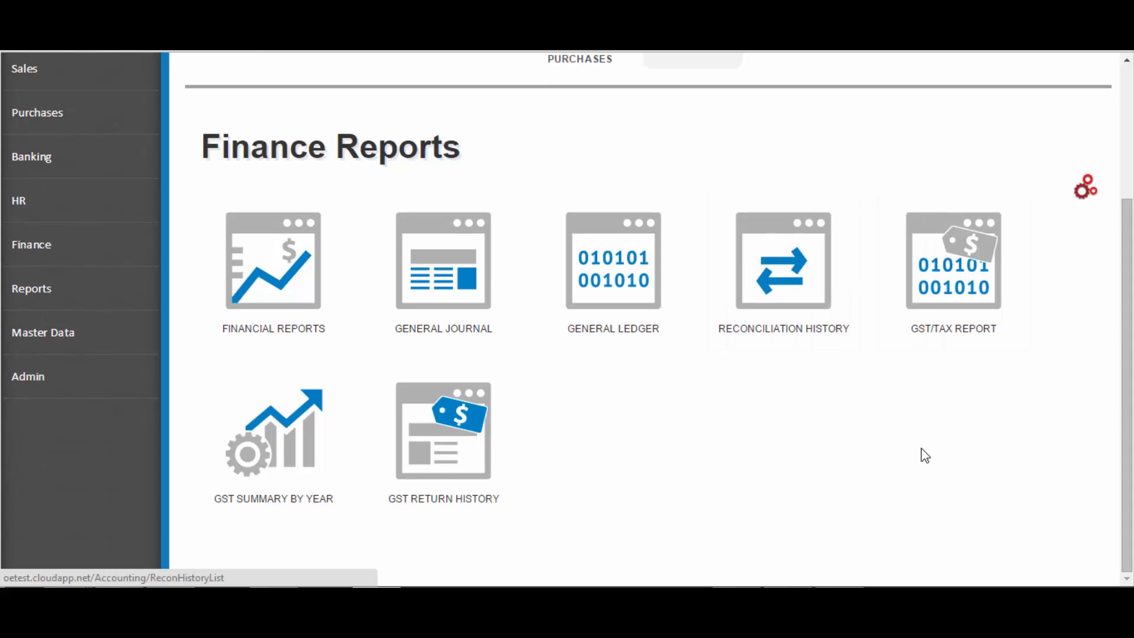
mouse_move(940, 431)
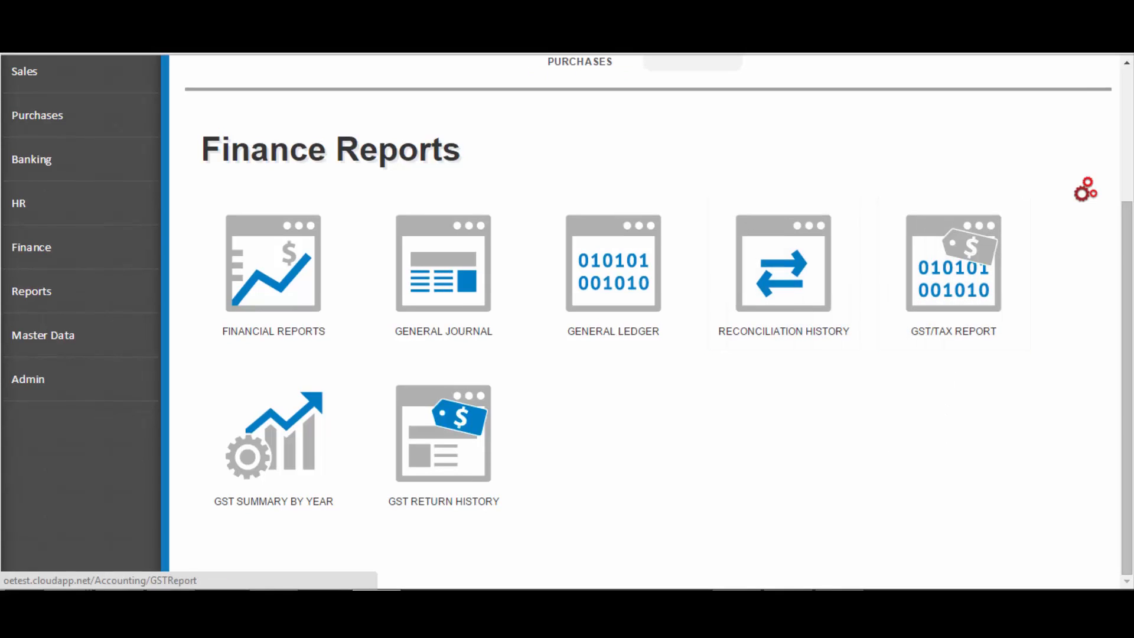
Step: Generate the GST/Tax report with GST Input Tax adjustment account for 01 Feb to 26 Dec 2014
click(952, 264)
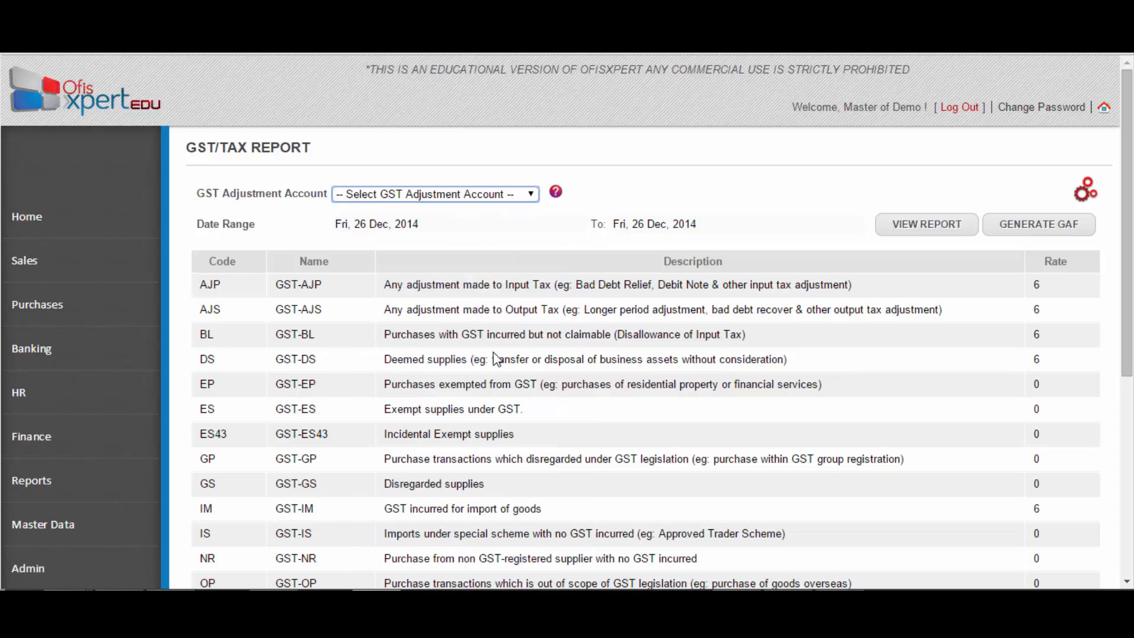
click(433, 193)
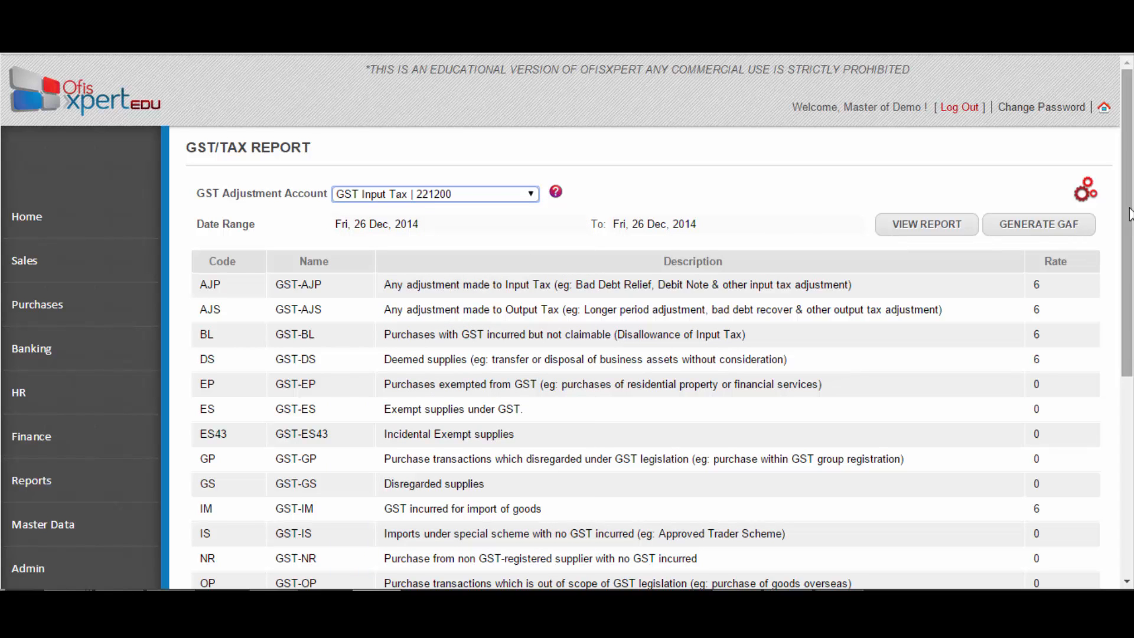
scroll(down, 3)
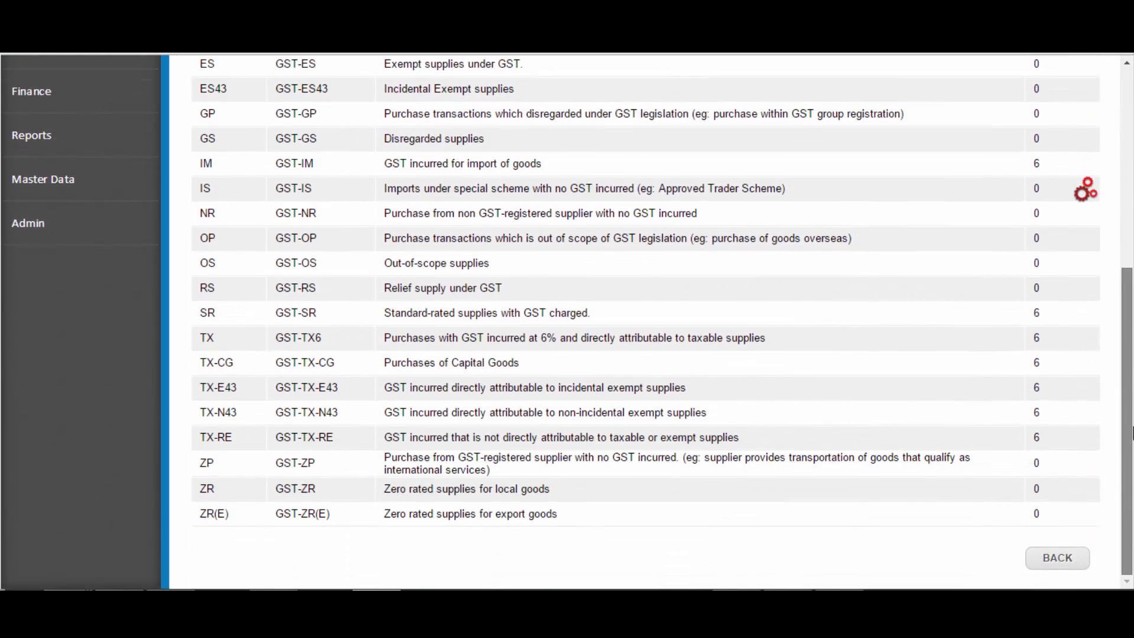
scroll(up, 3)
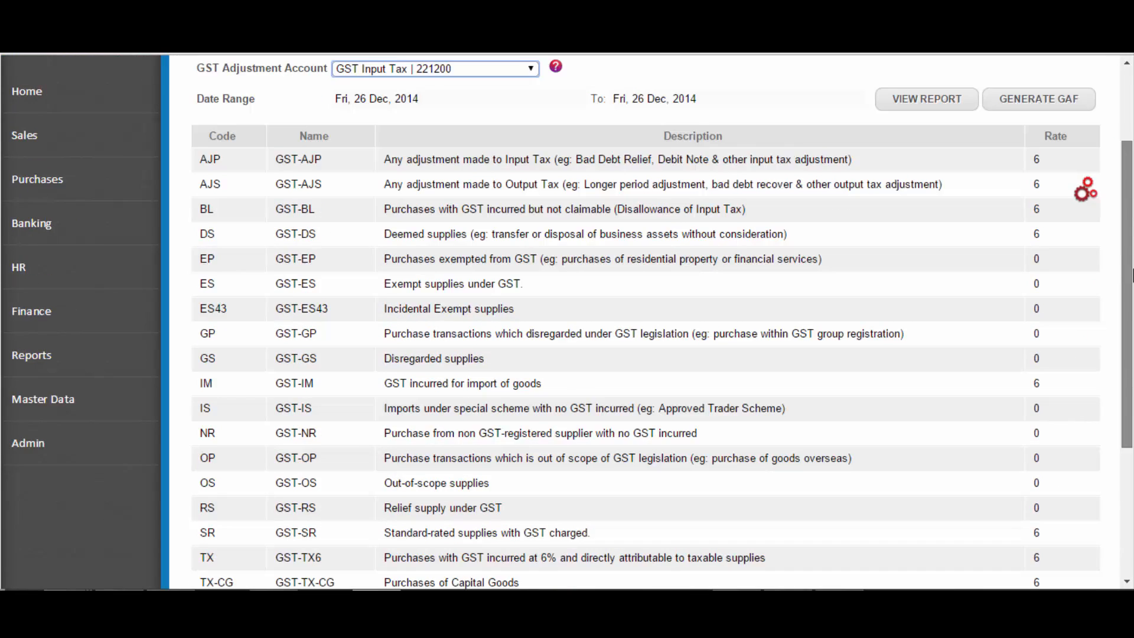
scroll(up, 3)
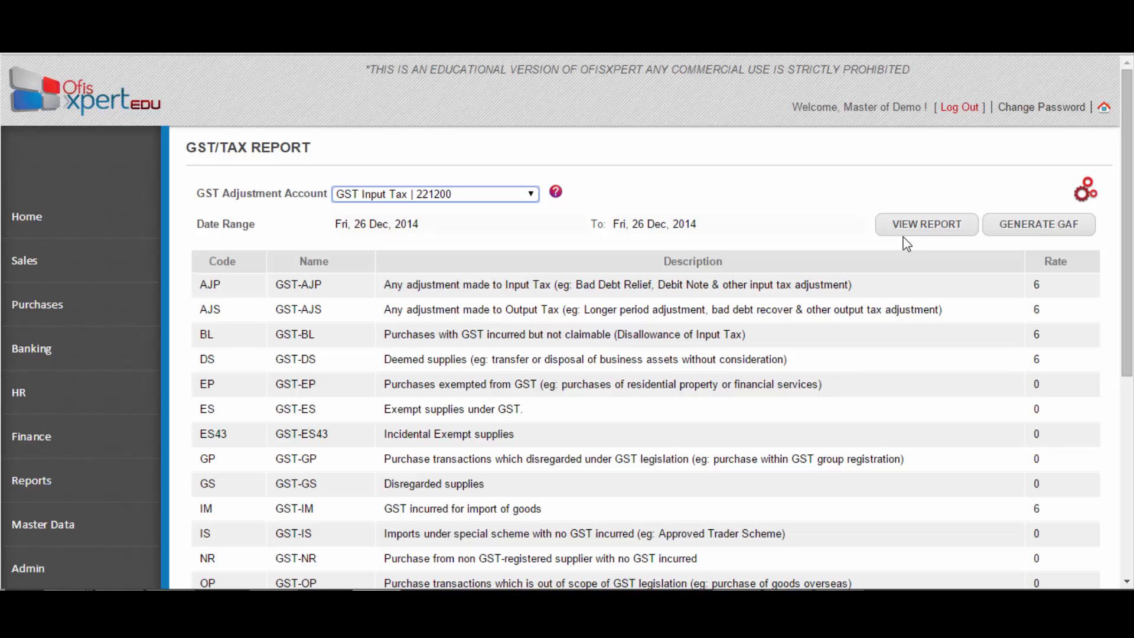
mouse_move(410, 218)
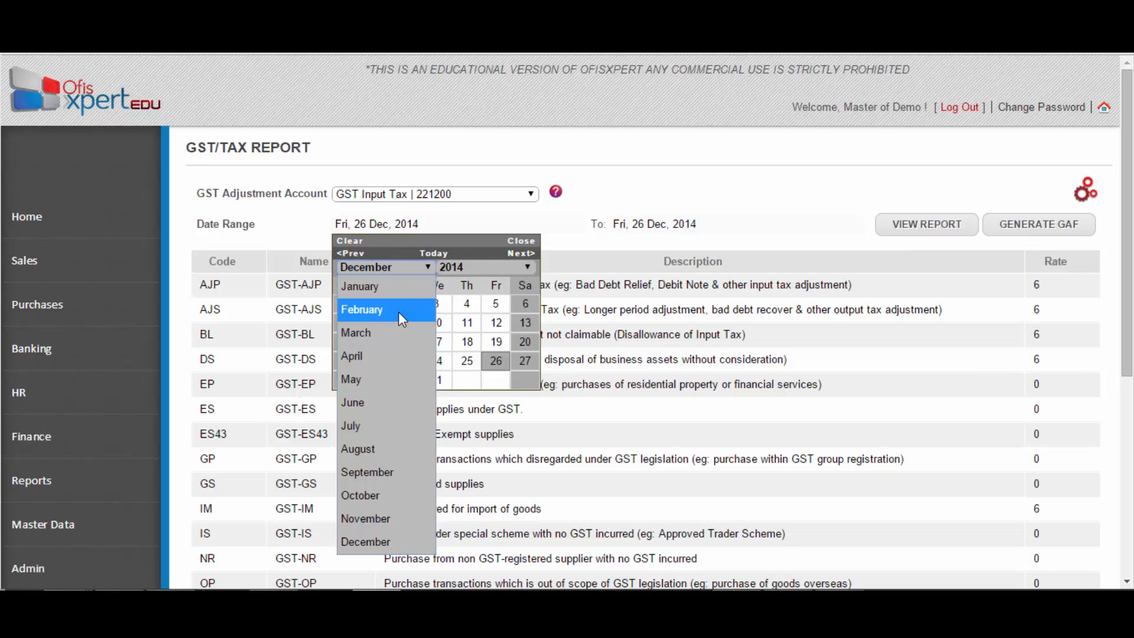
click(361, 309)
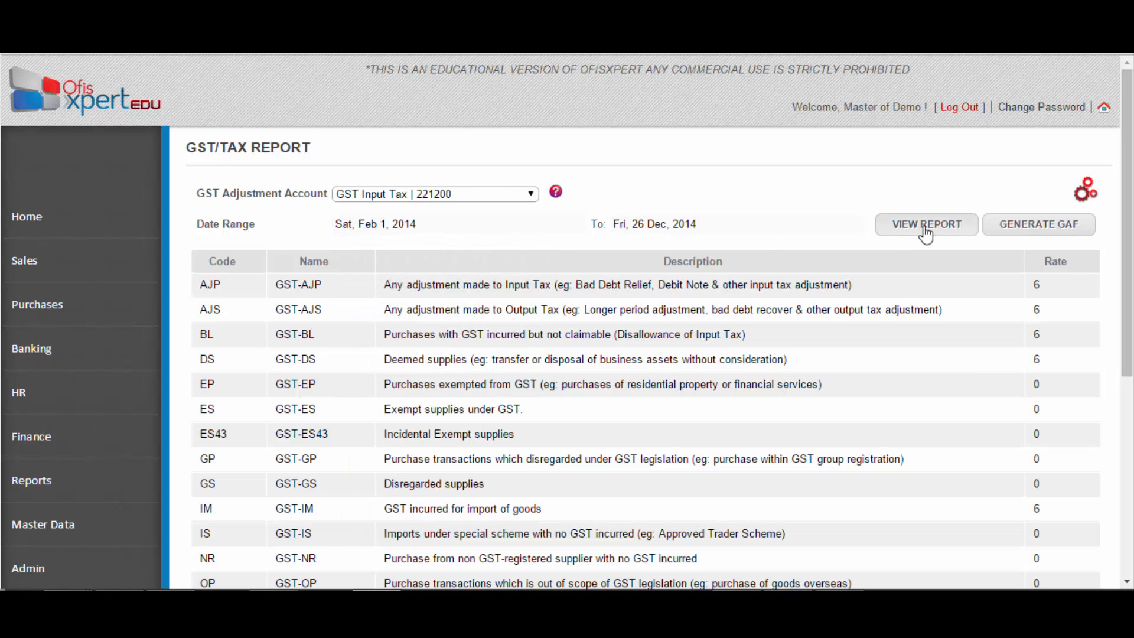
click(926, 223)
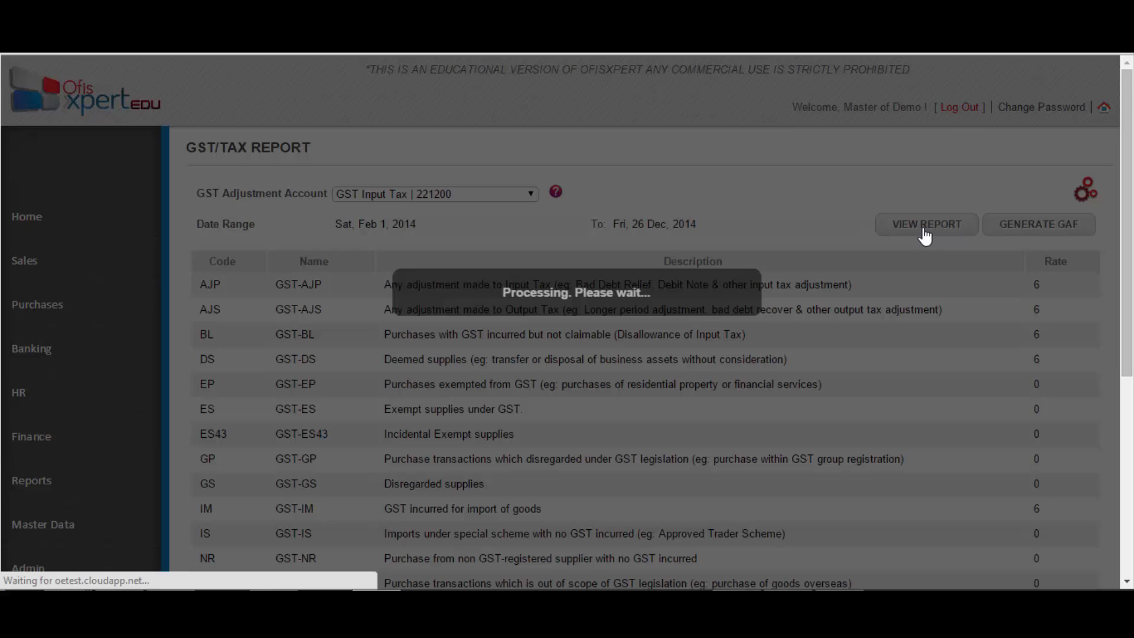
click(926, 224)
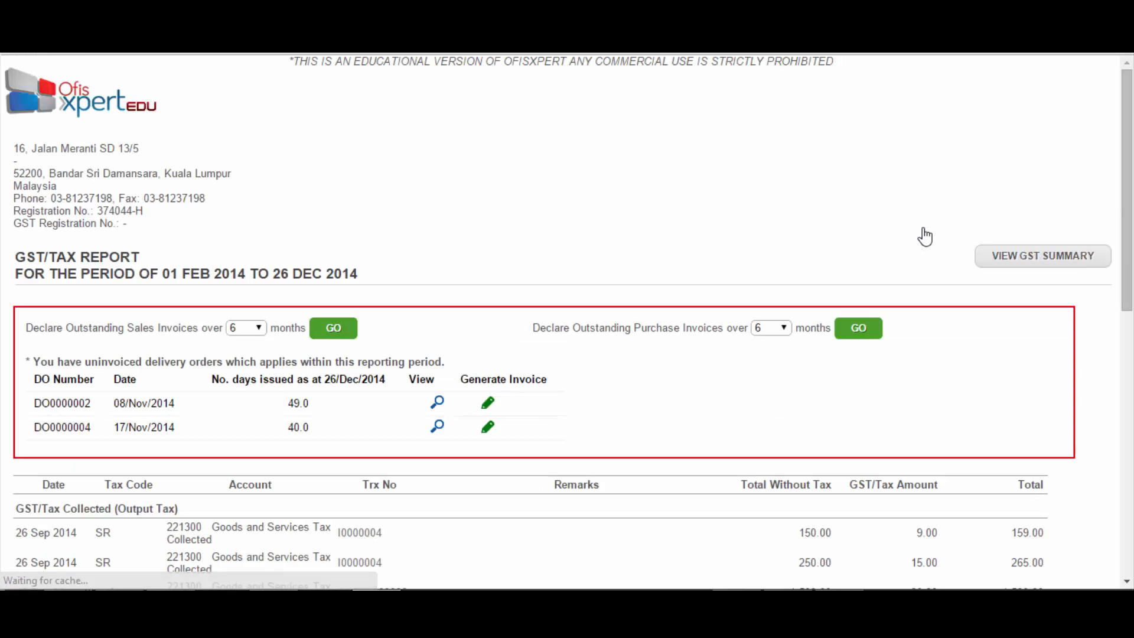
mouse_move(1078, 353)
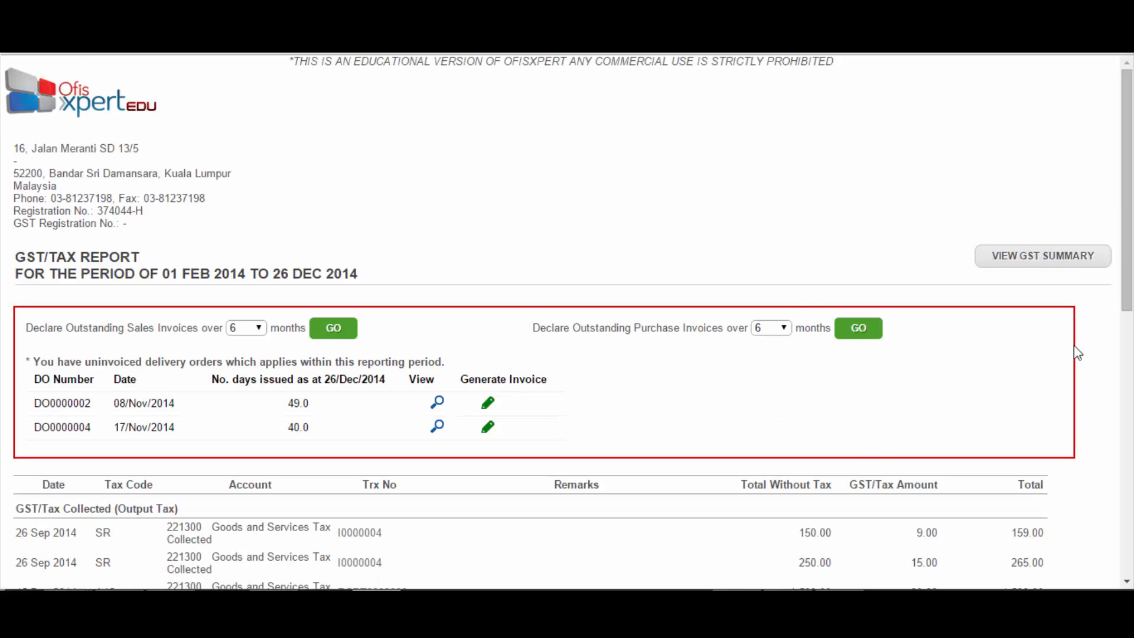
Step: Review the detailed GST transaction listing, then switch to the GST-03 summary
scroll(down, 3)
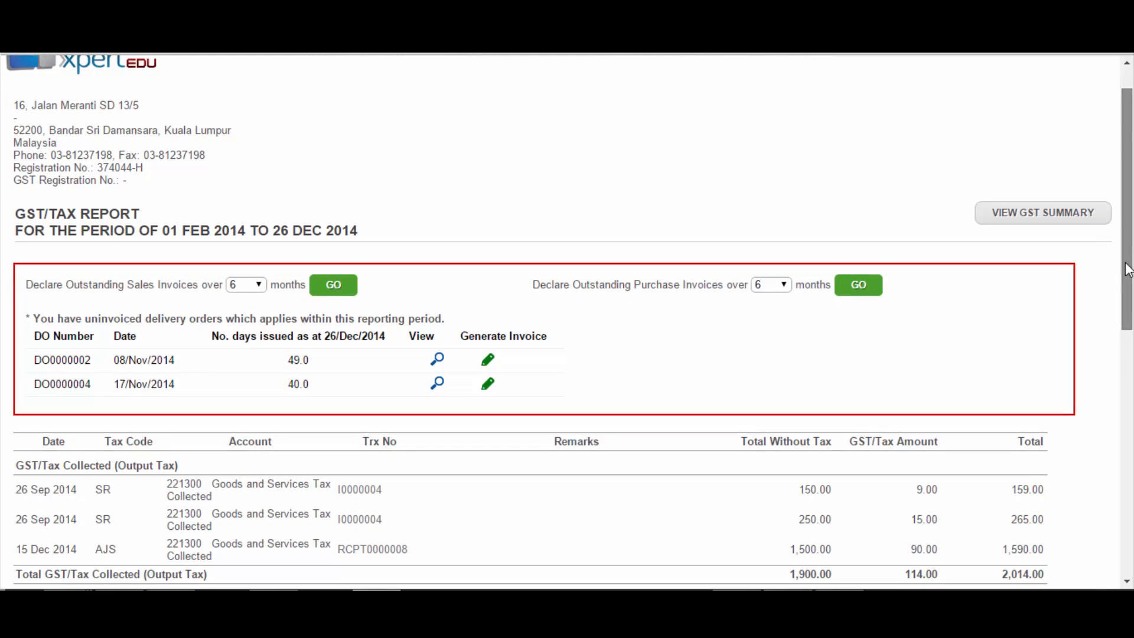
scroll(down, 3)
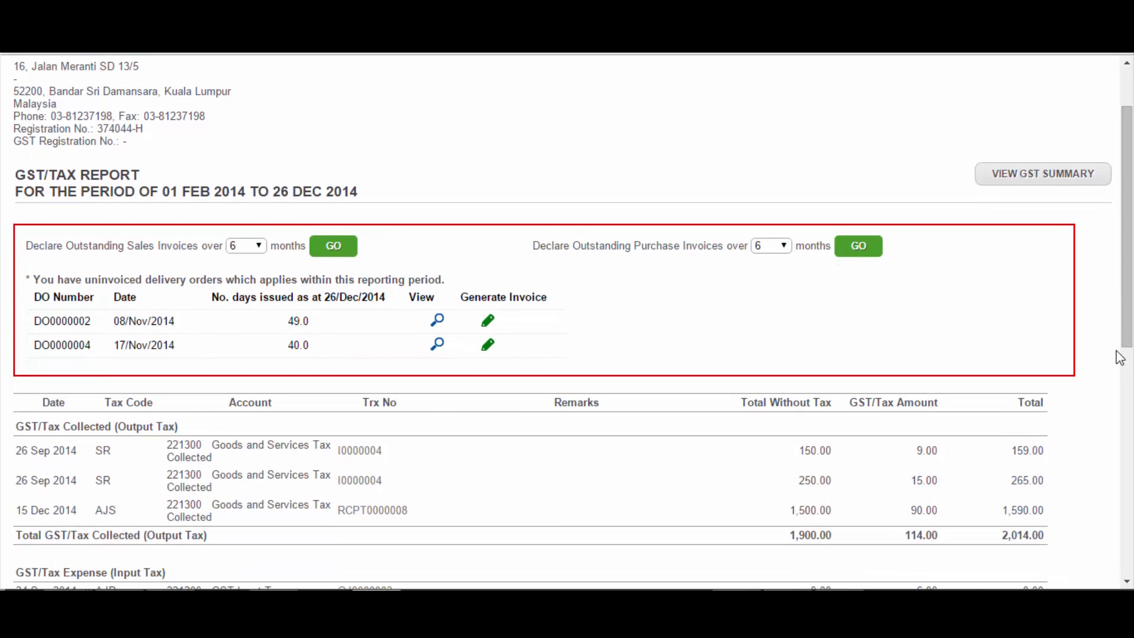
scroll(down, 3)
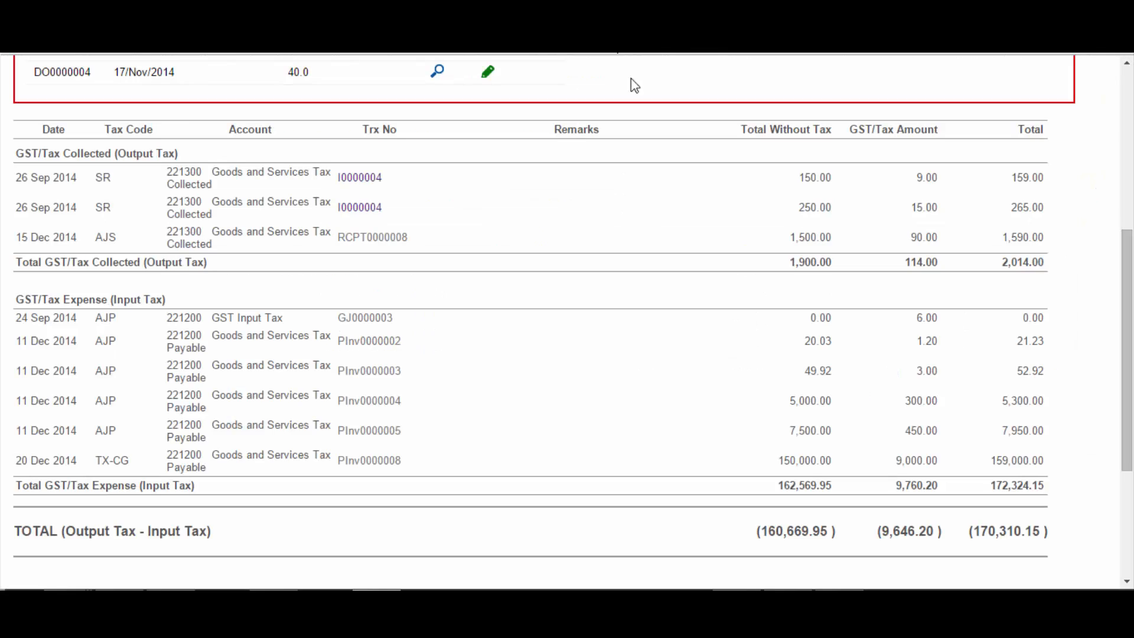
scroll(down, 3)
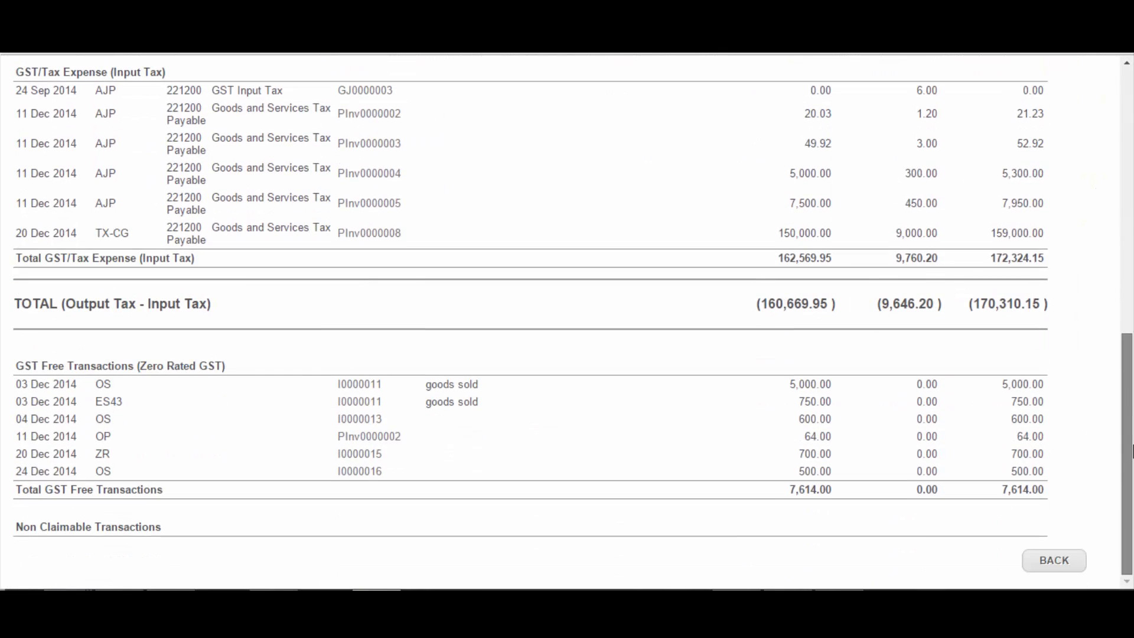
mouse_move(943, 520)
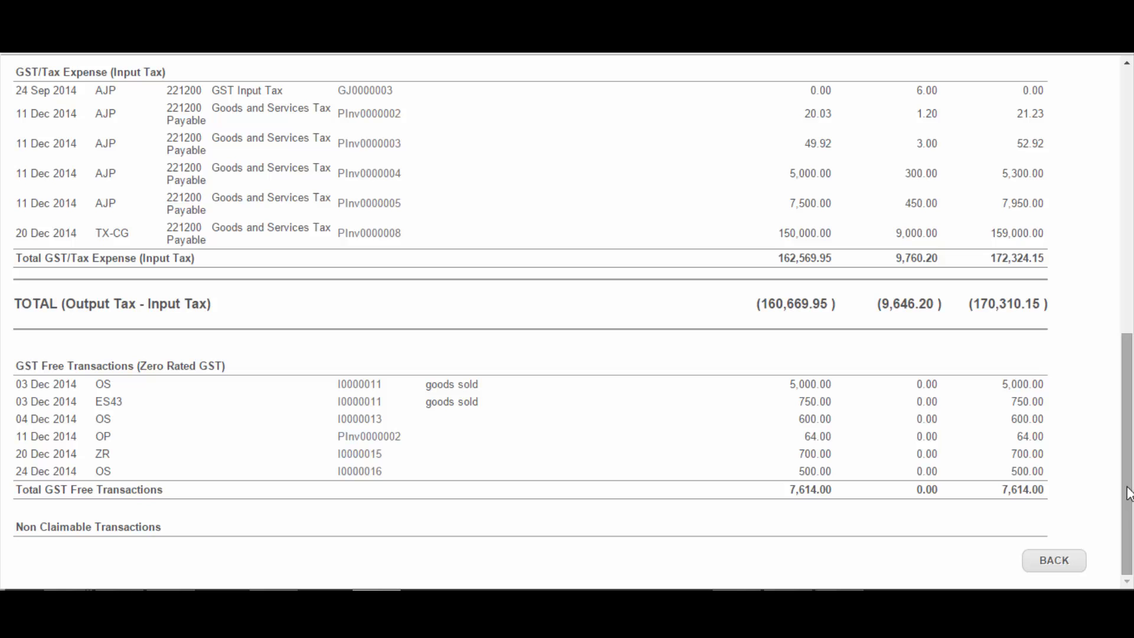
scroll(up, 3)
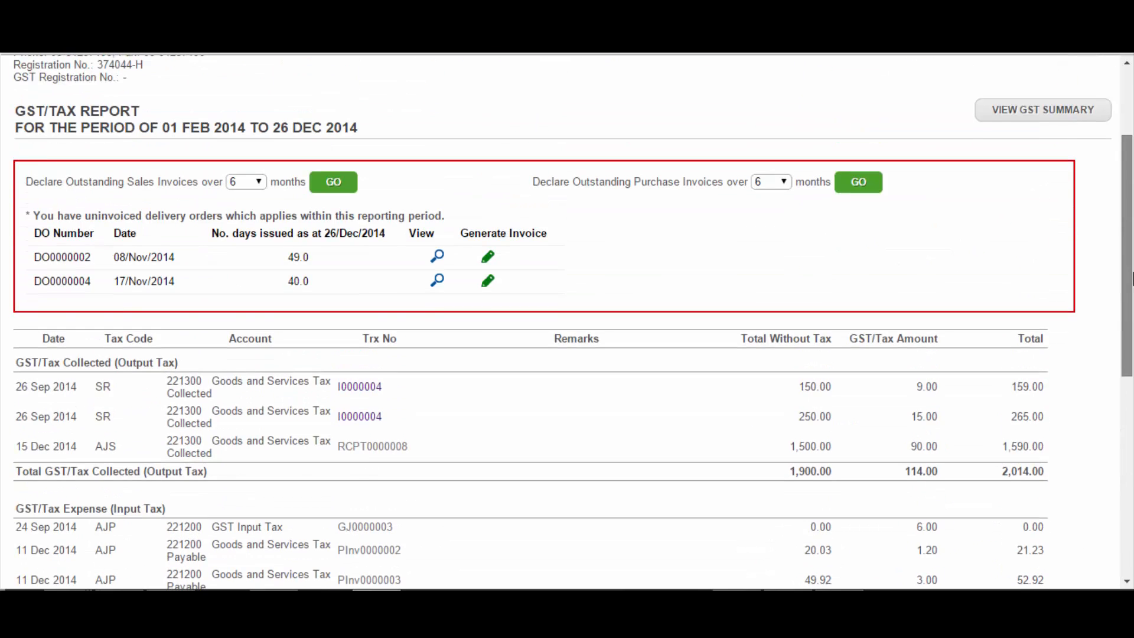
scroll(up, 3)
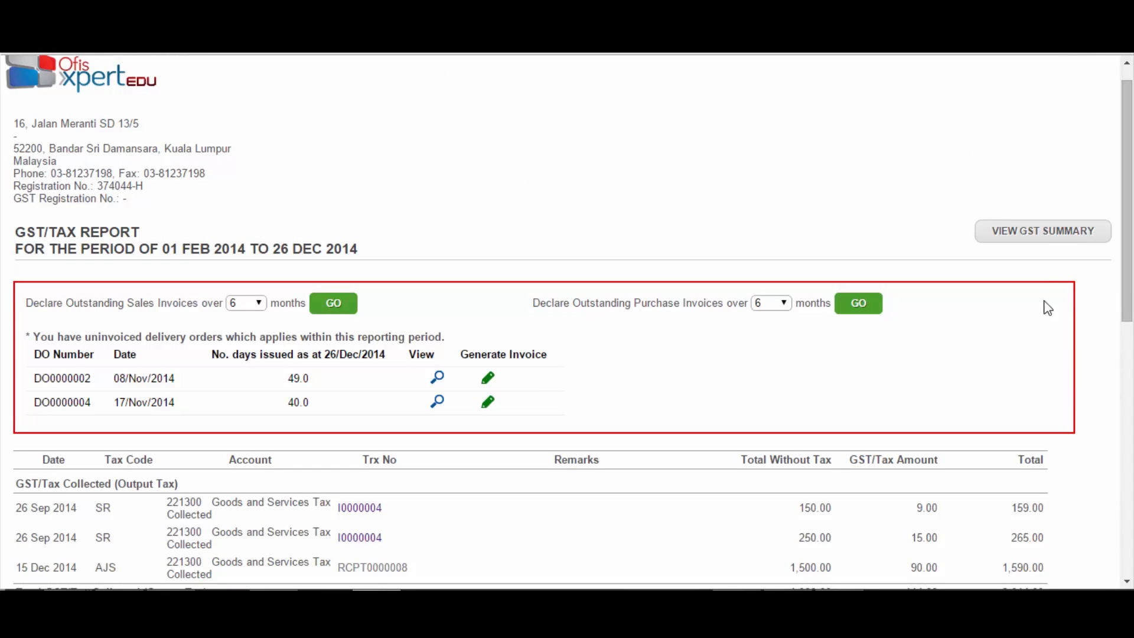
click(1041, 230)
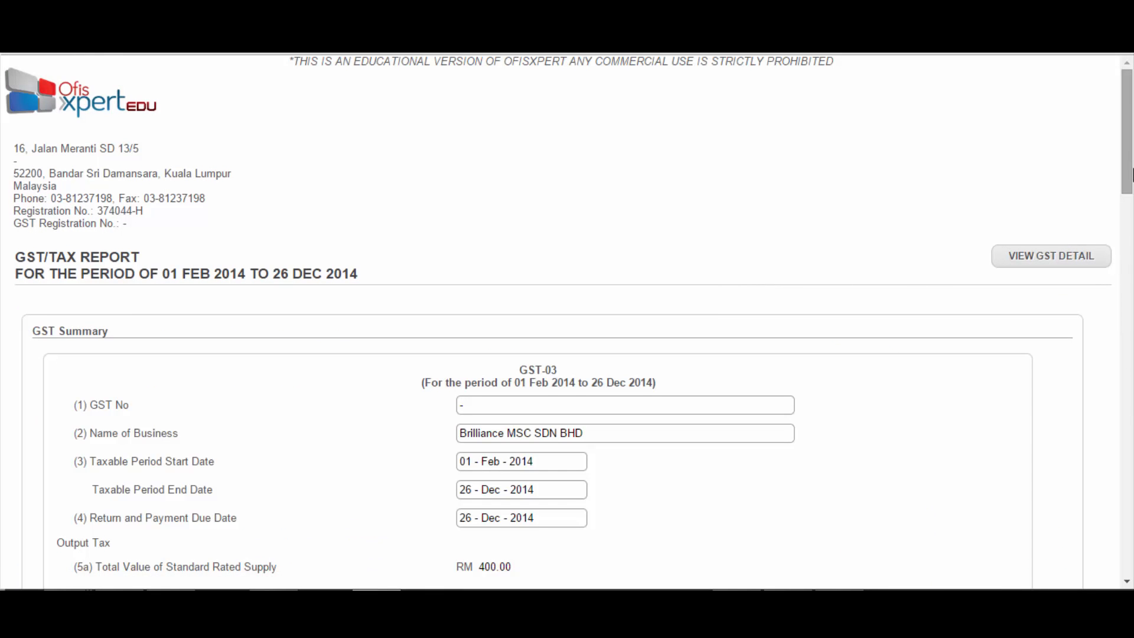
Step: Review the GST-03 summary figures showing RM 9,646.20 claimable
scroll(down, 3)
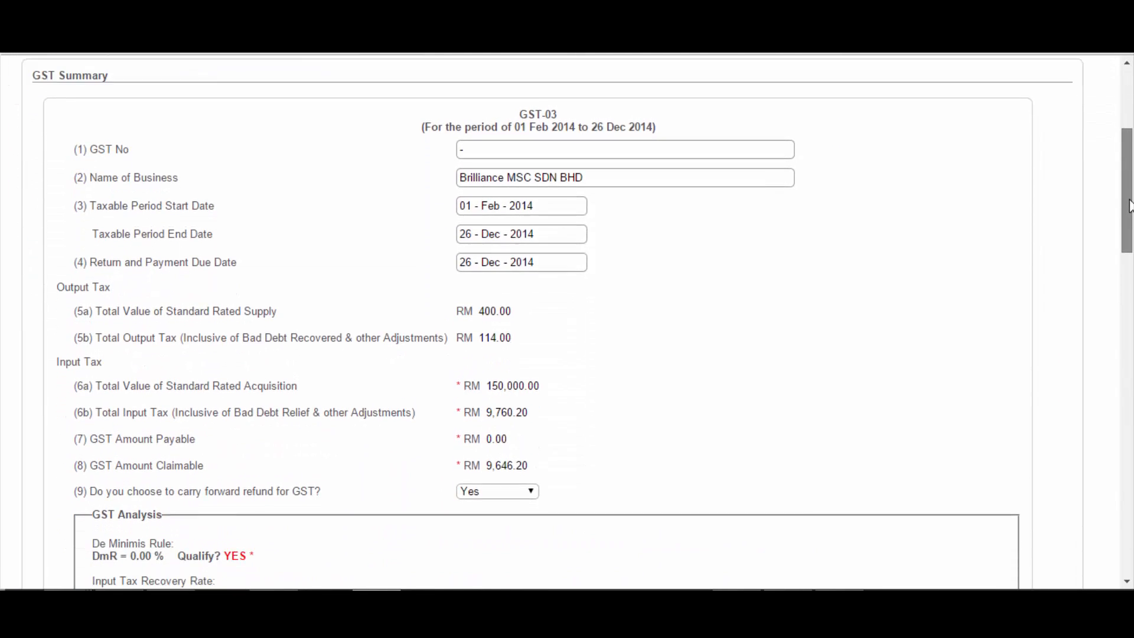
scroll(down, 3)
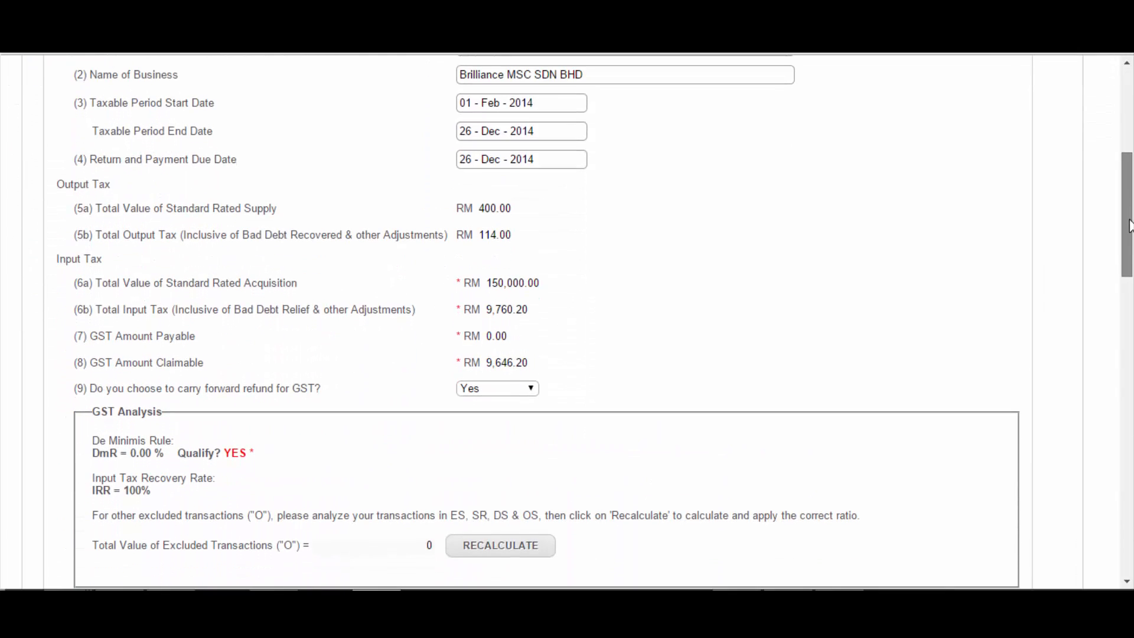
scroll(down, 3)
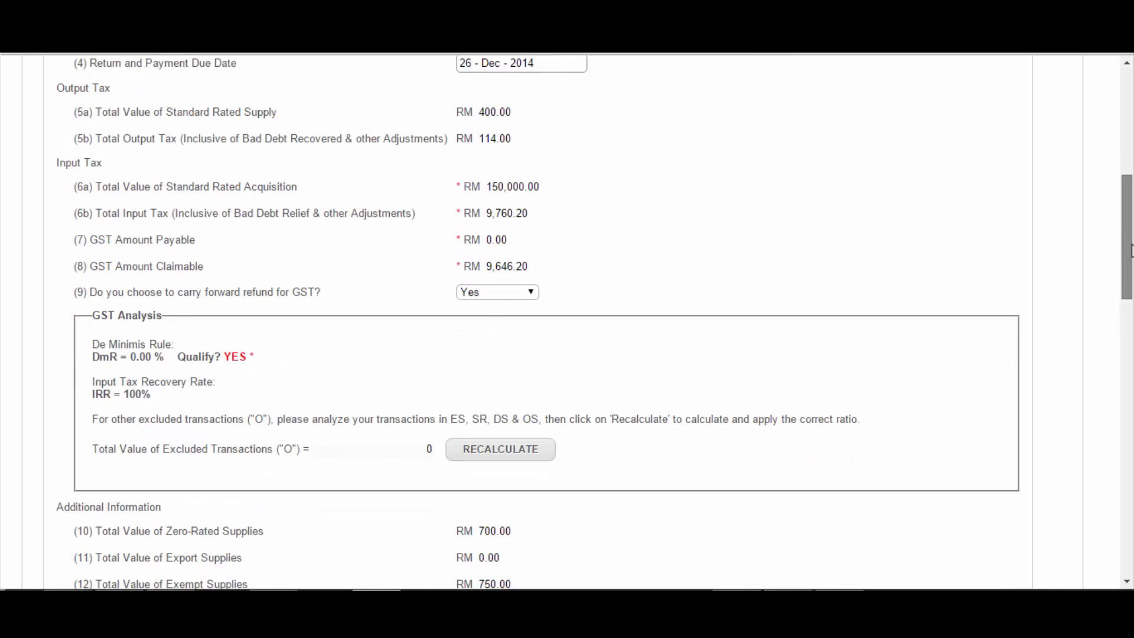
scroll(down, 3)
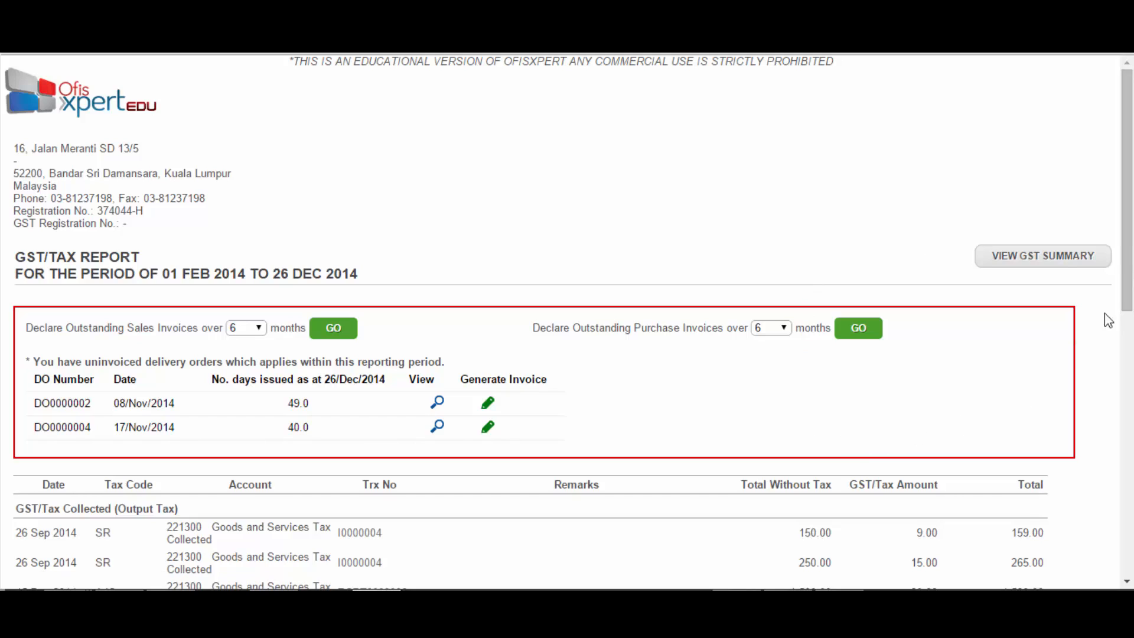
mouse_move(900, 238)
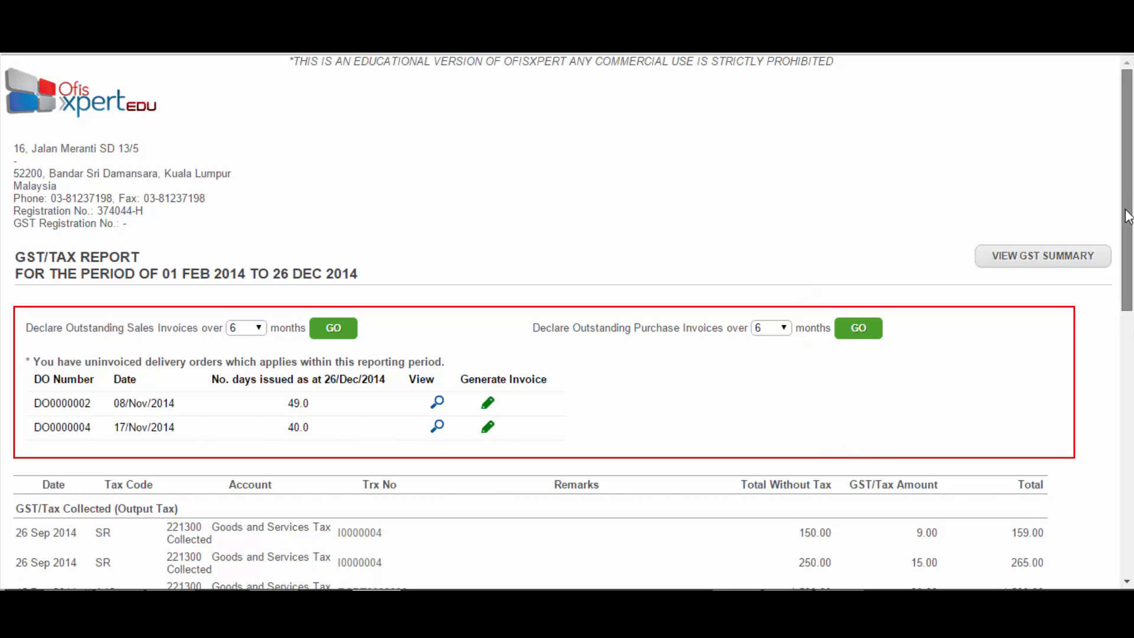
mouse_move(891, 443)
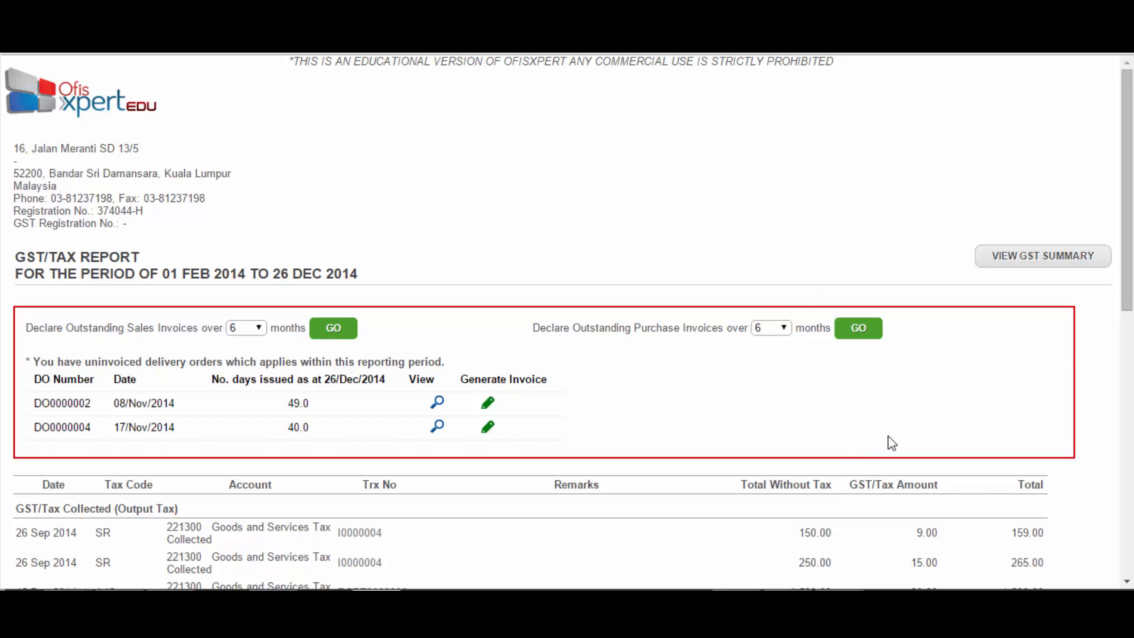
mouse_move(926, 236)
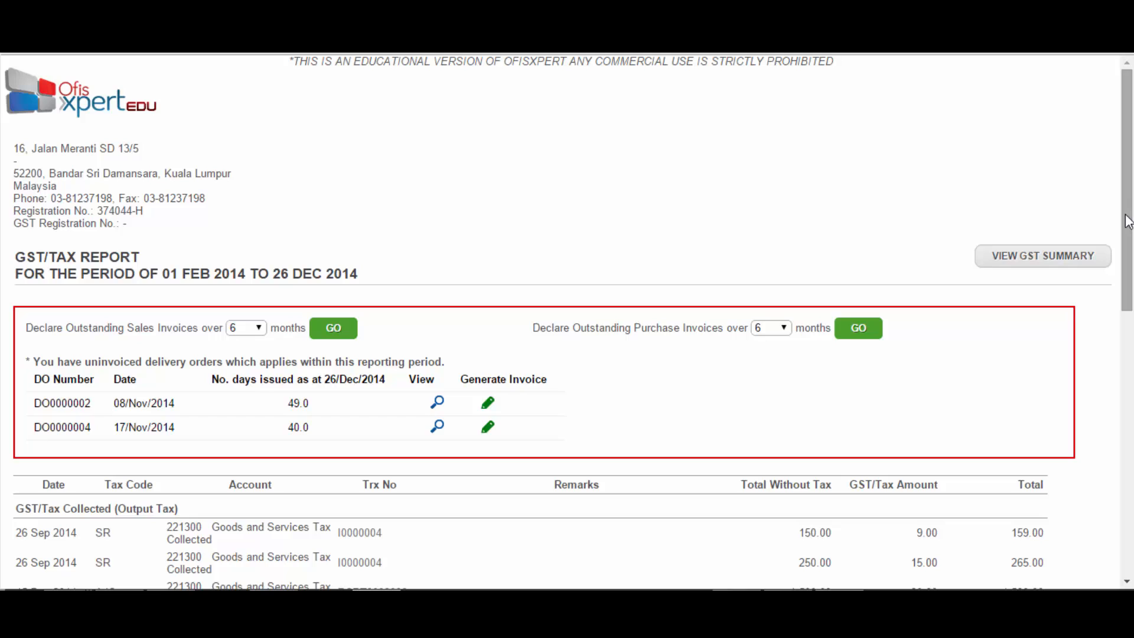
mouse_move(801, 346)
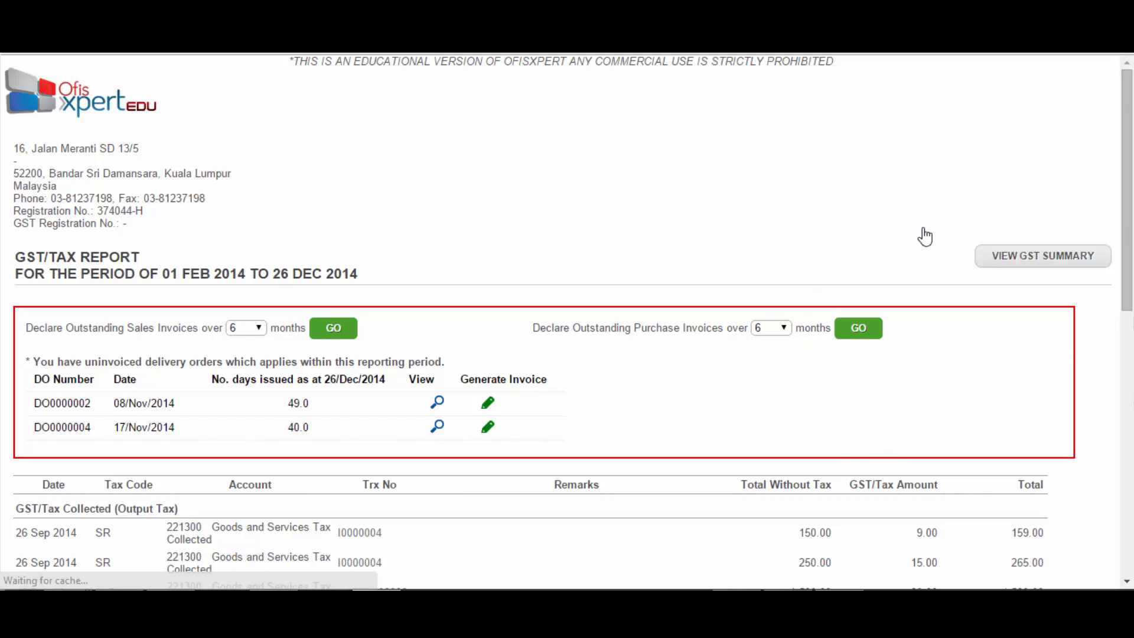
mouse_move(1028, 396)
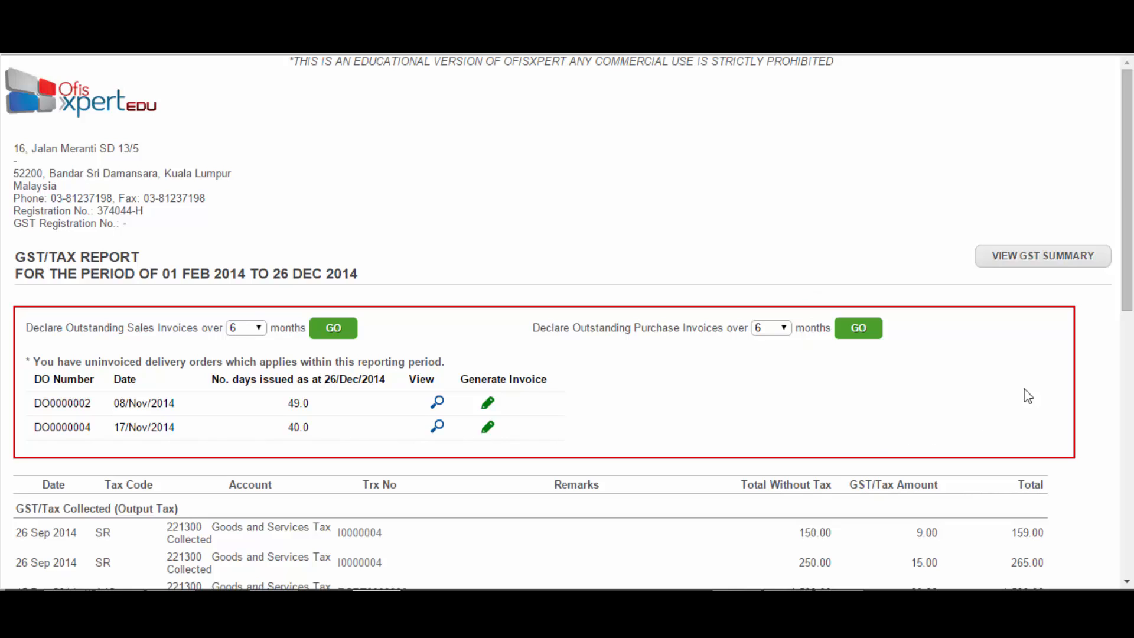
Step: Switch the GST/Tax report back to the GST-03 summary for 1 Feb to 26 Dec 2014
click(1041, 255)
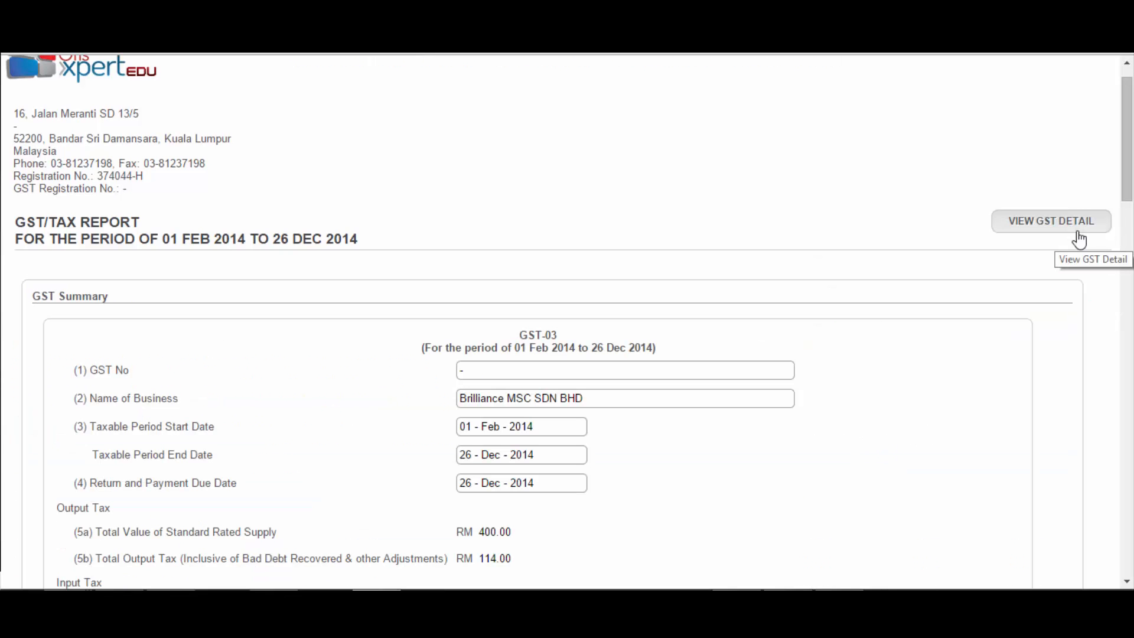
mouse_move(797, 230)
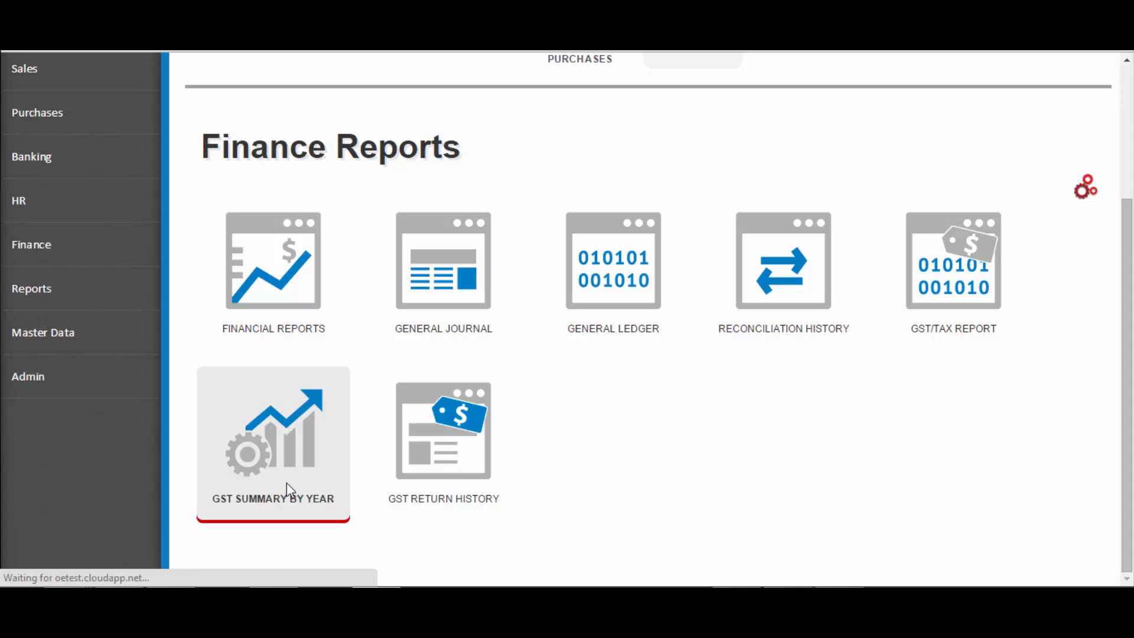
Step: Show the GST Yearly Summary for the year 2014
click(273, 441)
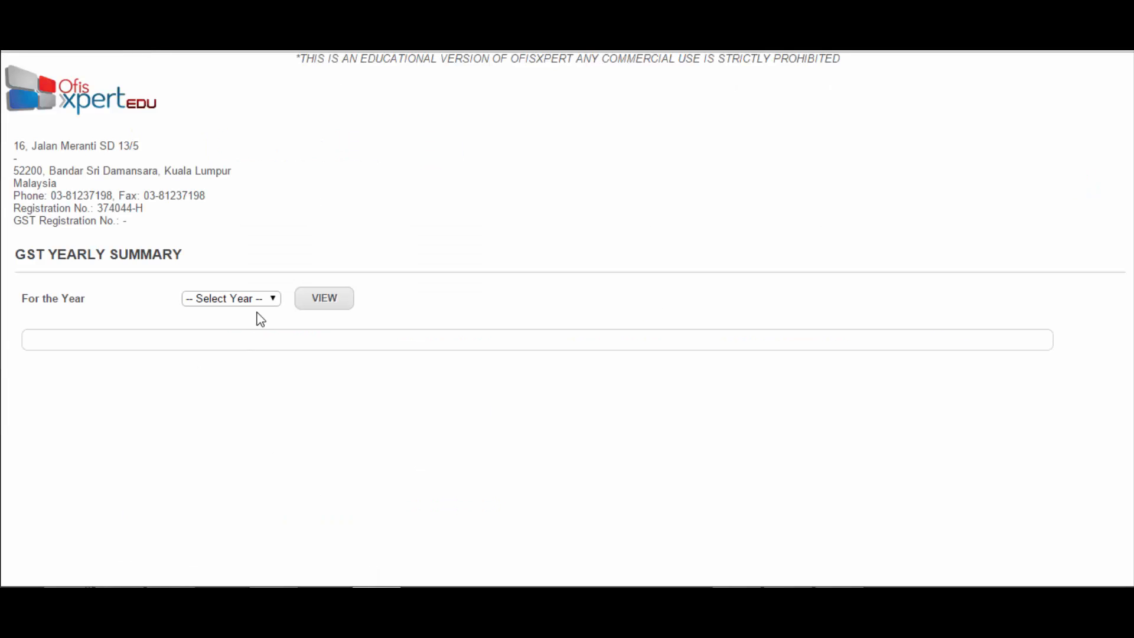
click(230, 297)
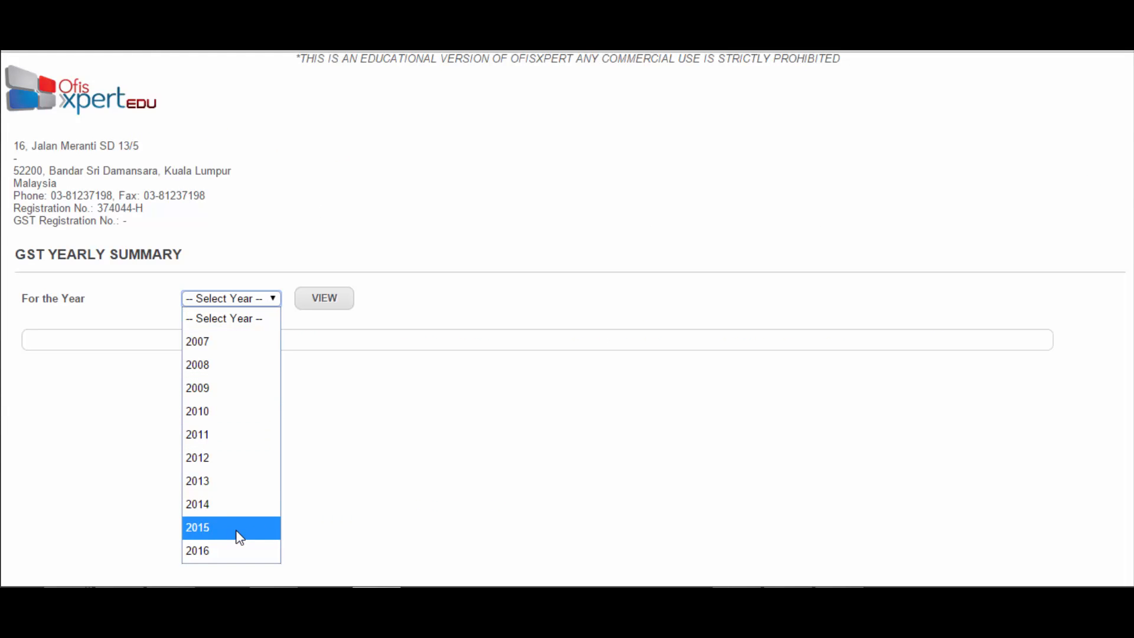
click(197, 505)
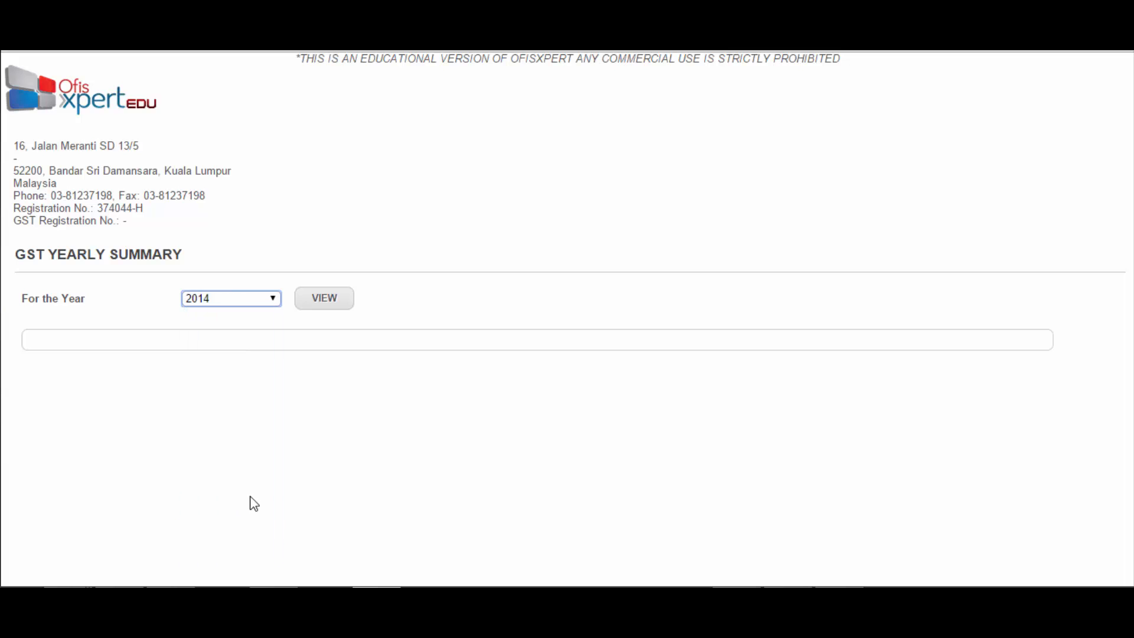
click(324, 298)
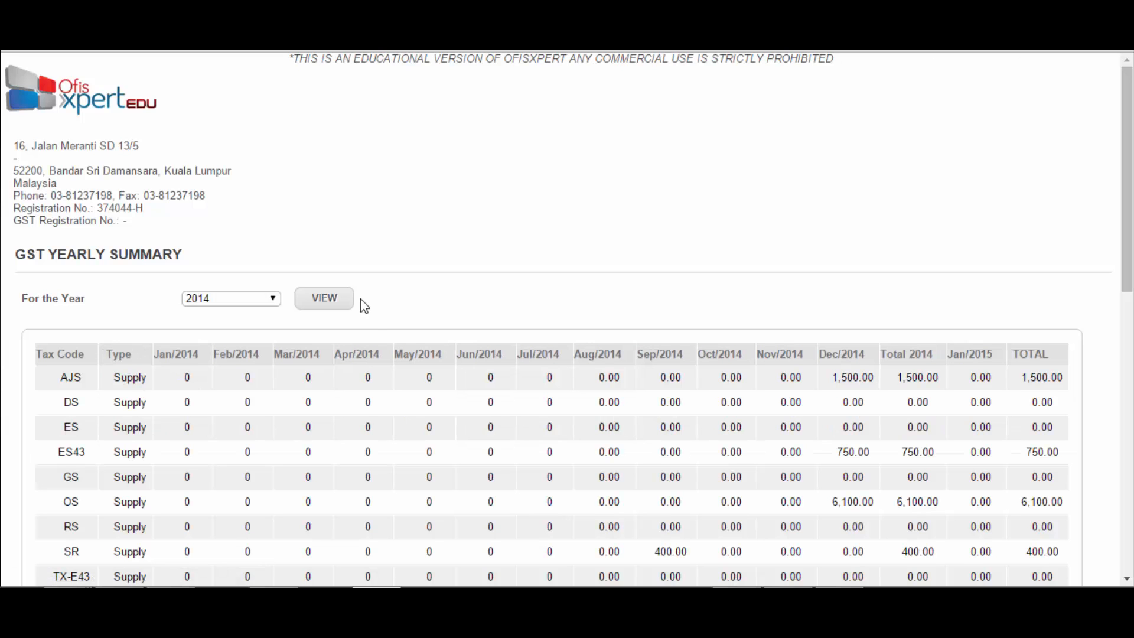
mouse_move(1106, 283)
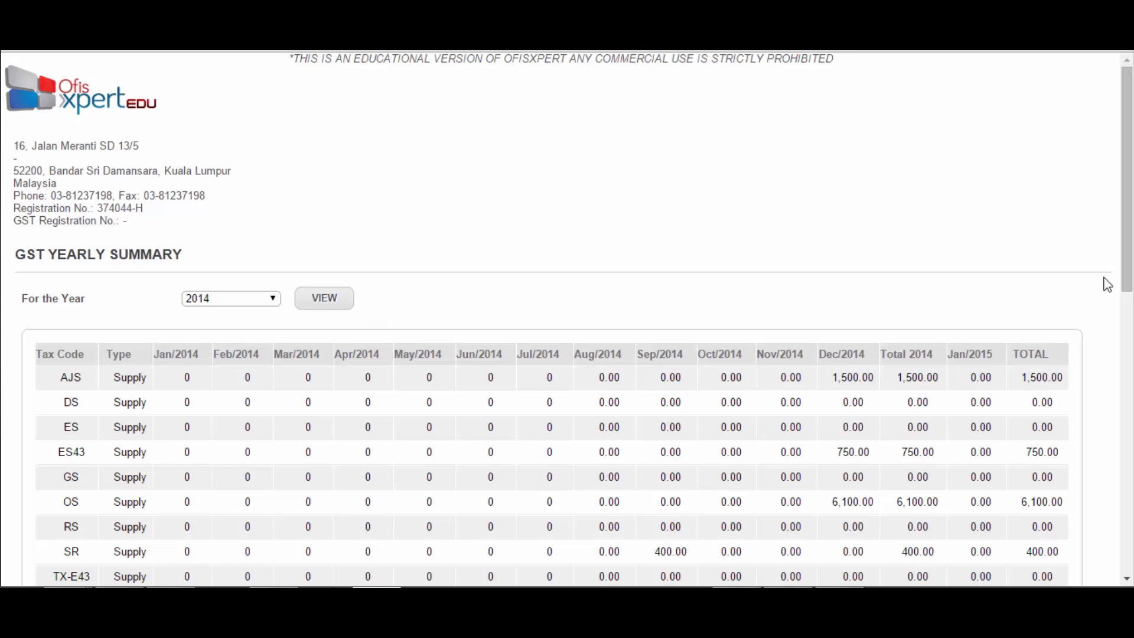
Step: Review the monthly supply and purchase amounts per tax code, then bring up printing
scroll(down, 3)
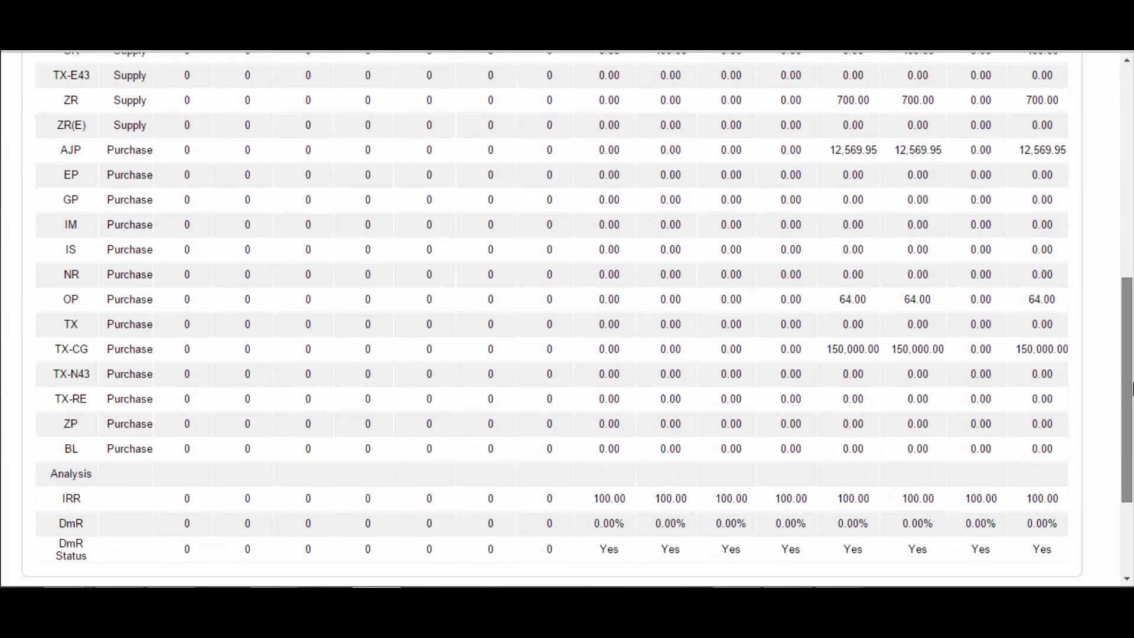
scroll(down, 3)
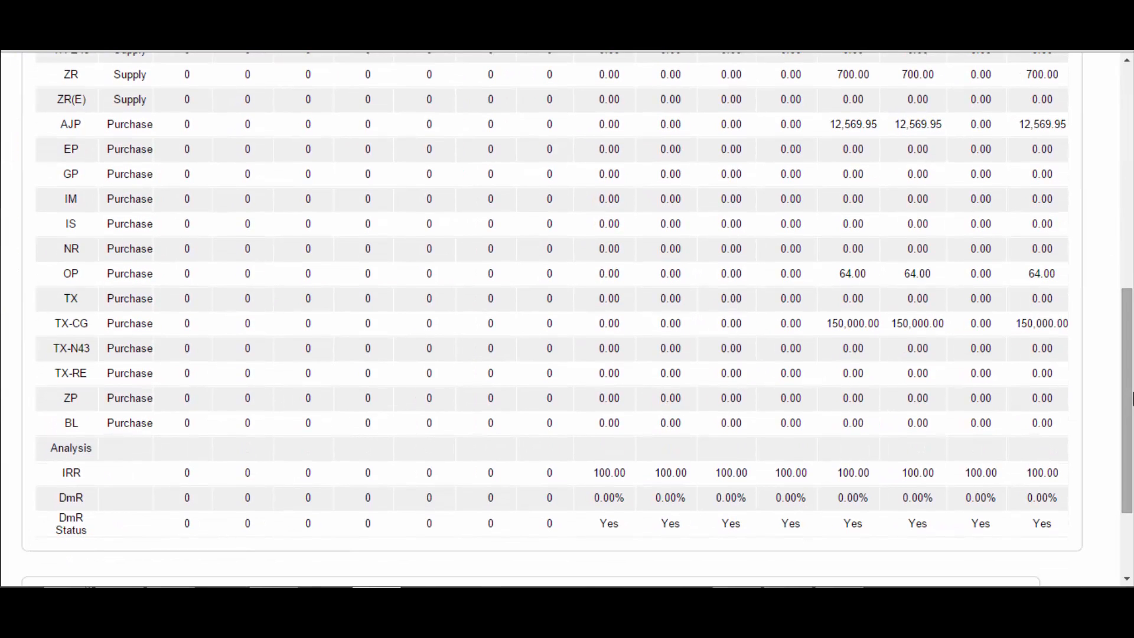
scroll(up, 3)
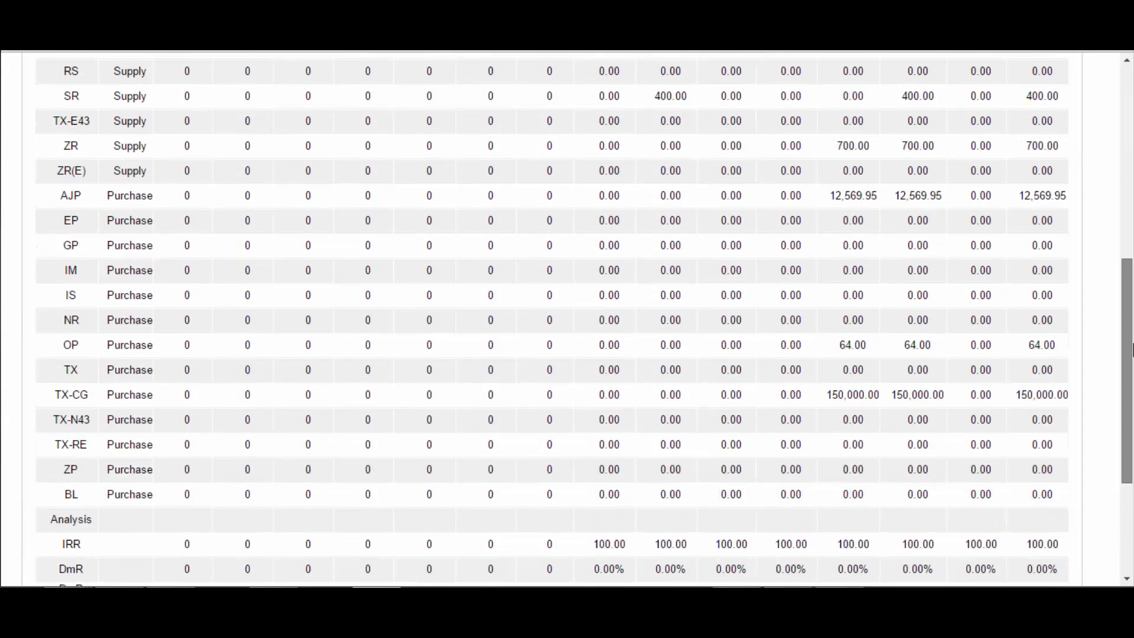
scroll(up, 3)
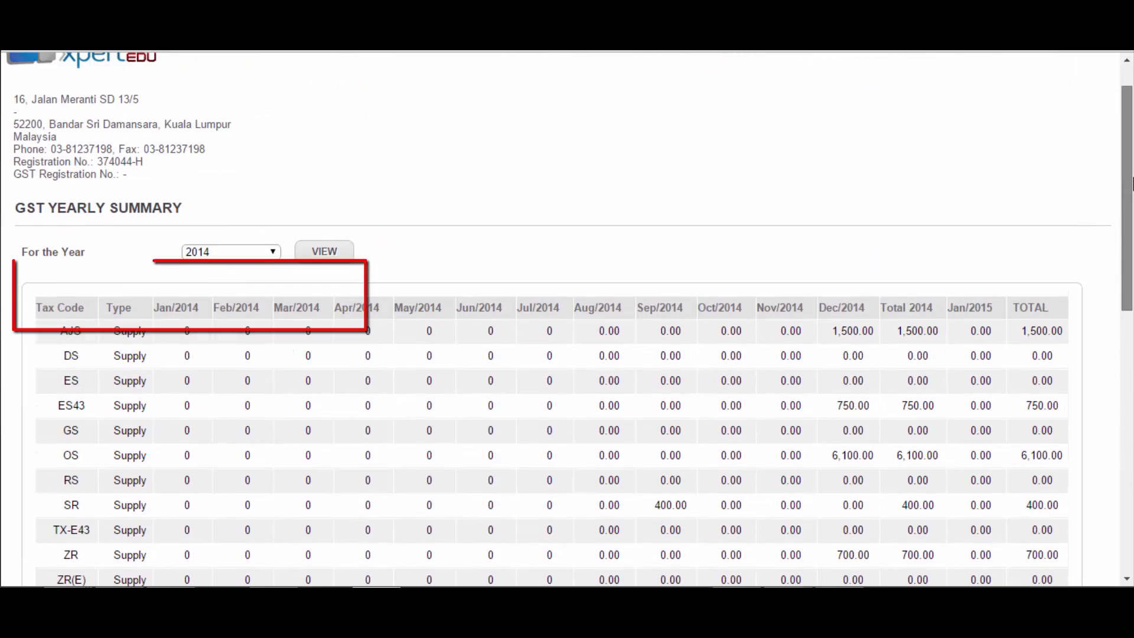
scroll(up, 3)
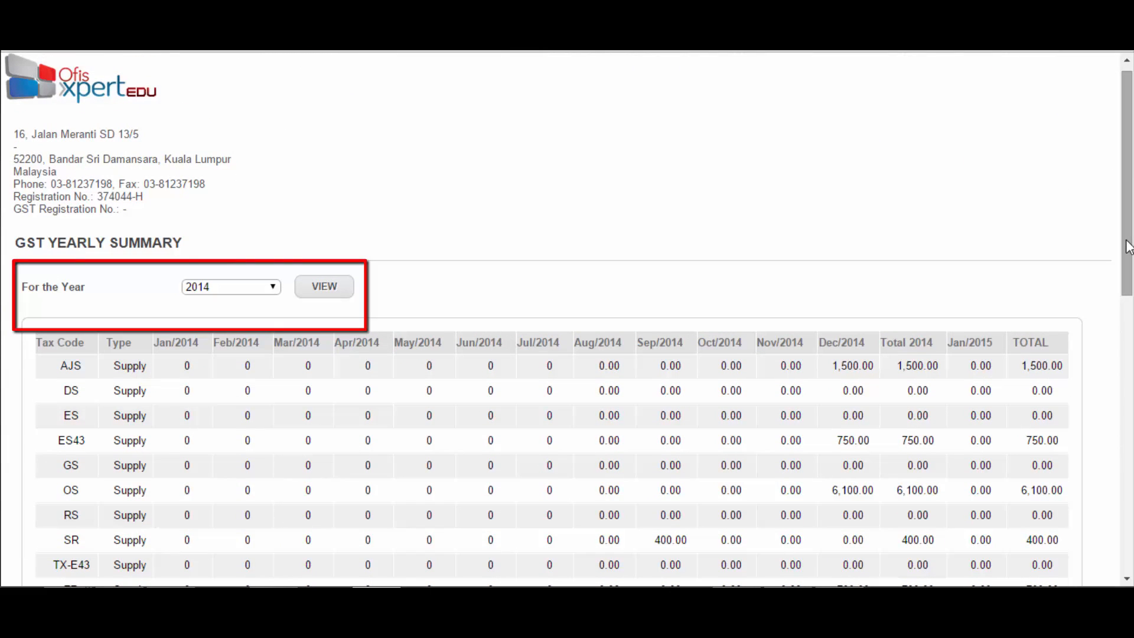
mouse_move(1068, 189)
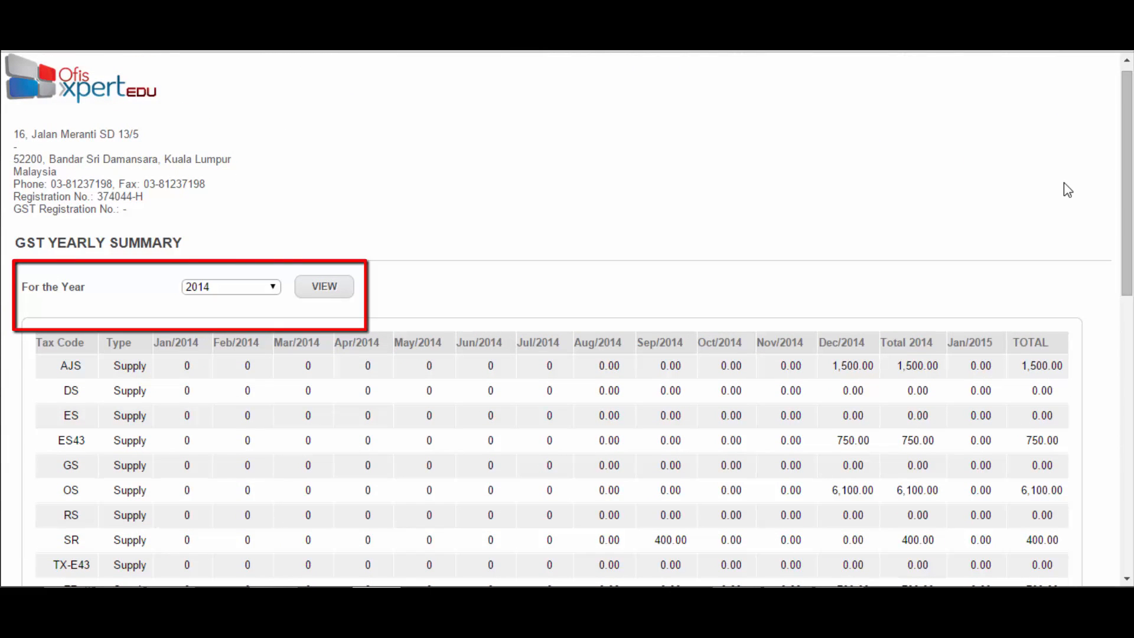
key(ctrl+p)
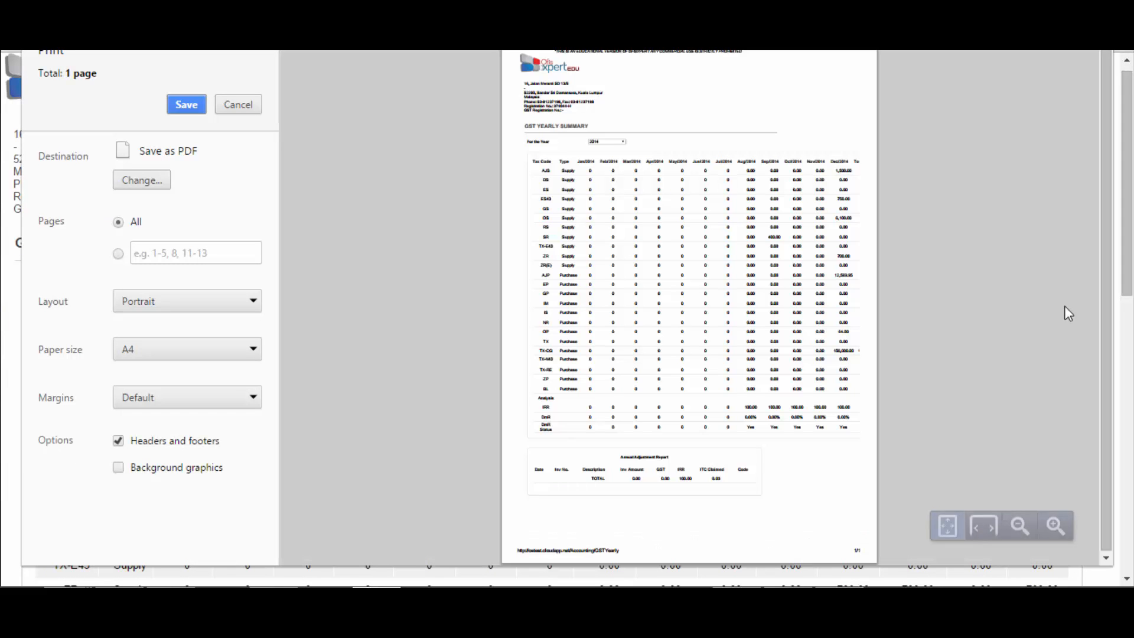
mouse_move(242, 114)
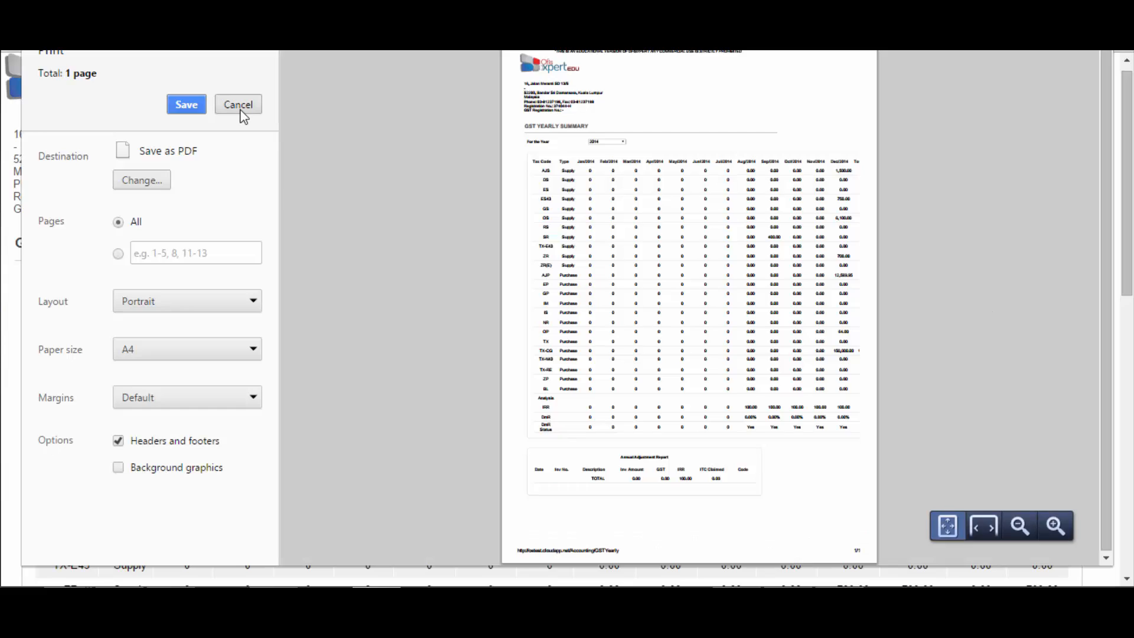
Step: Cancel the print preview of the yearly summary
click(238, 104)
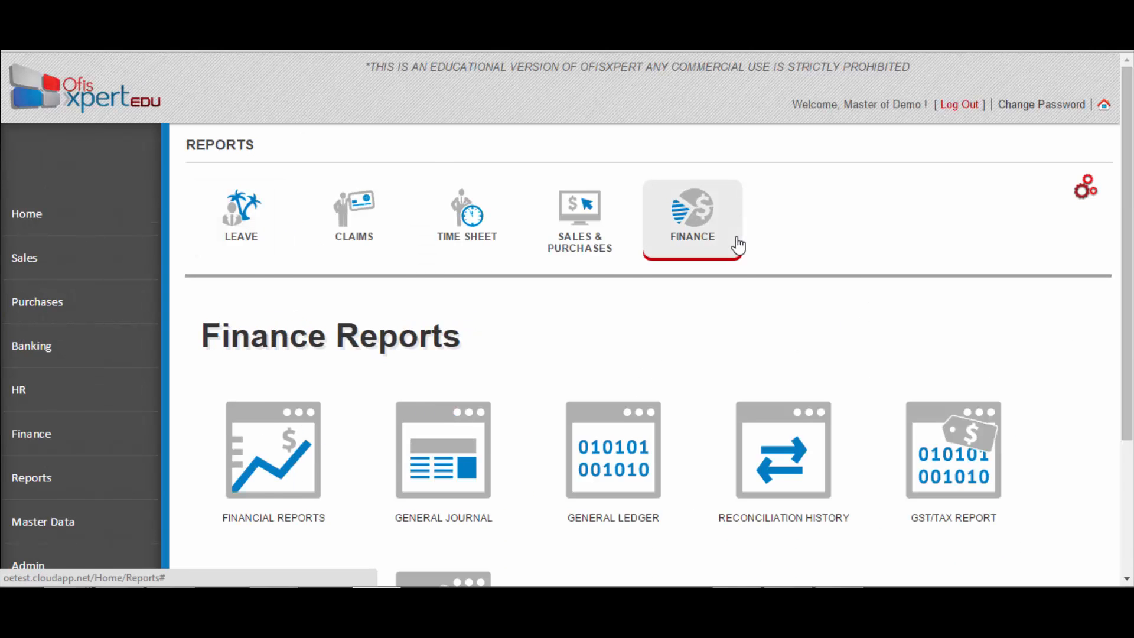
Step: Show the GST Return History, which reports no history available
click(953, 450)
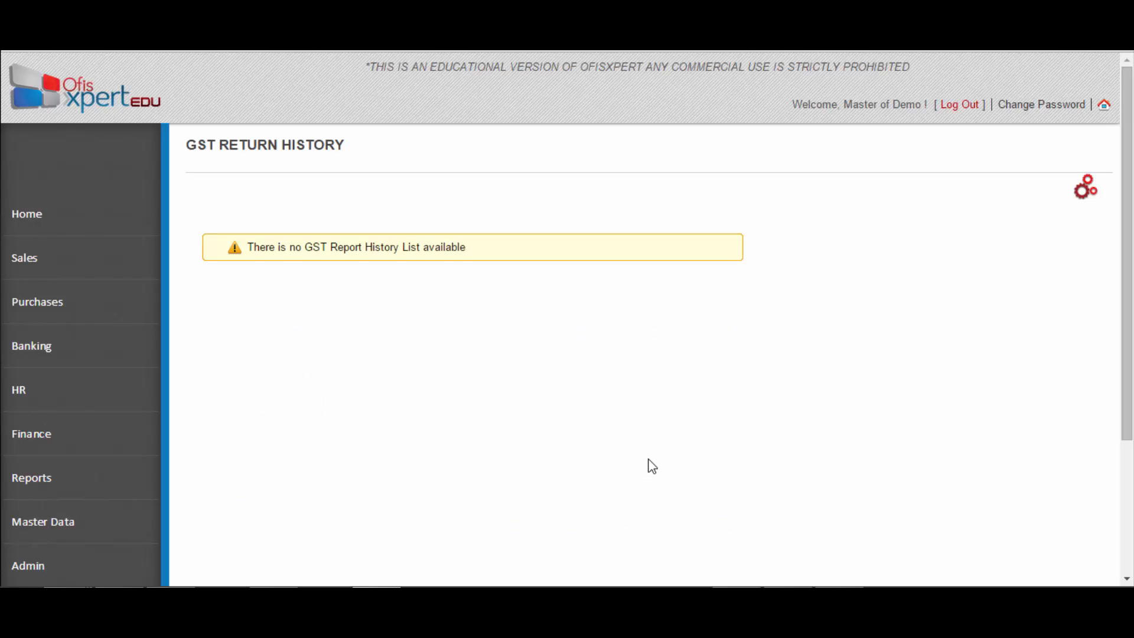
mouse_move(702, 437)
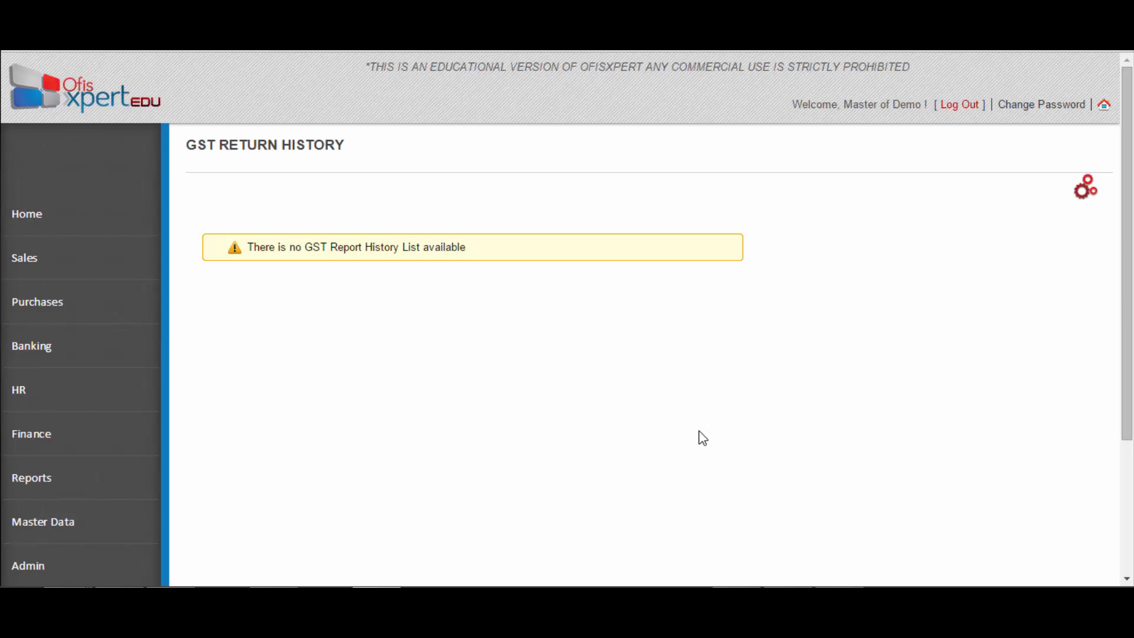